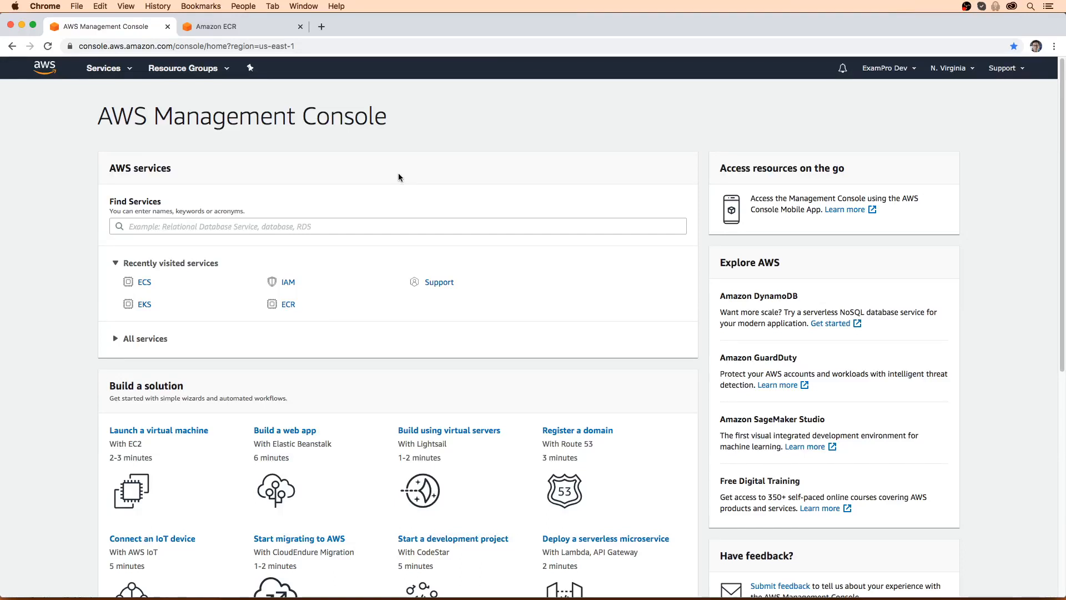
{"action": "mouse_move", "coordinate": [393, 181]}
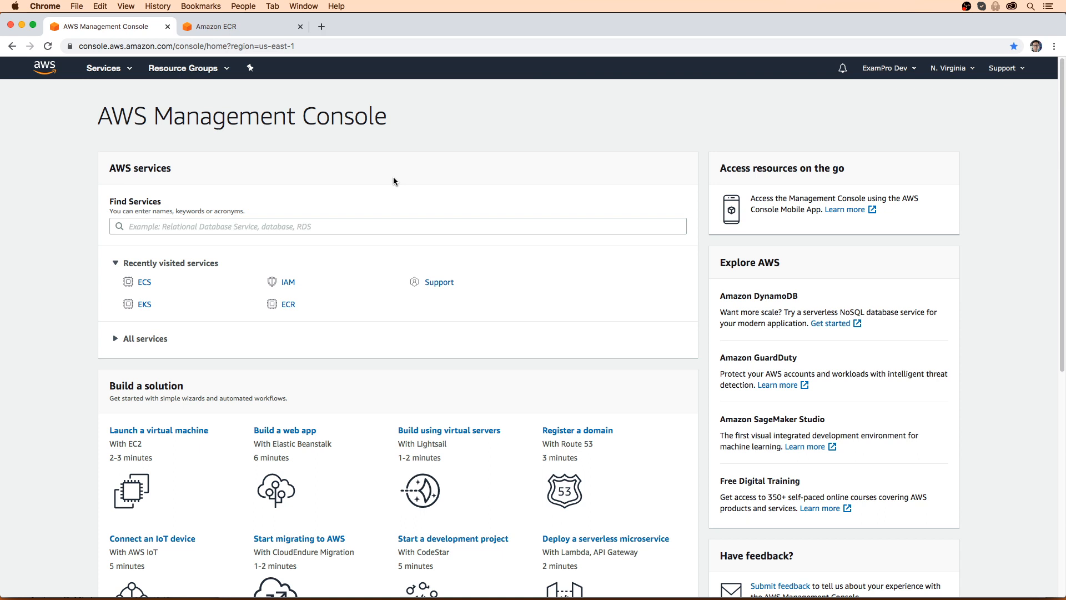
{"action": "mouse_move", "coordinate": [282, 103]}
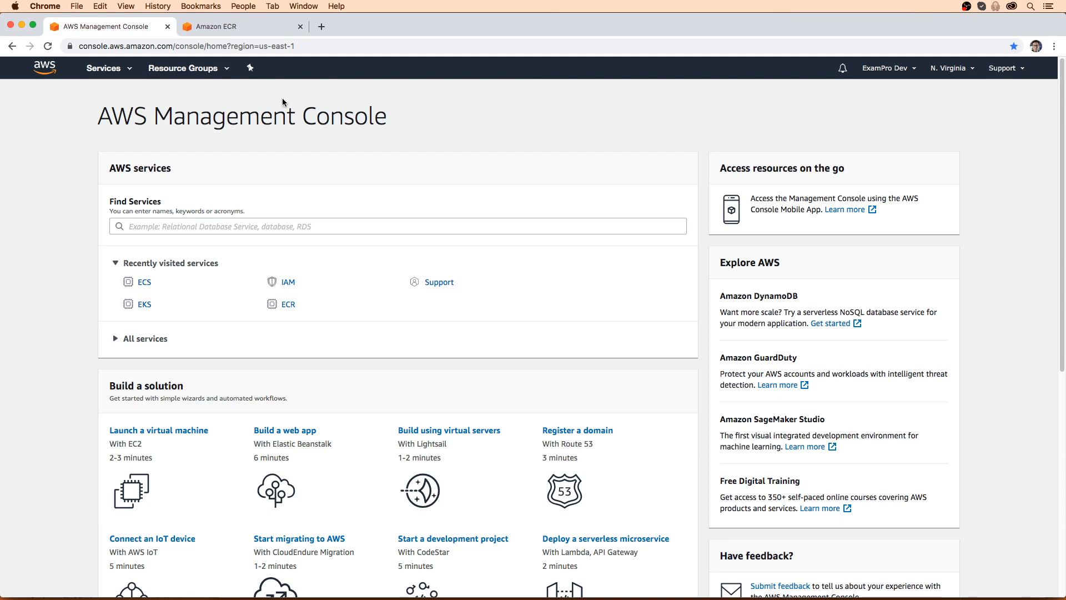
Glance at the study-sync repository tab, then open ECS and show its empty Clusters list
{"action": "left_click", "coordinate": [242, 27]}
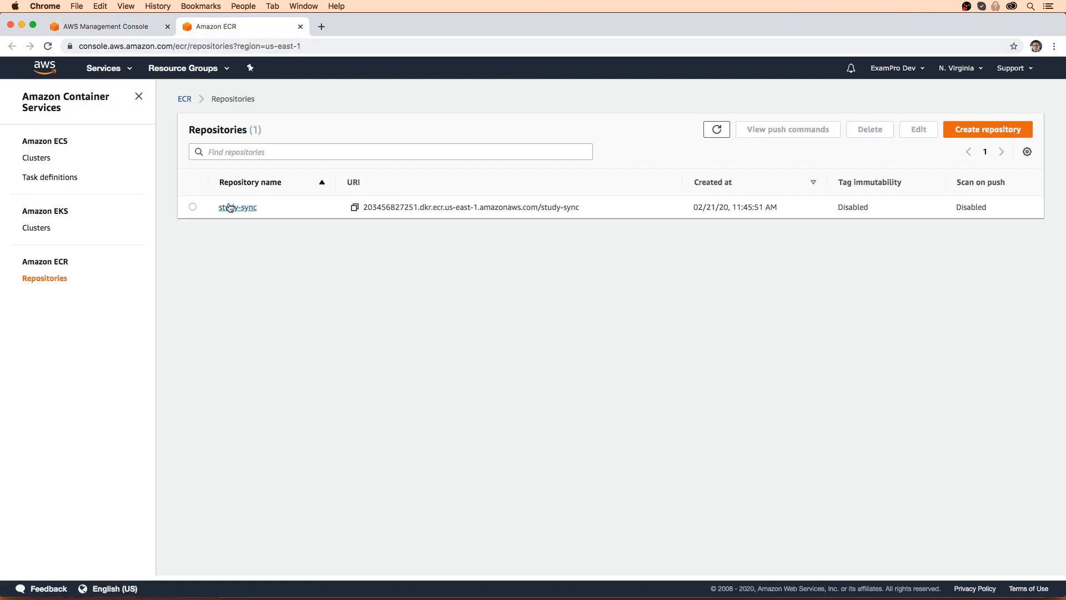
{"action": "mouse_move", "coordinate": [236, 208]}
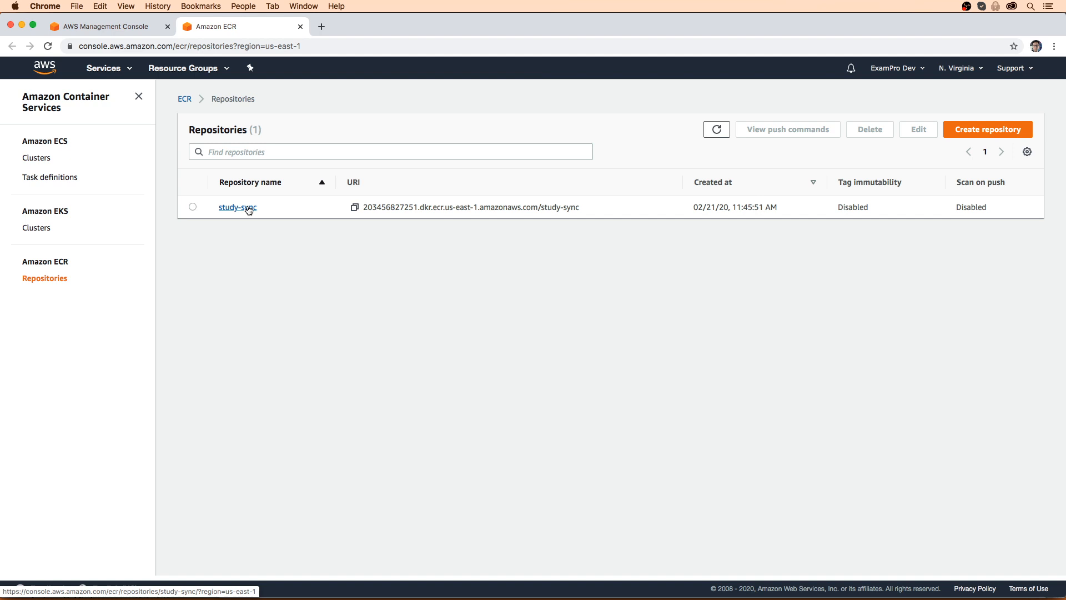
{"action": "mouse_move", "coordinate": [245, 198]}
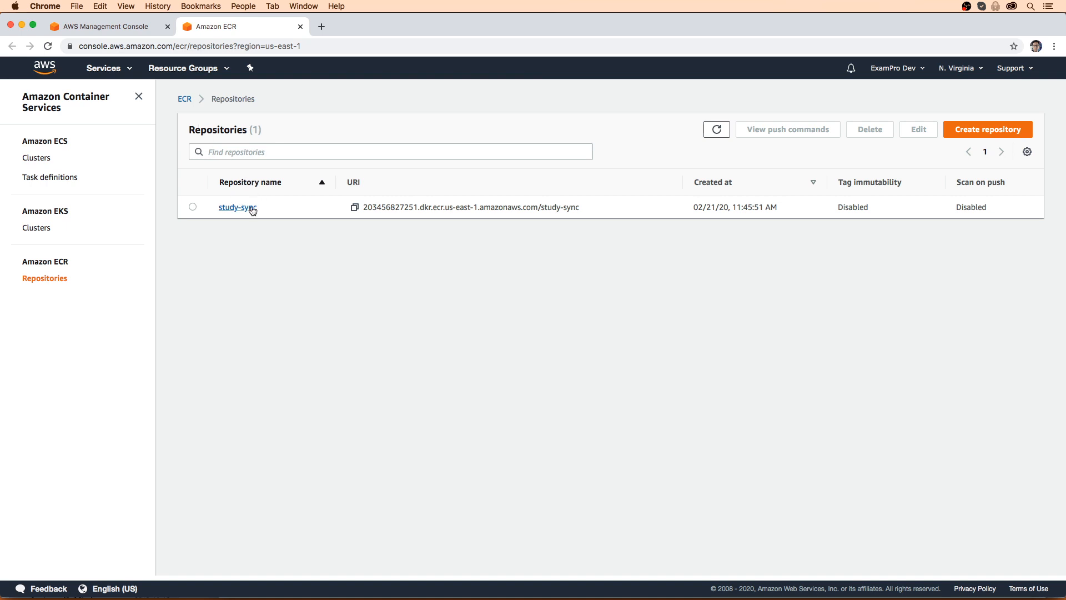
{"action": "left_click", "coordinate": [102, 26]}
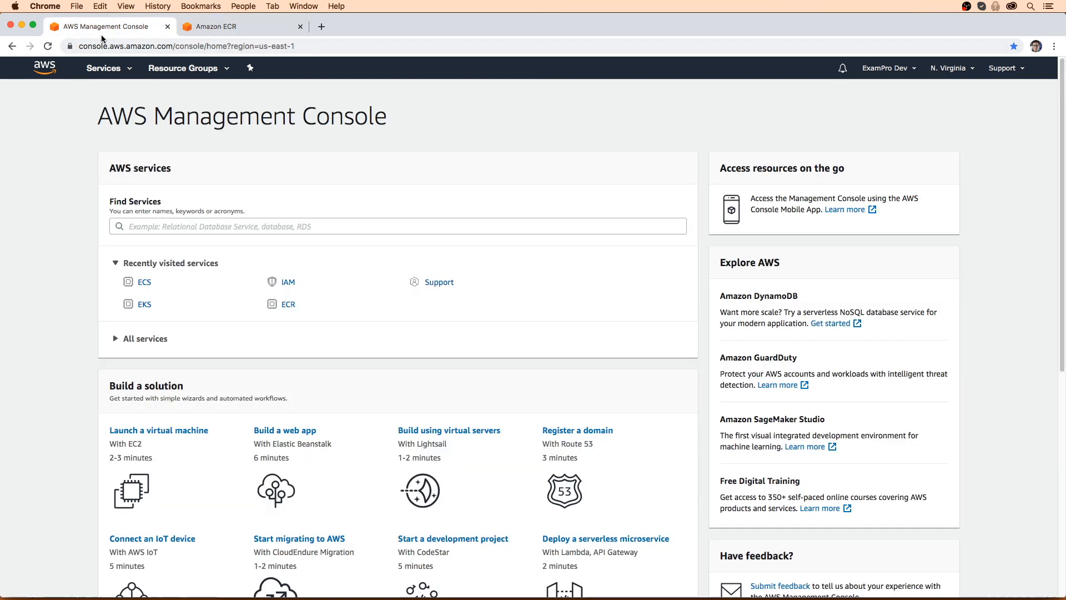
{"action": "mouse_move", "coordinate": [264, 174]}
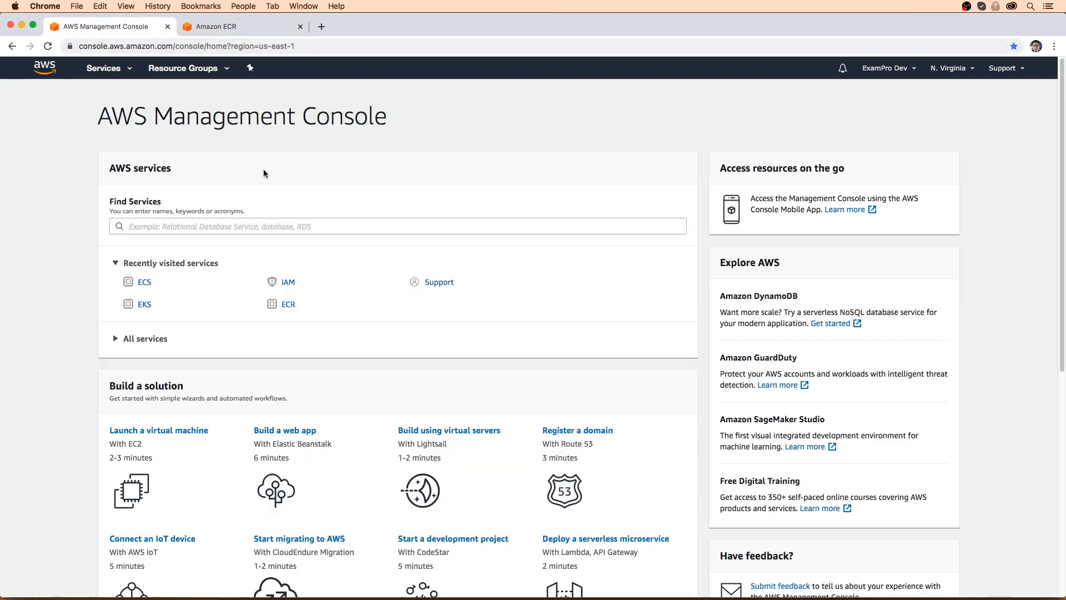
{"action": "left_click", "coordinate": [104, 68]}
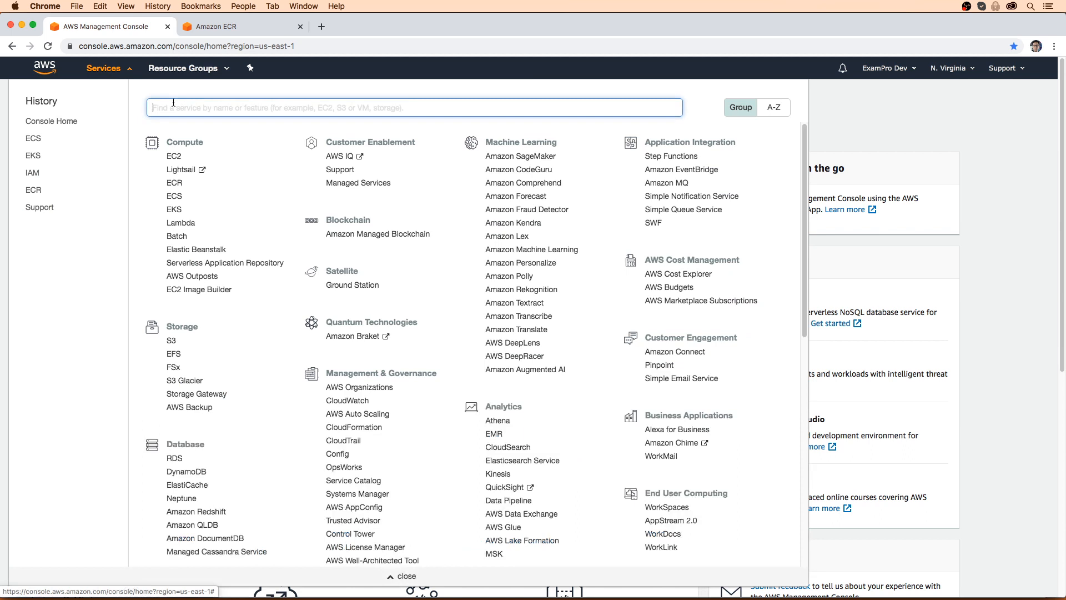
{"action": "type", "text": "ecs"}
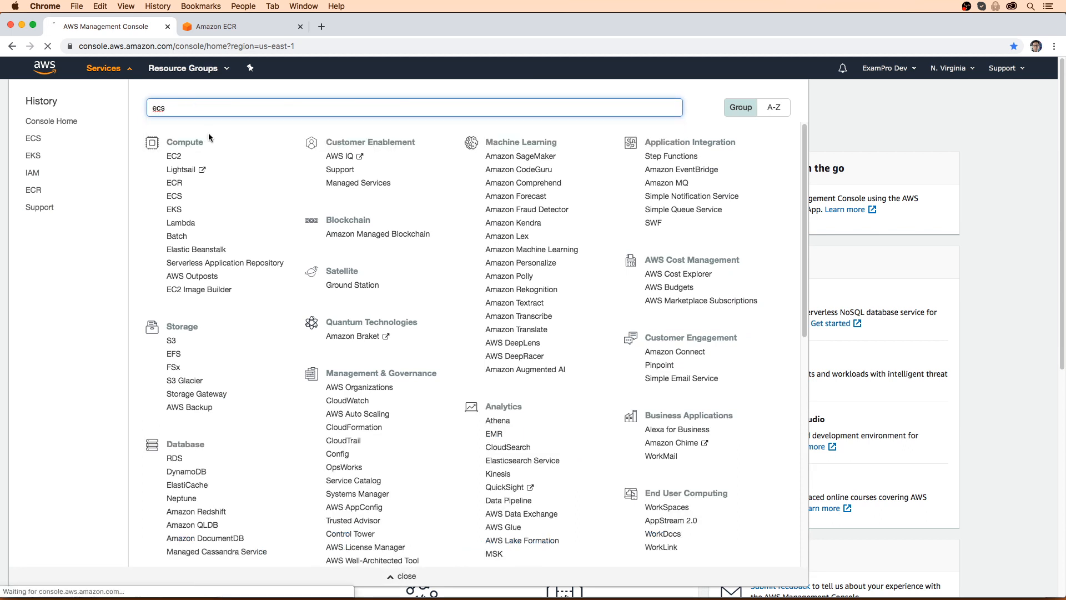
{"action": "left_click", "coordinate": [173, 196]}
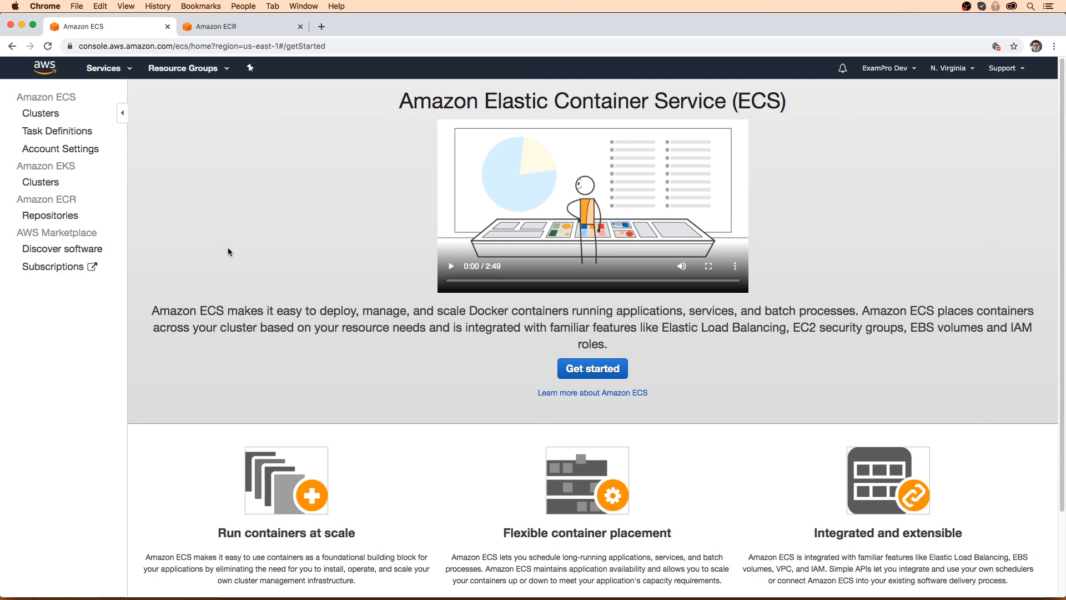
{"action": "mouse_move", "coordinate": [154, 165]}
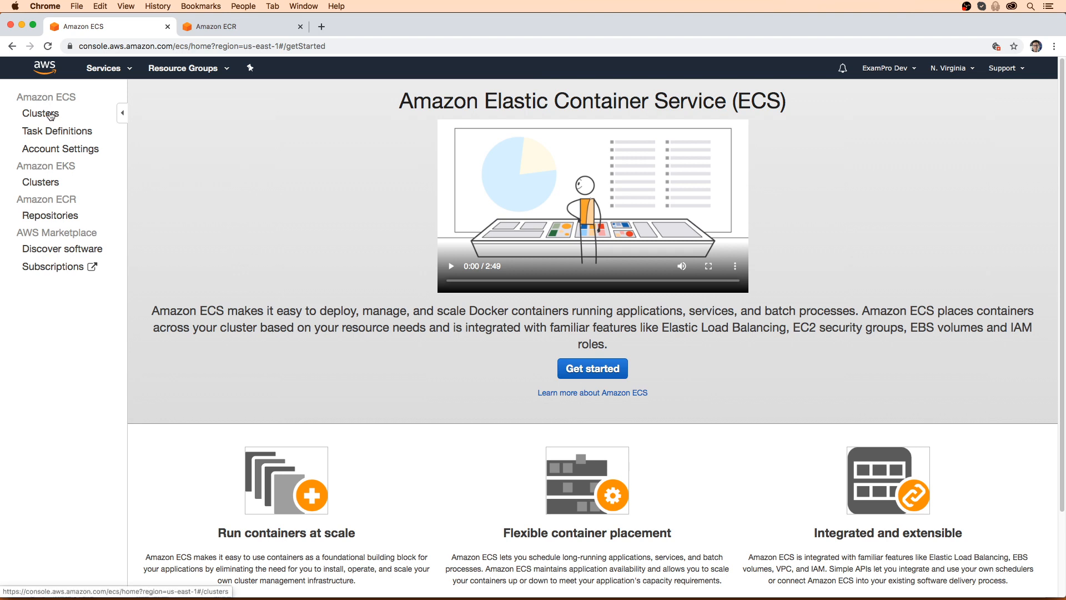
{"action": "left_click", "coordinate": [43, 113]}
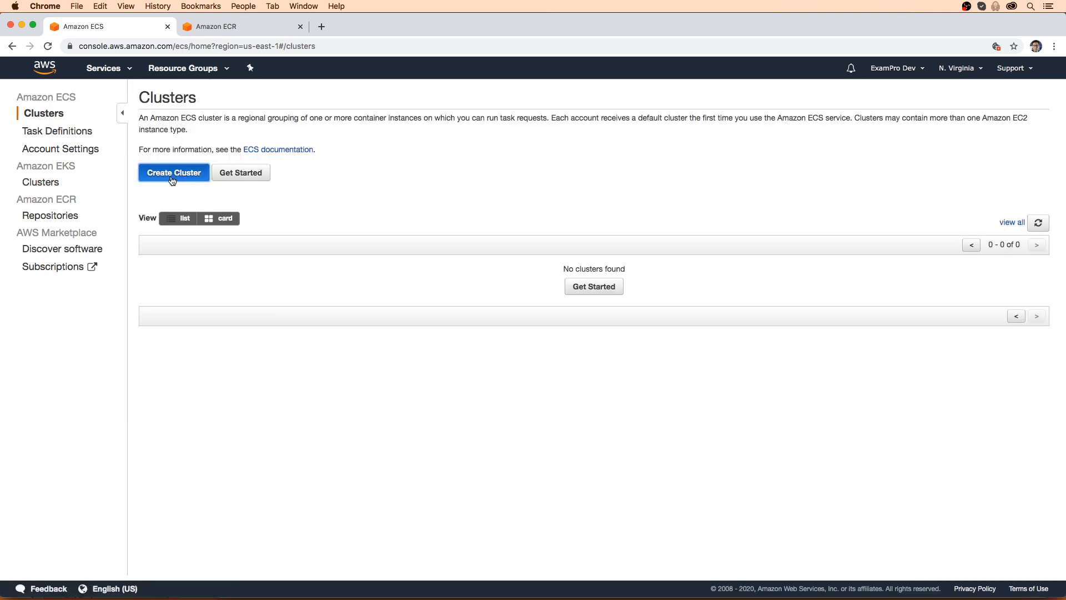
Create the Networking-only cluster MyFargateCluster after backing out of an EC2 Linux template pick
{"action": "left_click", "coordinate": [173, 172]}
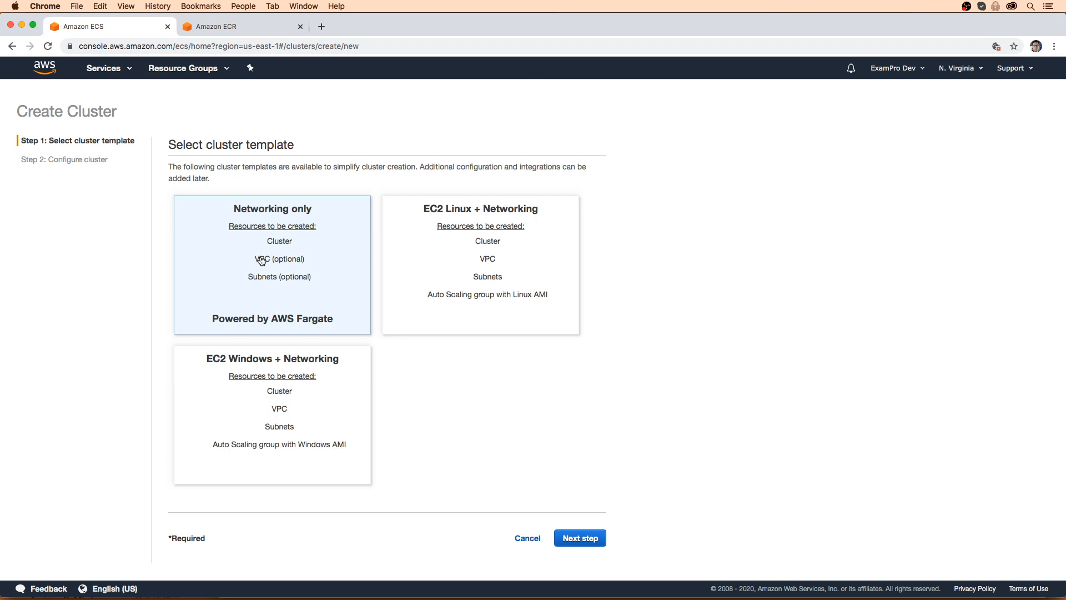
{"action": "mouse_move", "coordinate": [261, 243]}
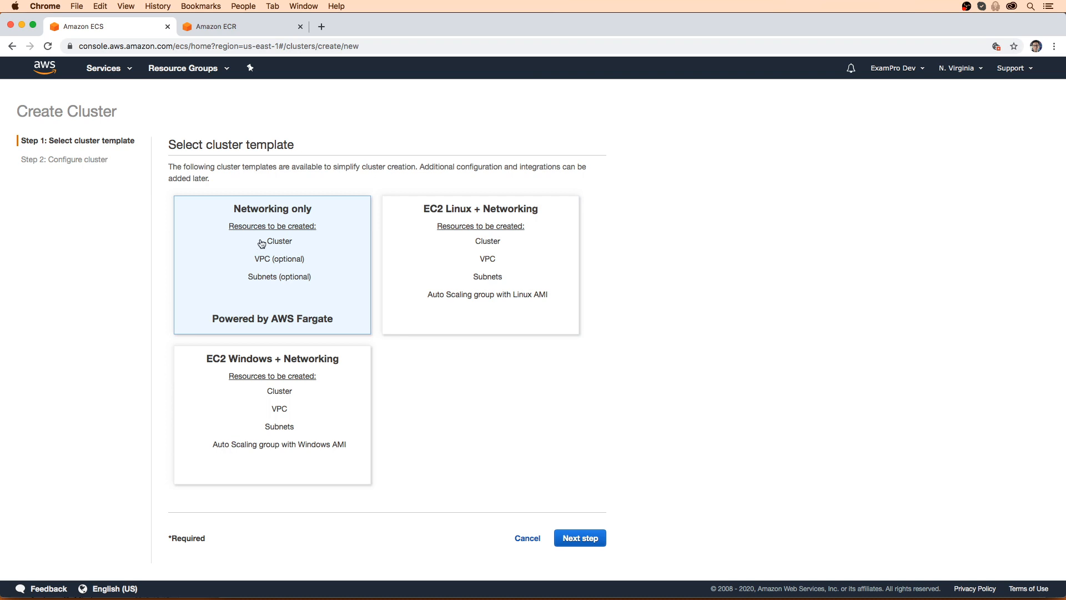
{"action": "mouse_move", "coordinate": [296, 267]}
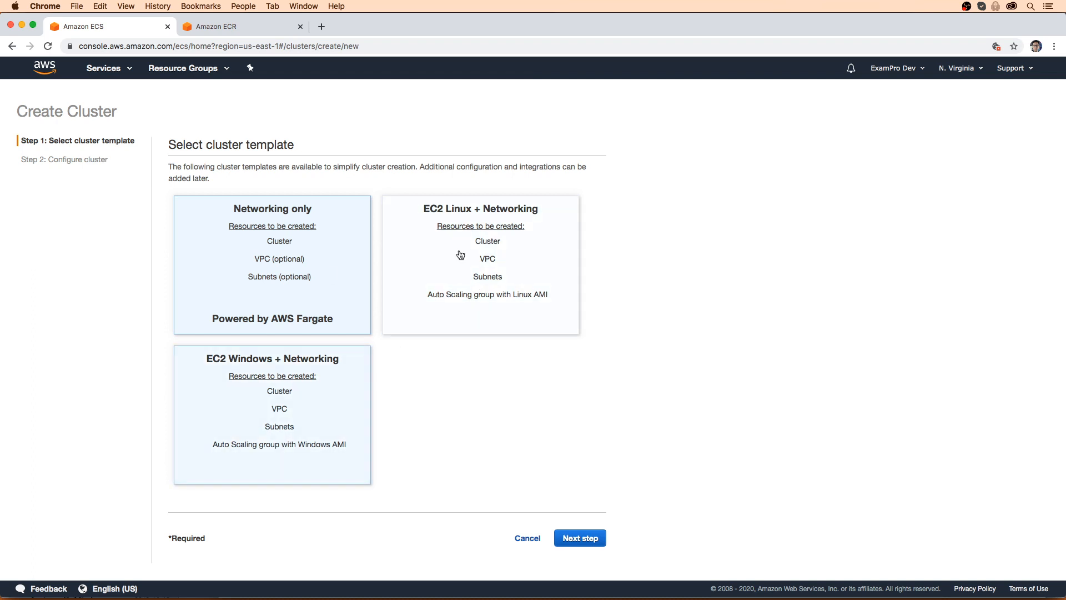
{"action": "left_click", "coordinate": [479, 265]}
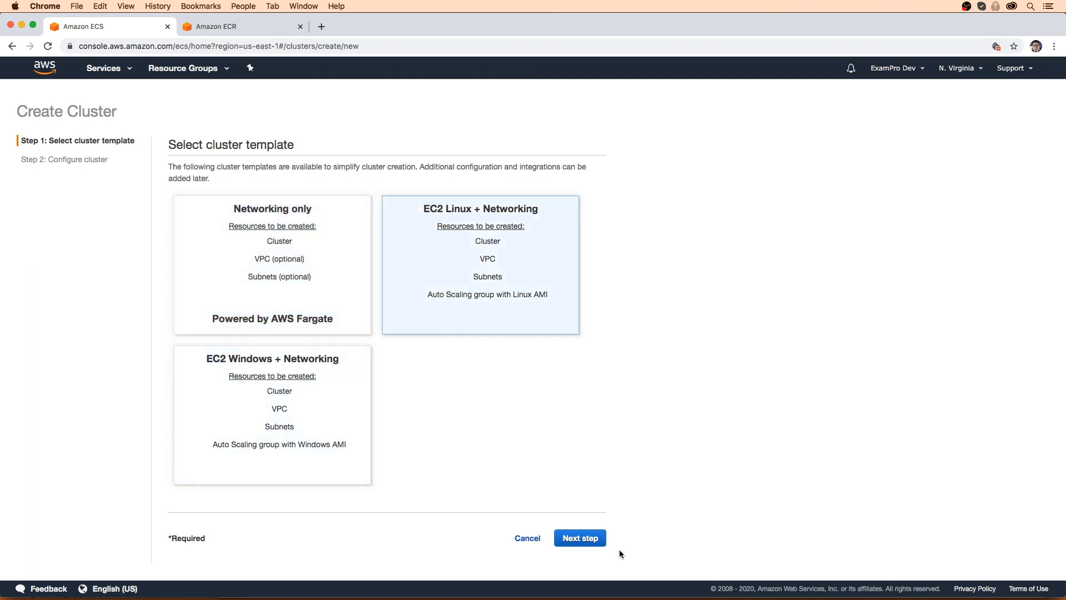
{"action": "left_click", "coordinate": [578, 537]}
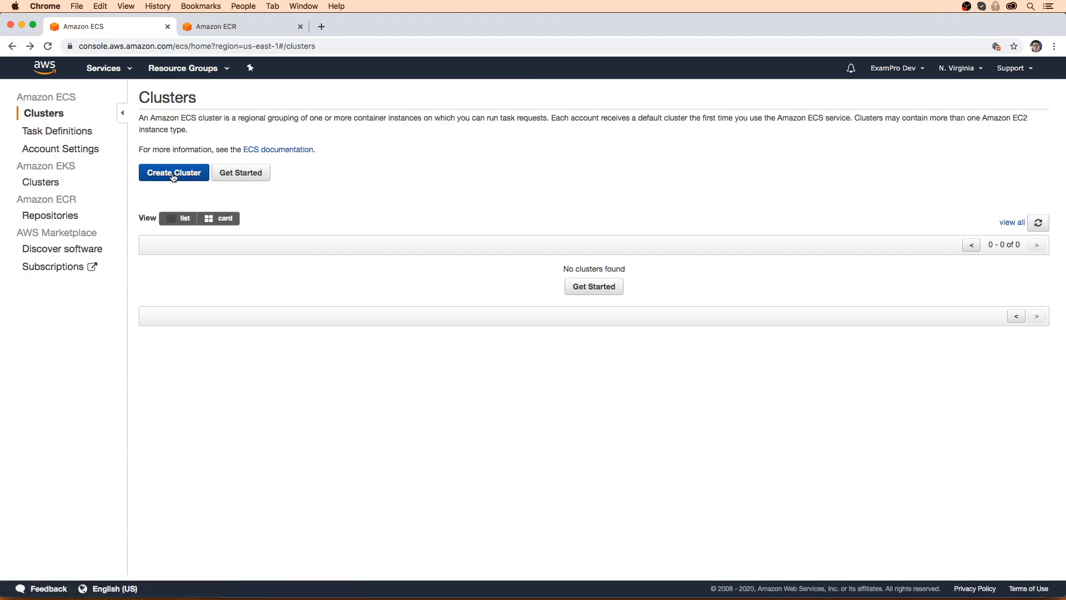
{"action": "left_click", "coordinate": [173, 173]}
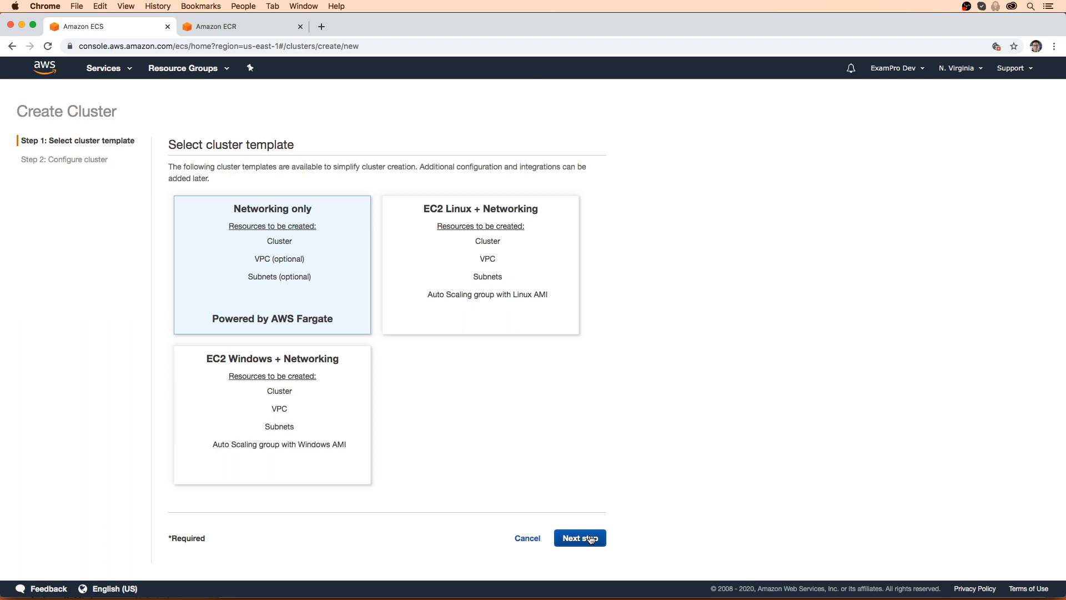
{"action": "left_click", "coordinate": [579, 538]}
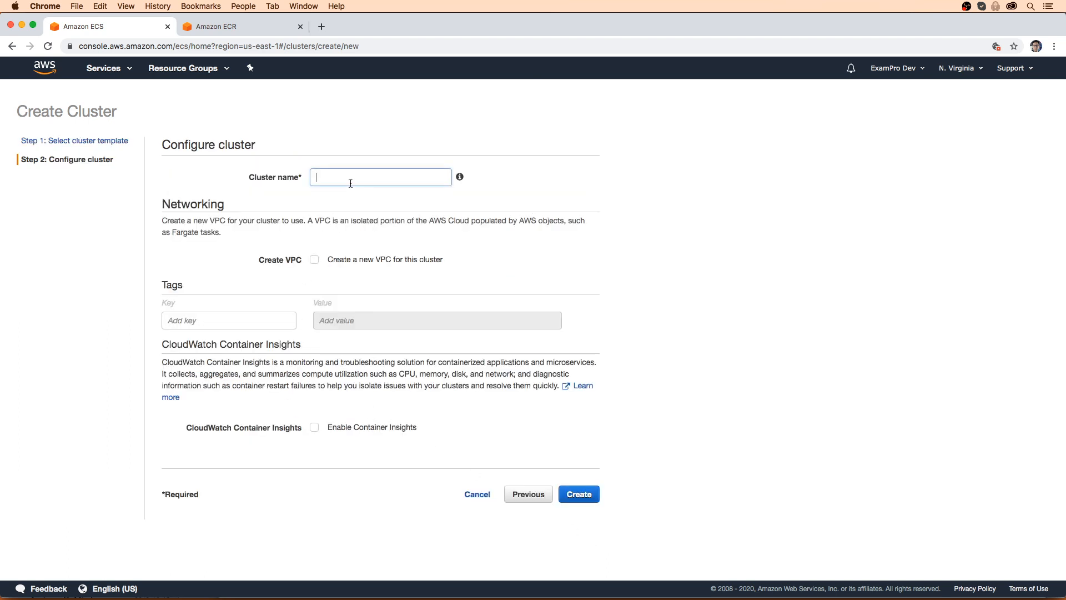
{"action": "type", "text": "MyFargateC"}
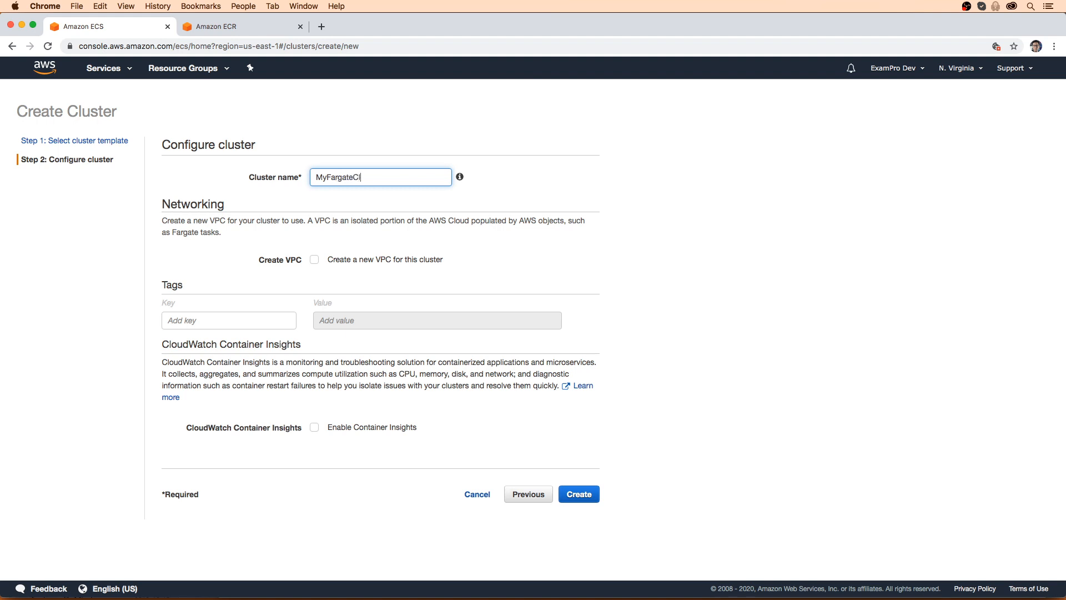
{"action": "type", "text": "luster"}
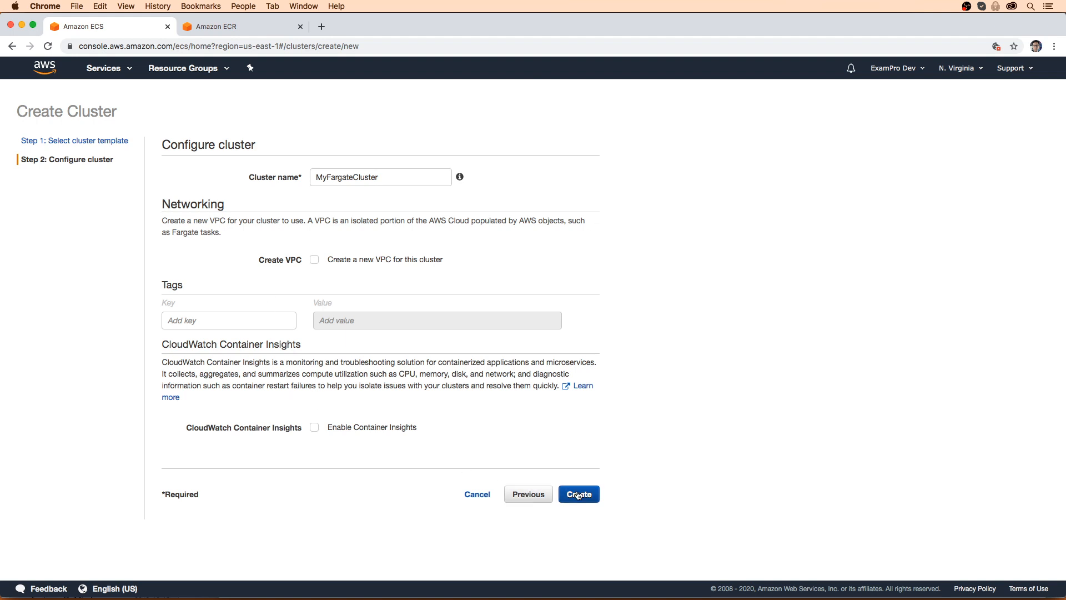
{"action": "left_click", "coordinate": [578, 493]}
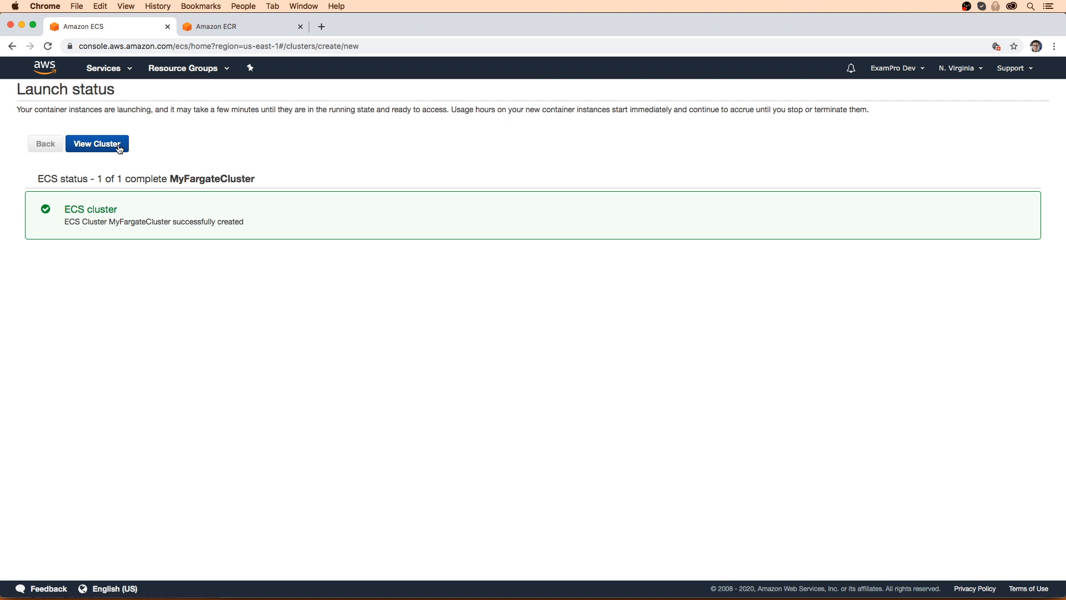
View MyFargateCluster's provisioning details, then list task definitions showing the active StudySync definition
{"action": "left_click", "coordinate": [96, 143]}
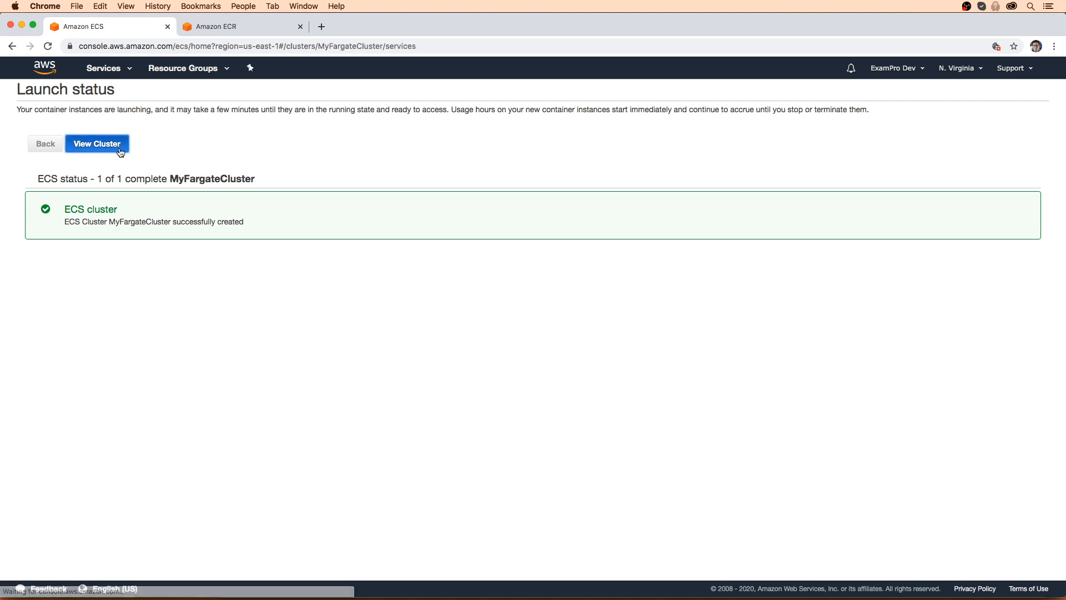
{"action": "left_click", "coordinate": [97, 143]}
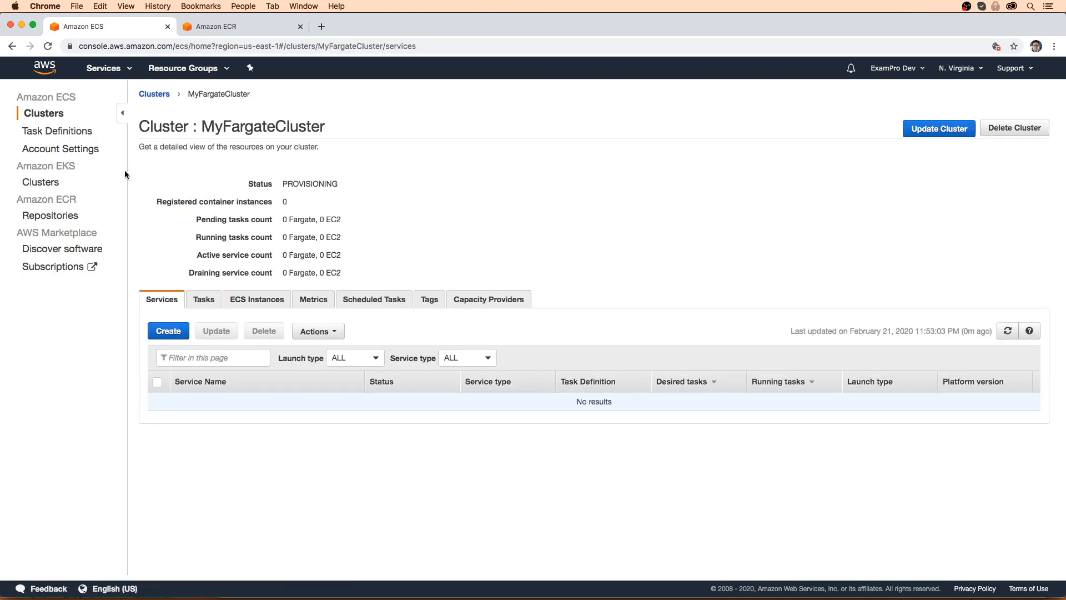
{"action": "mouse_move", "coordinate": [85, 136]}
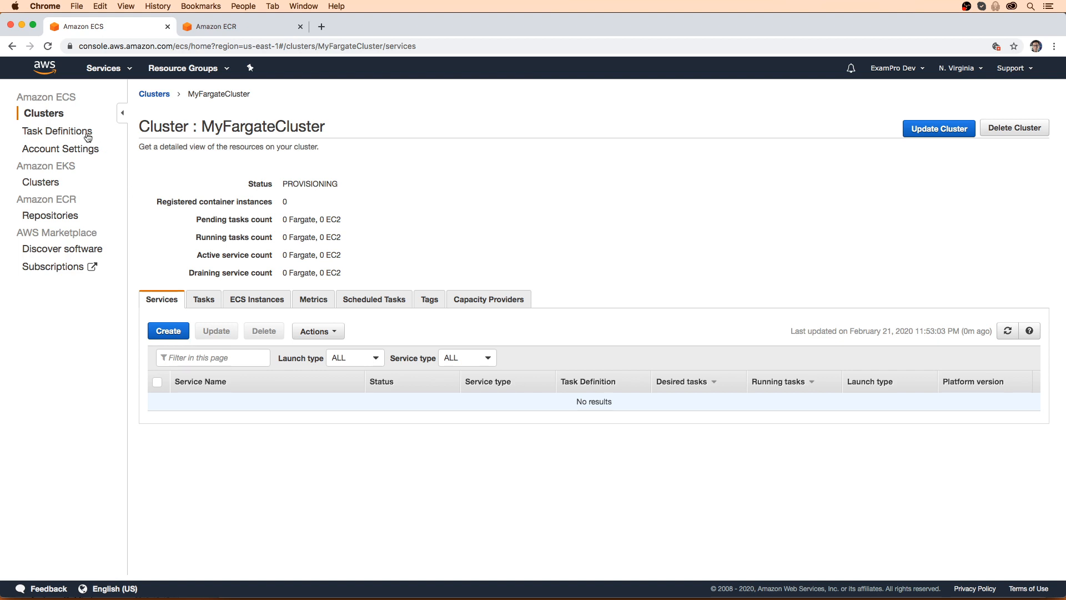
{"action": "left_click", "coordinate": [57, 131]}
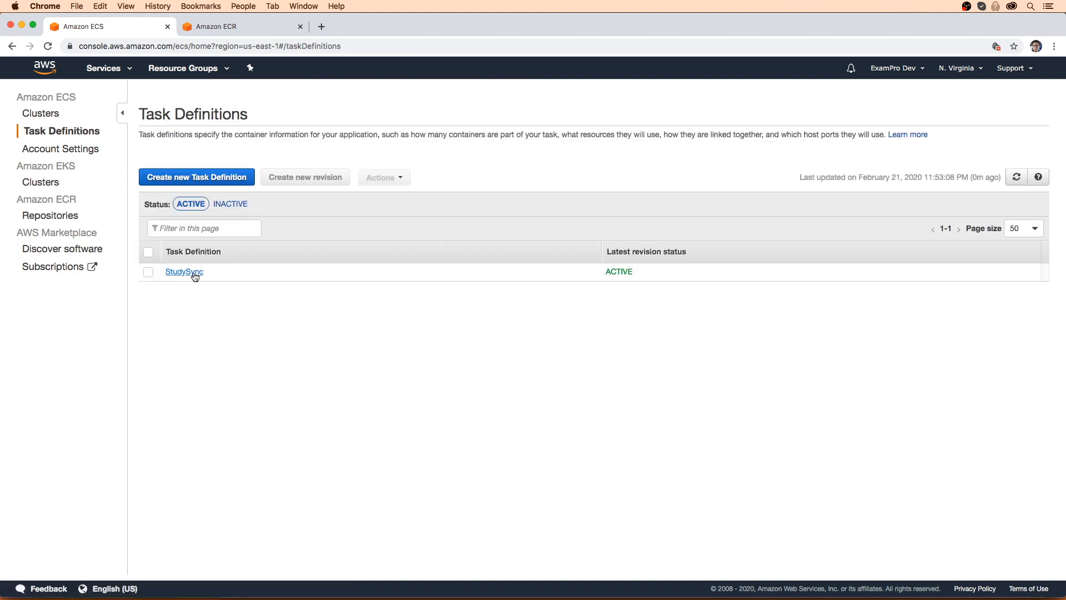
{"action": "mouse_move", "coordinate": [184, 271]}
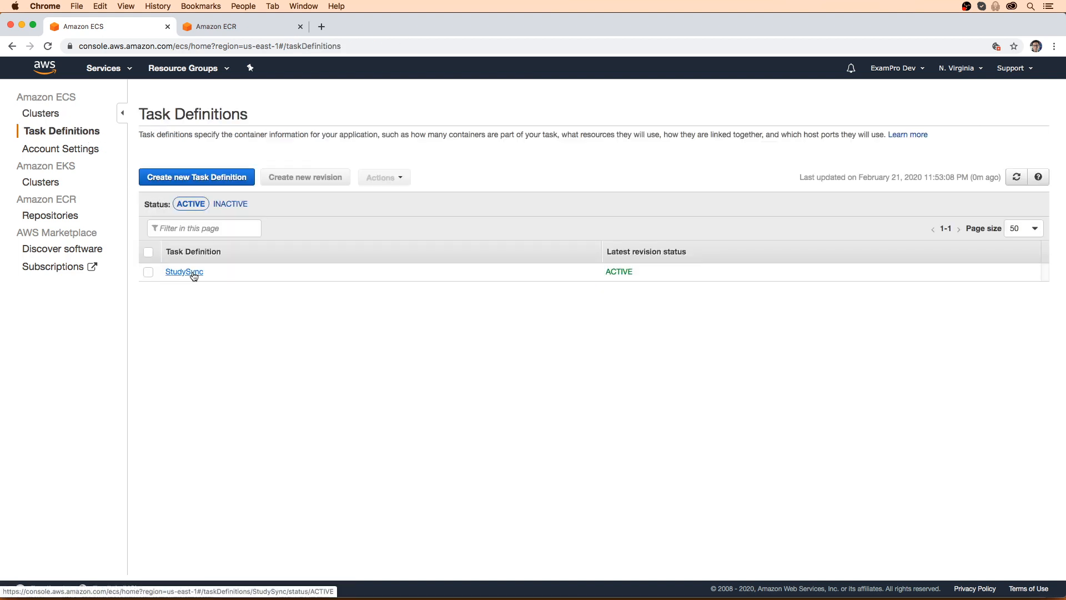
Start a Fargate task definition named StudySyncF with task role ecsTaskExecutionRole
{"action": "left_click", "coordinate": [196, 176]}
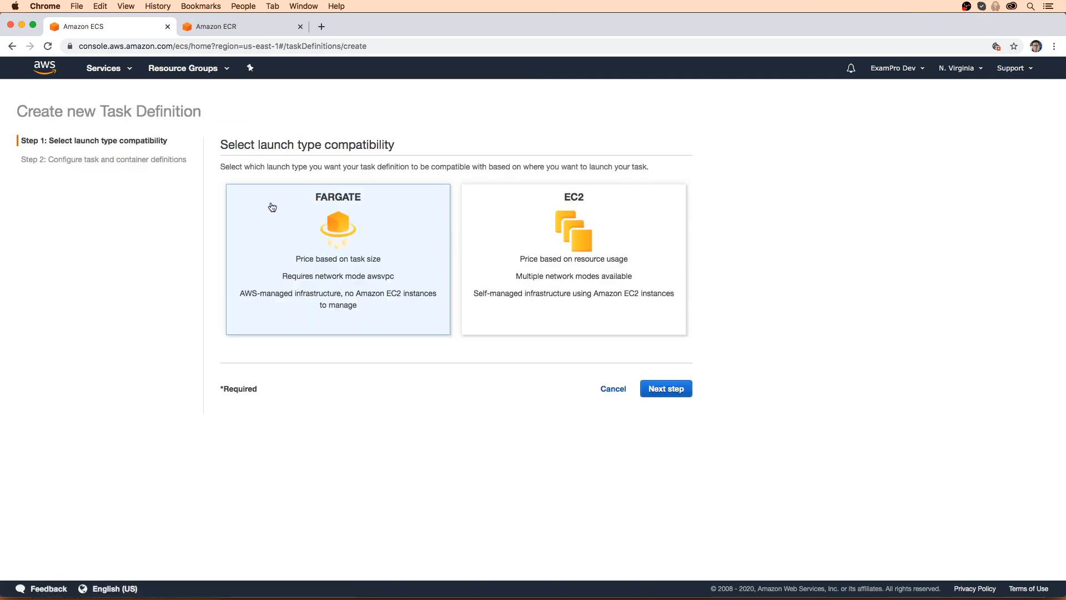
{"action": "left_click", "coordinate": [664, 388]}
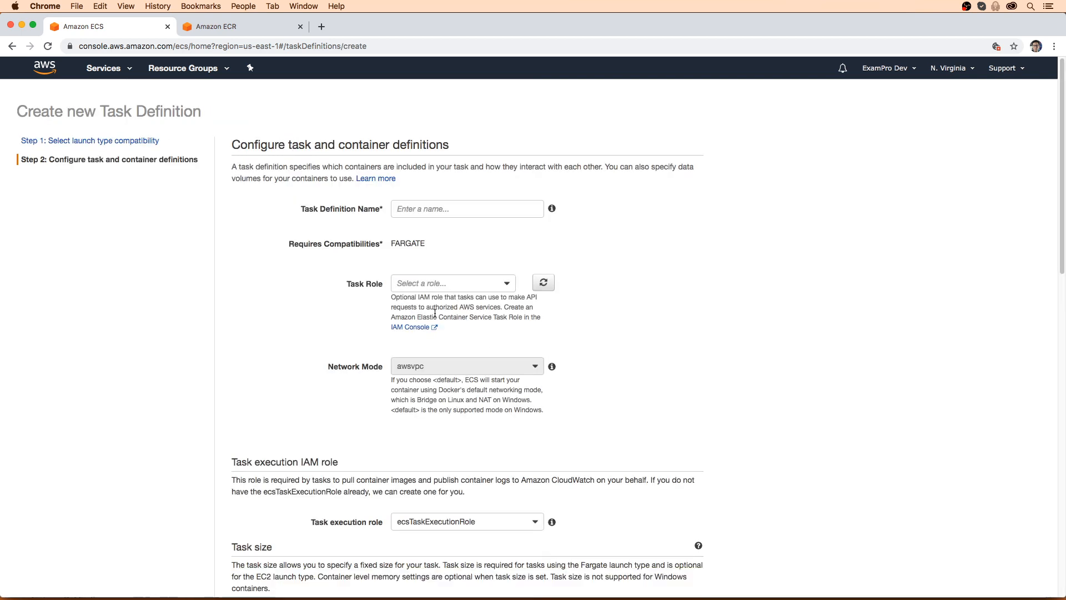
{"action": "type", "text": "Study"}
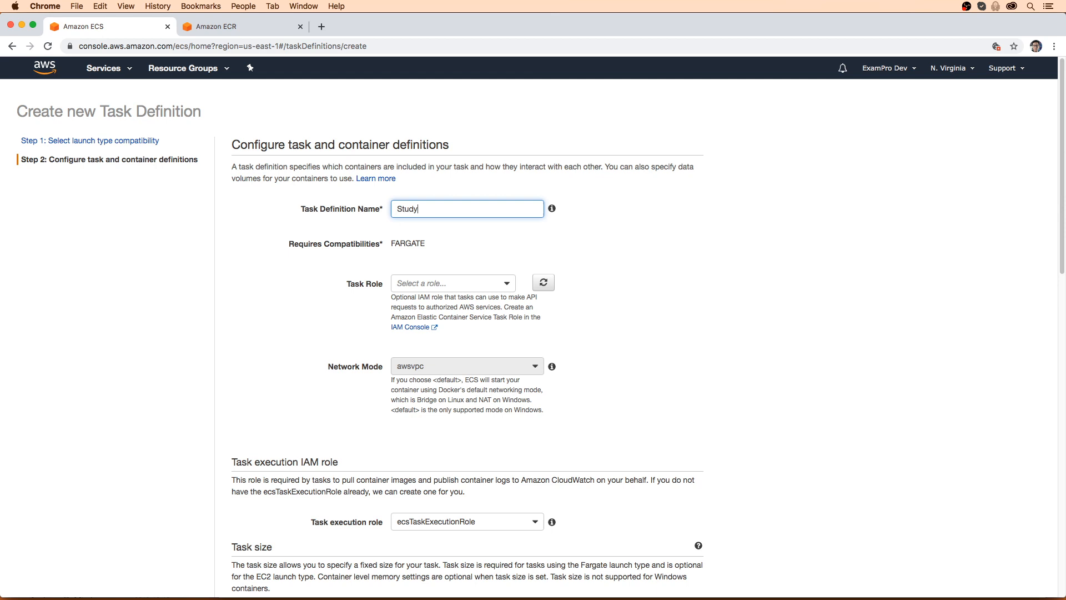
{"action": "type", "text": "Sync"}
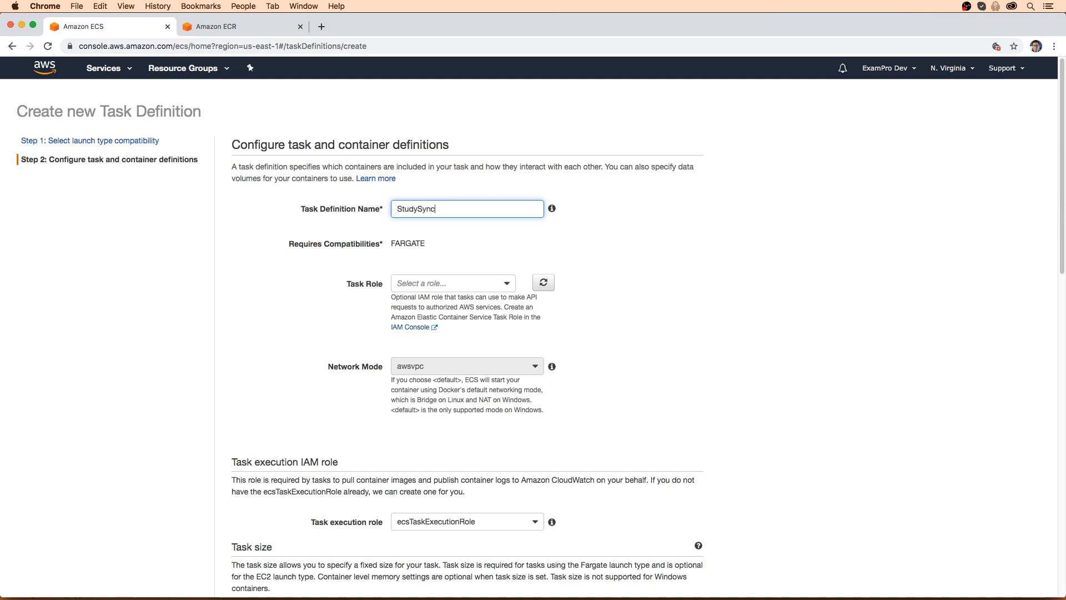
{"action": "type", "text": "F"}
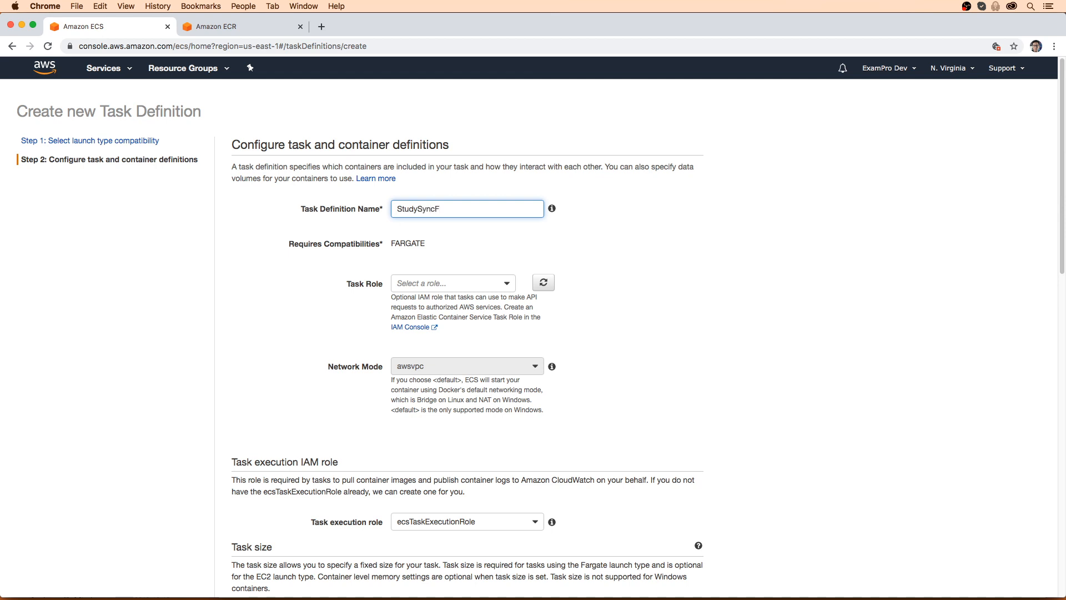
{"action": "left_click", "coordinate": [443, 209]}
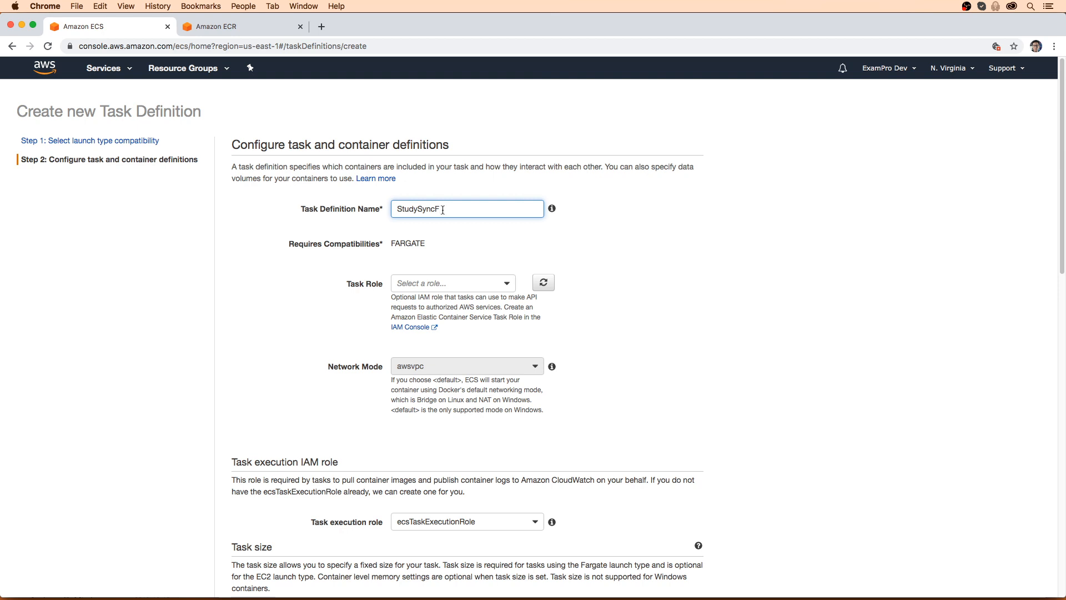
{"action": "left_click", "coordinate": [452, 282]}
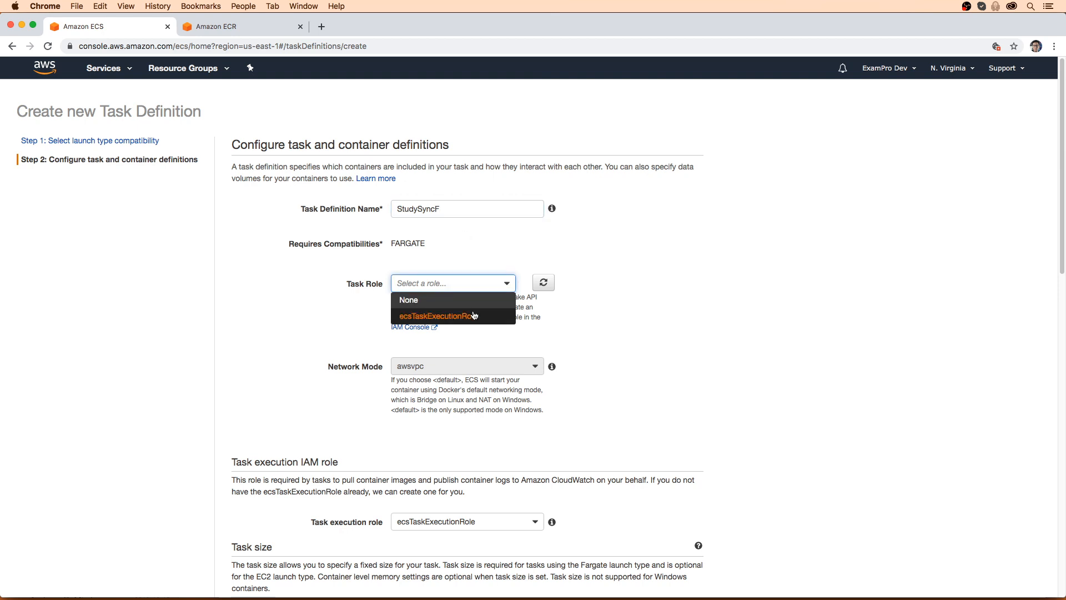
{"action": "left_click", "coordinate": [436, 315]}
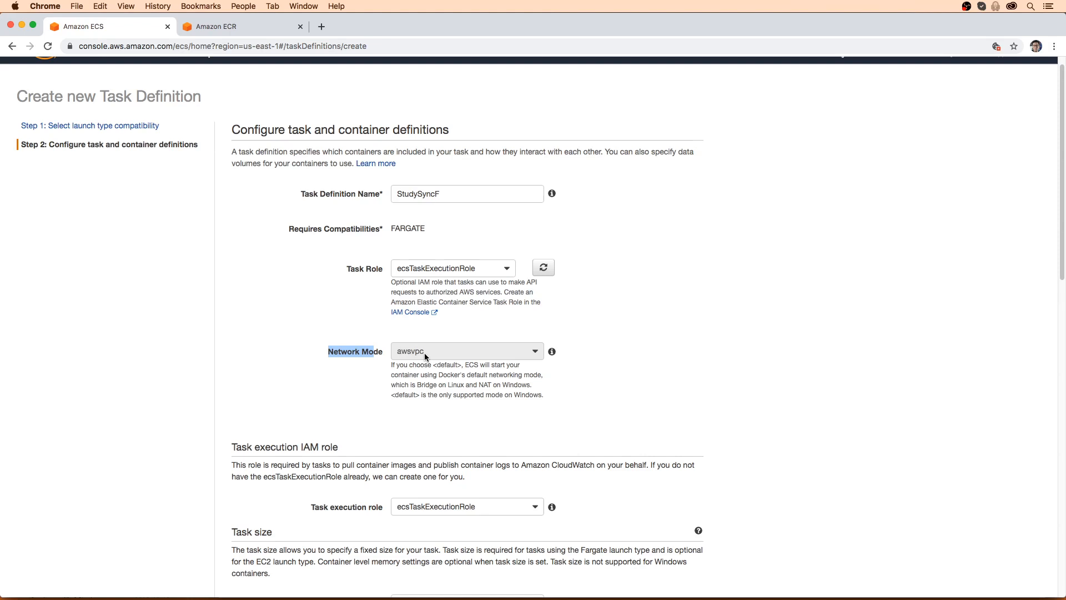
{"action": "mouse_move", "coordinate": [457, 364]}
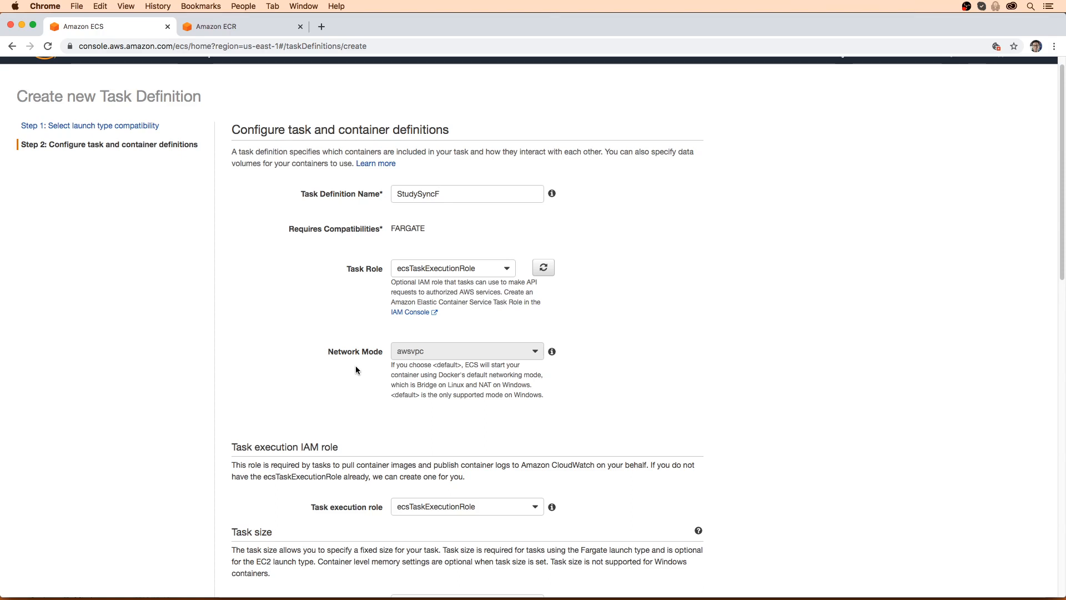
{"action": "mouse_move", "coordinate": [360, 396]}
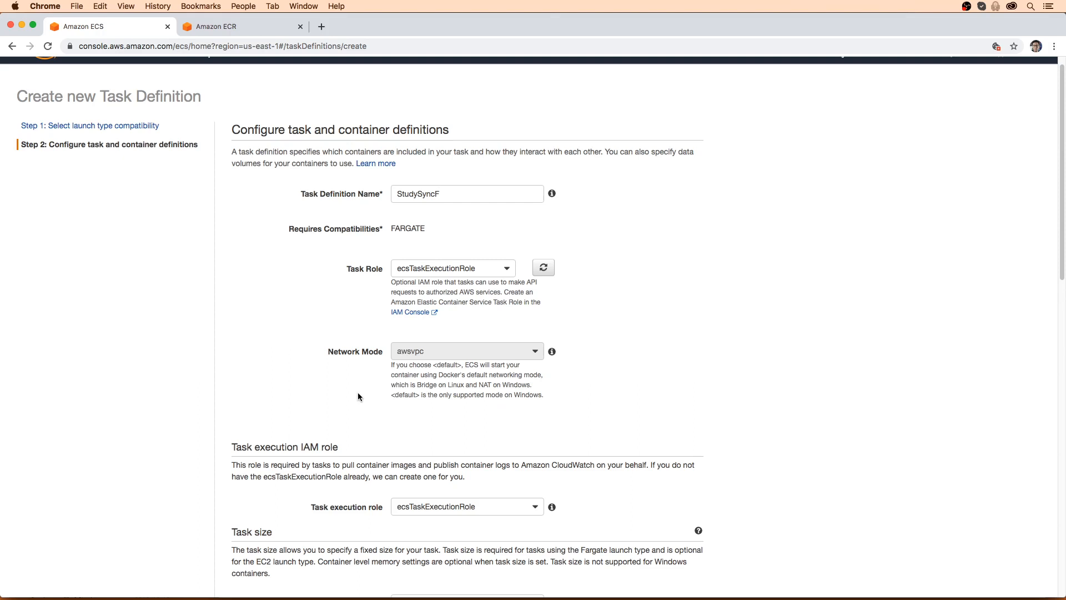
Set task memory to 0.5GB and task CPU to 0.25 vCPU, correcting an invalid 0.5 vCPU choice
{"action": "scroll", "scroll_direction": "down", "scroll_amount": 3}
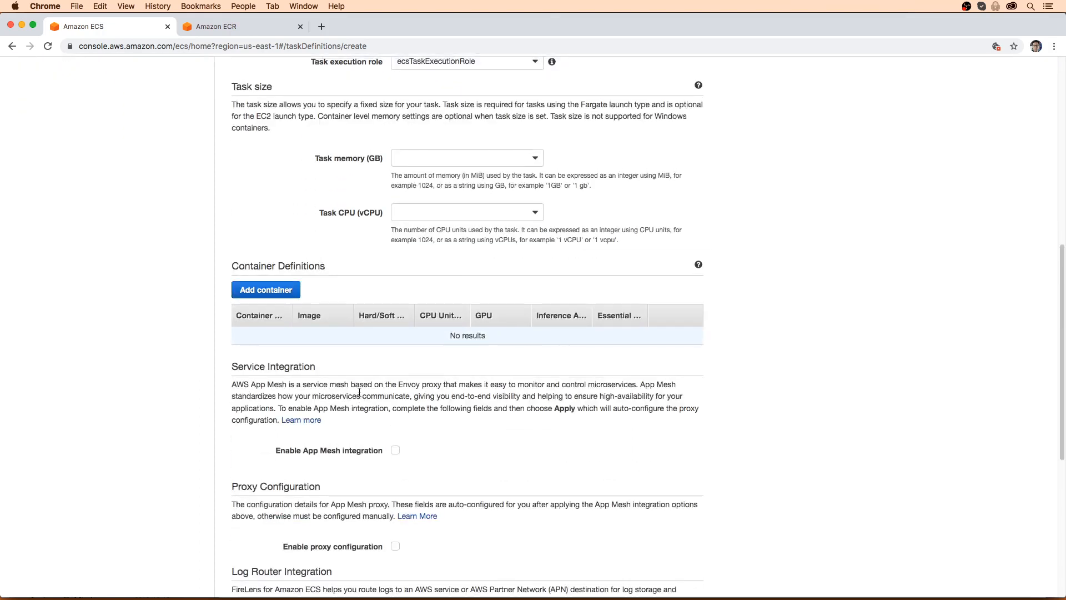
{"action": "left_click", "coordinate": [466, 158]}
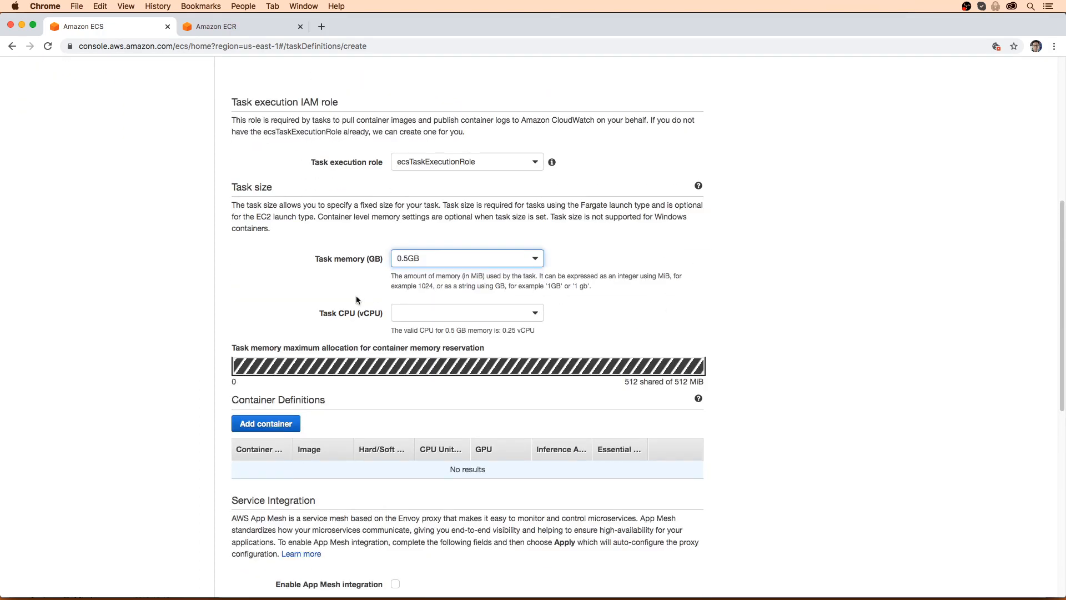
{"action": "left_click", "coordinate": [467, 302]}
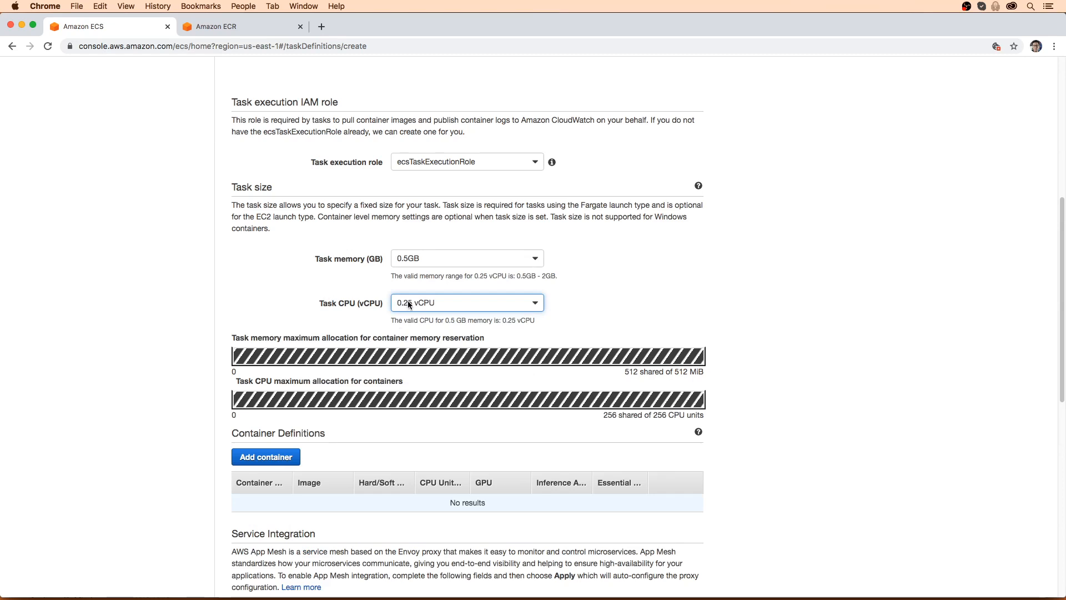
{"action": "left_click", "coordinate": [467, 302]}
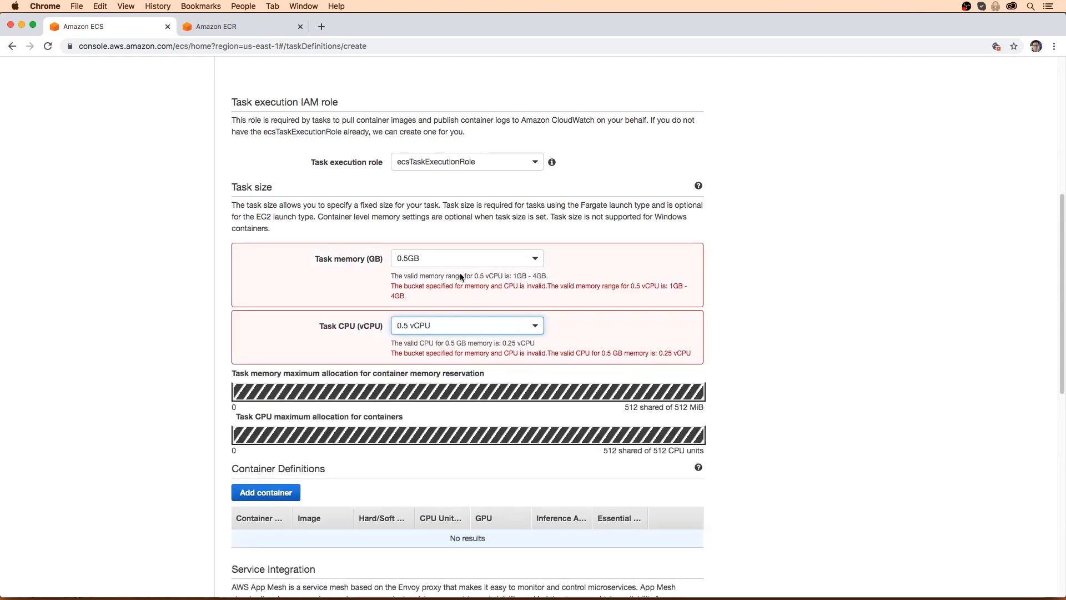
{"action": "left_click", "coordinate": [467, 325]}
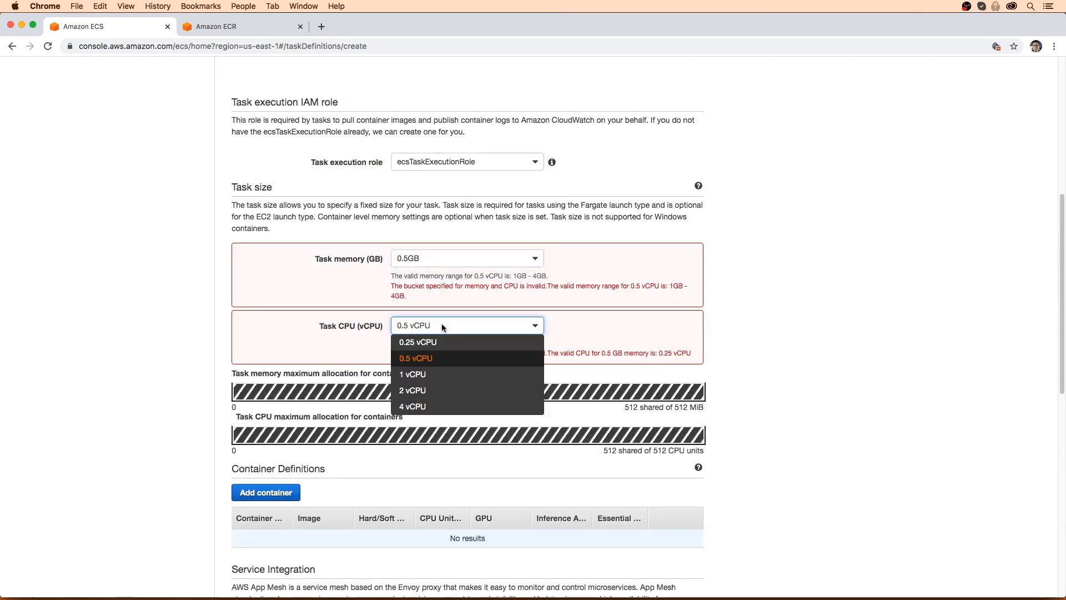
{"action": "left_click", "coordinate": [418, 342]}
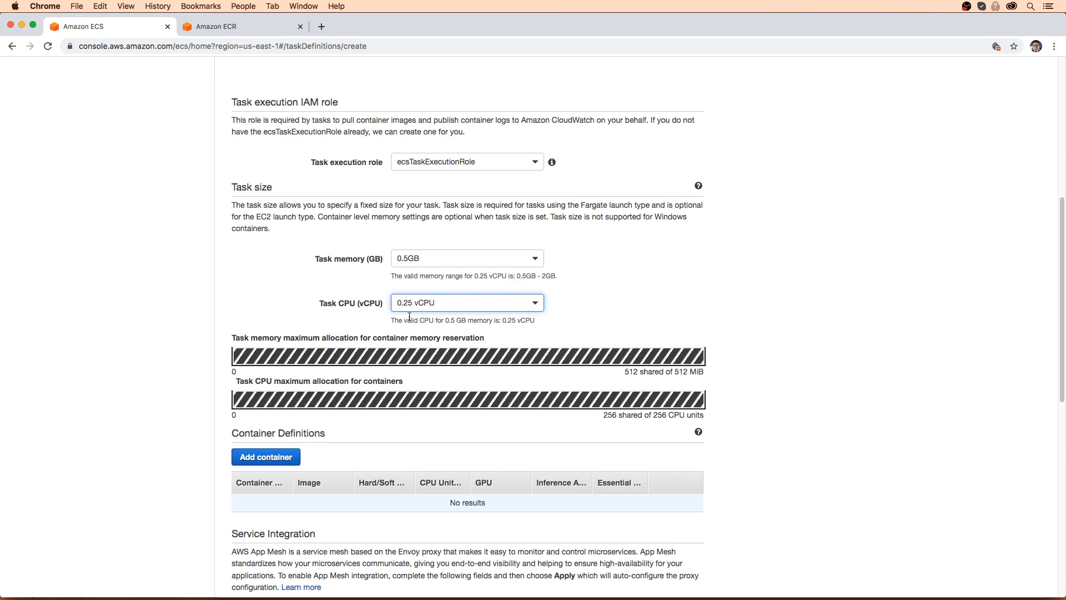
{"action": "mouse_move", "coordinate": [246, 315]}
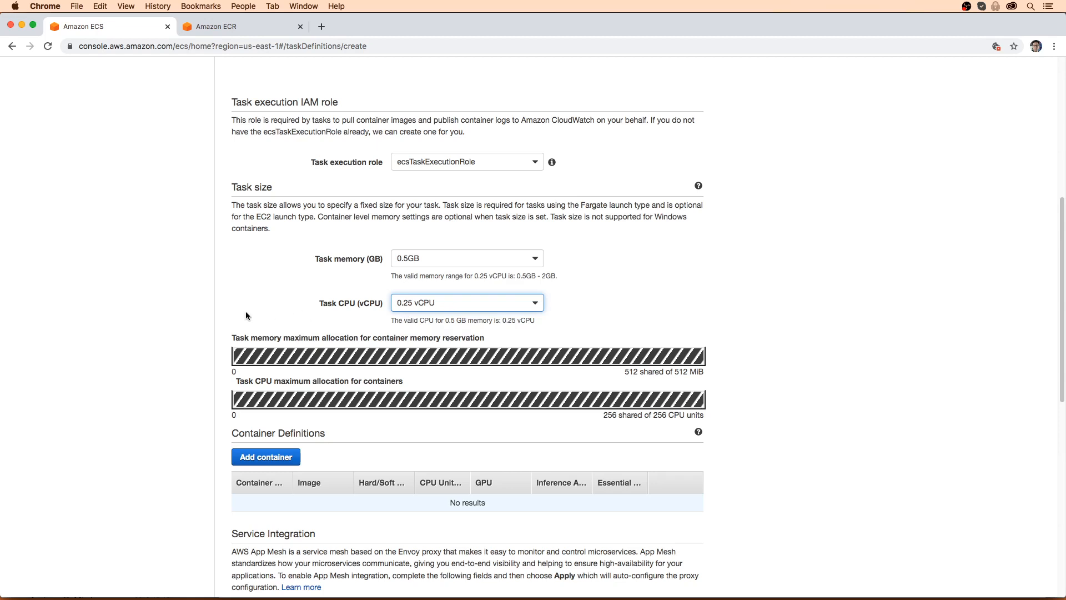
{"action": "scroll", "scroll_direction": "down", "scroll_amount": 3}
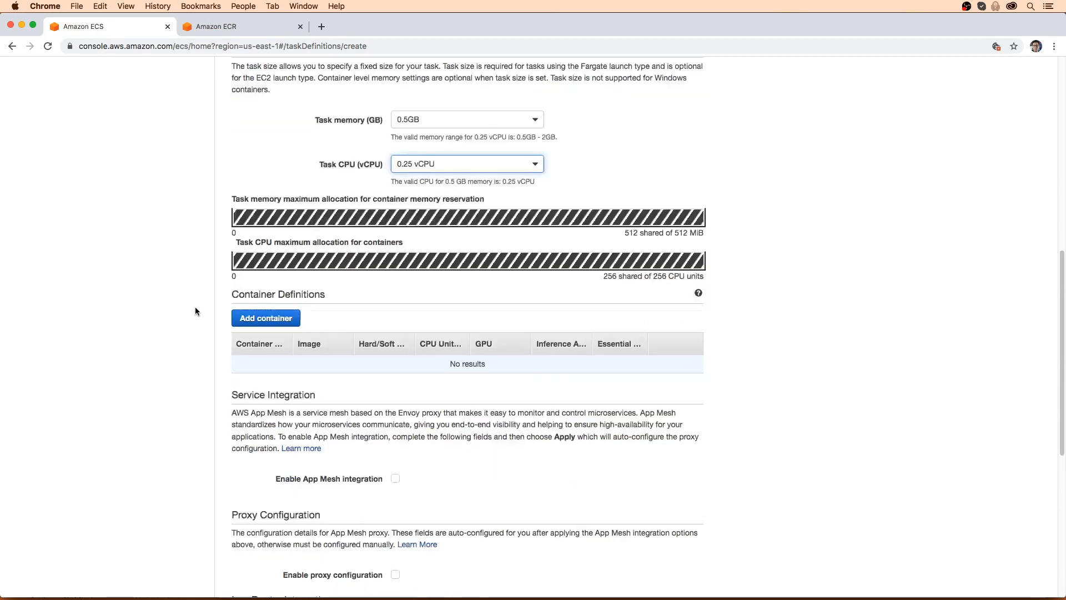
Add a container using the study-sync ECR image URI, removing the mistyped tag, and check image tags
{"action": "left_click", "coordinate": [266, 318]}
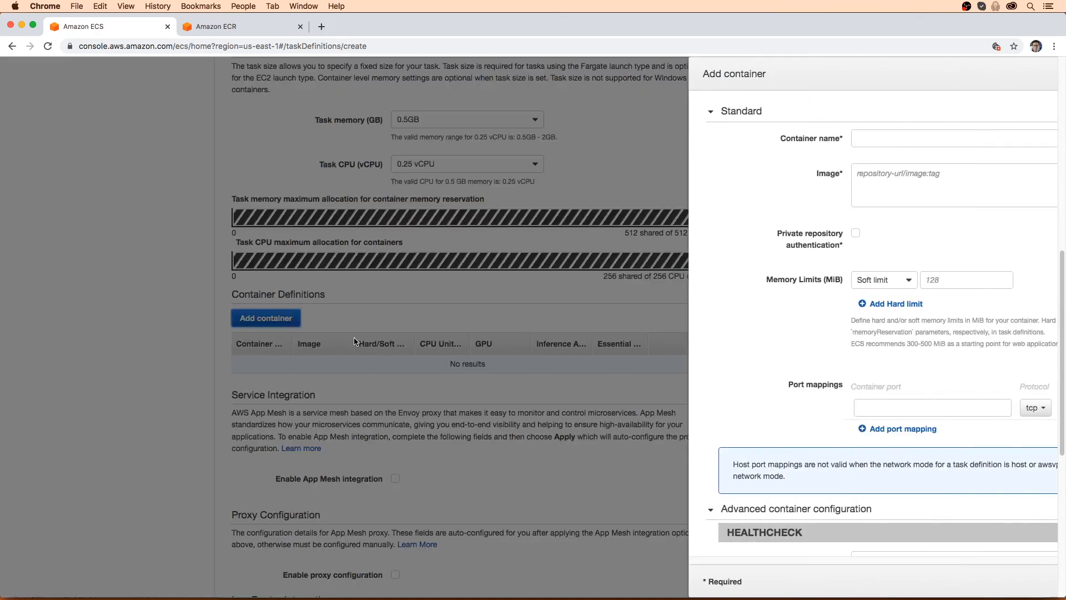
{"action": "left_click", "coordinate": [241, 26]}
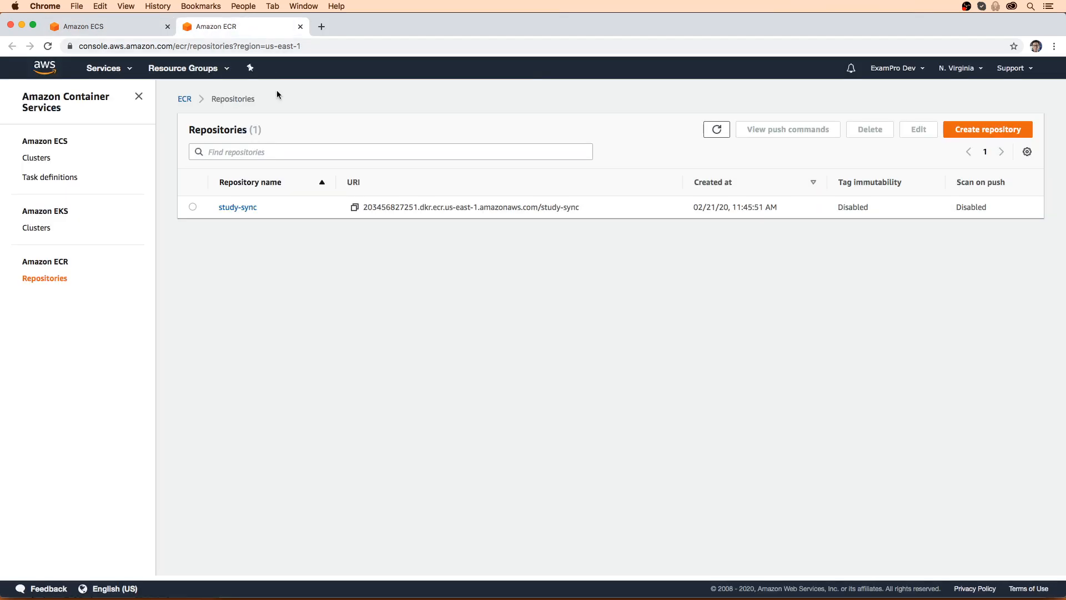
{"action": "mouse_move", "coordinate": [135, 39]}
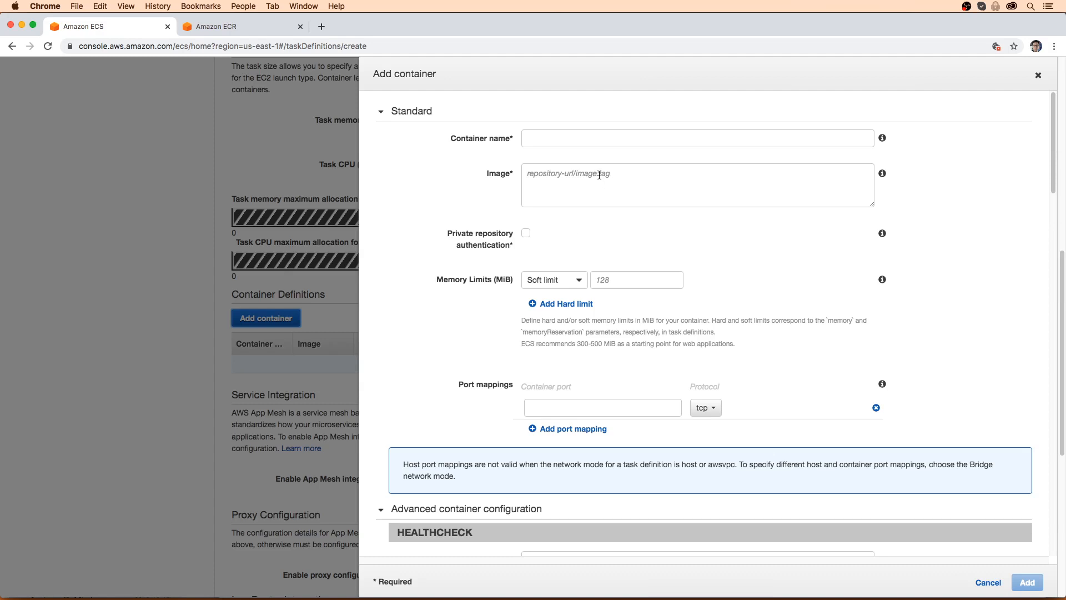
{"action": "type", "text": "203456827251.dkr.ecr.us-east-1.amazonaws.com/study-sync"}
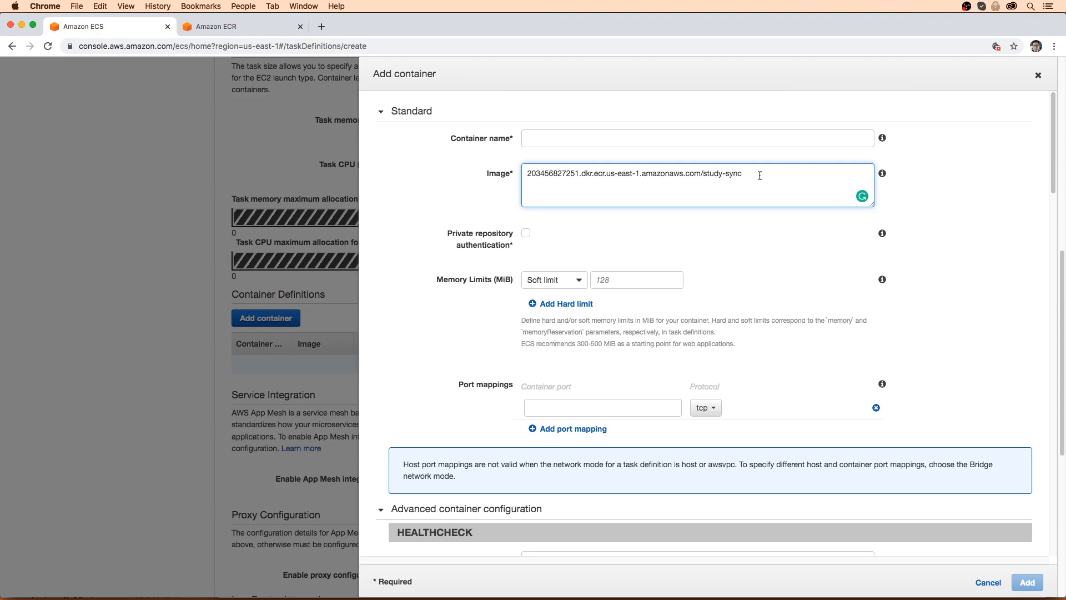
{"action": "type", "text": ":lastes"}
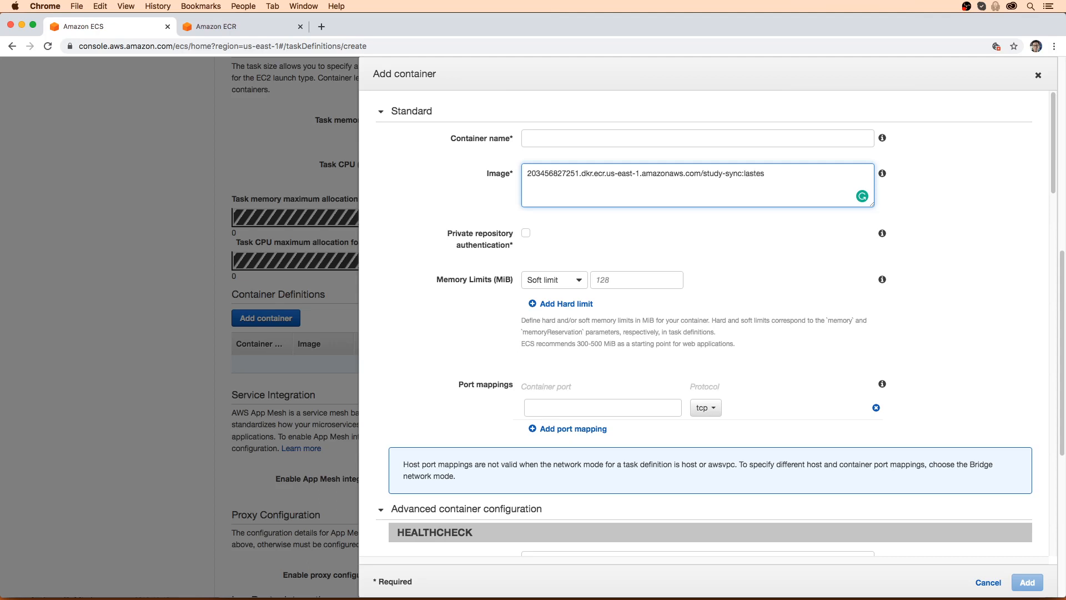
{"action": "type", "text": "latest"}
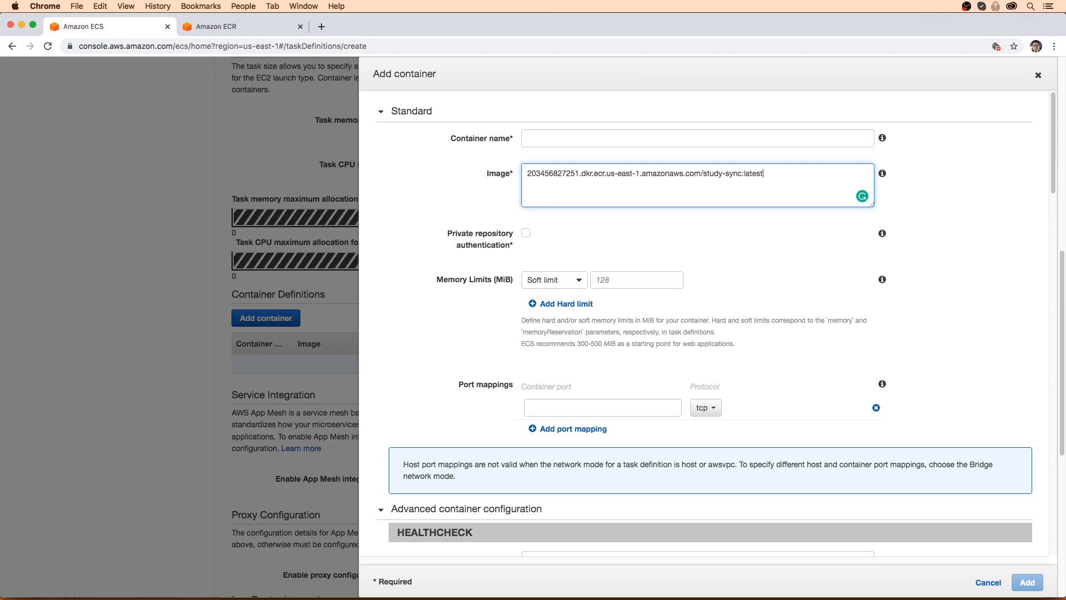
{"action": "key", "text": "Backspace"}
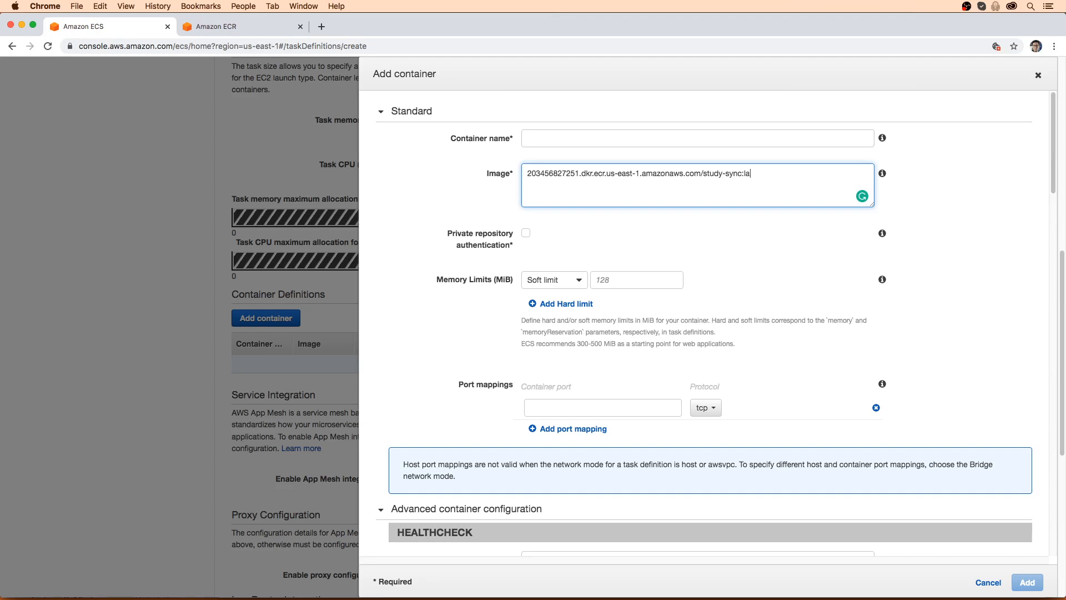
{"action": "key", "text": "Backspace"}
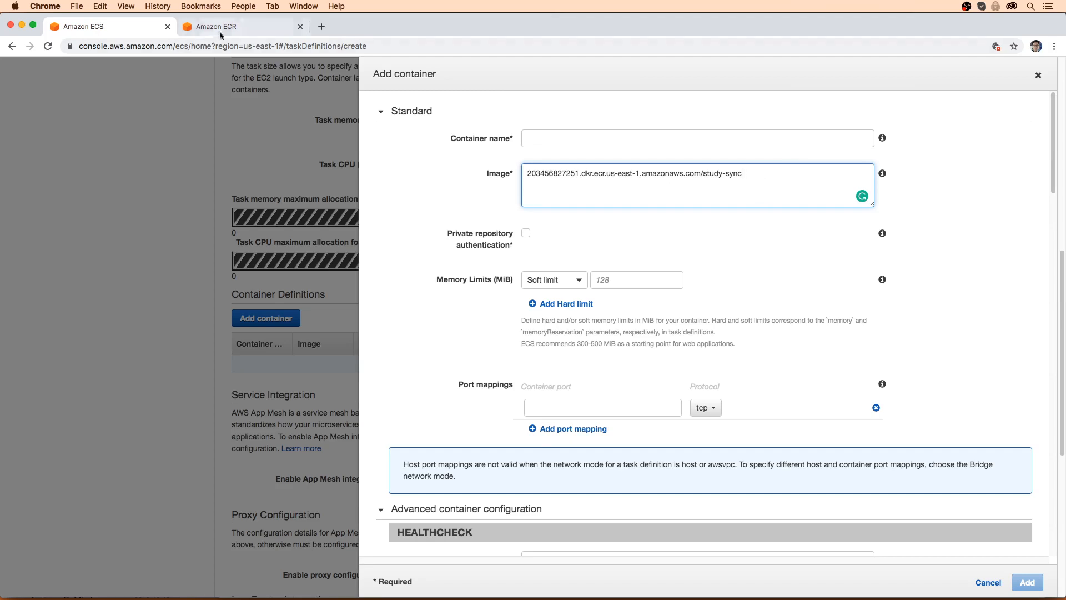
{"action": "left_click", "coordinate": [231, 27]}
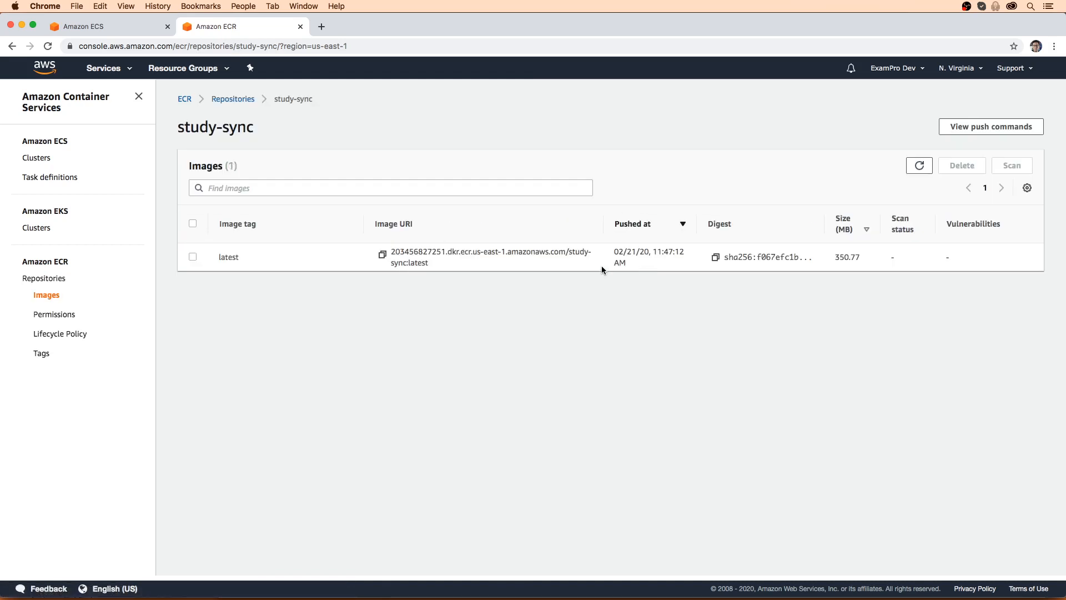
{"action": "mouse_move", "coordinate": [376, 273]}
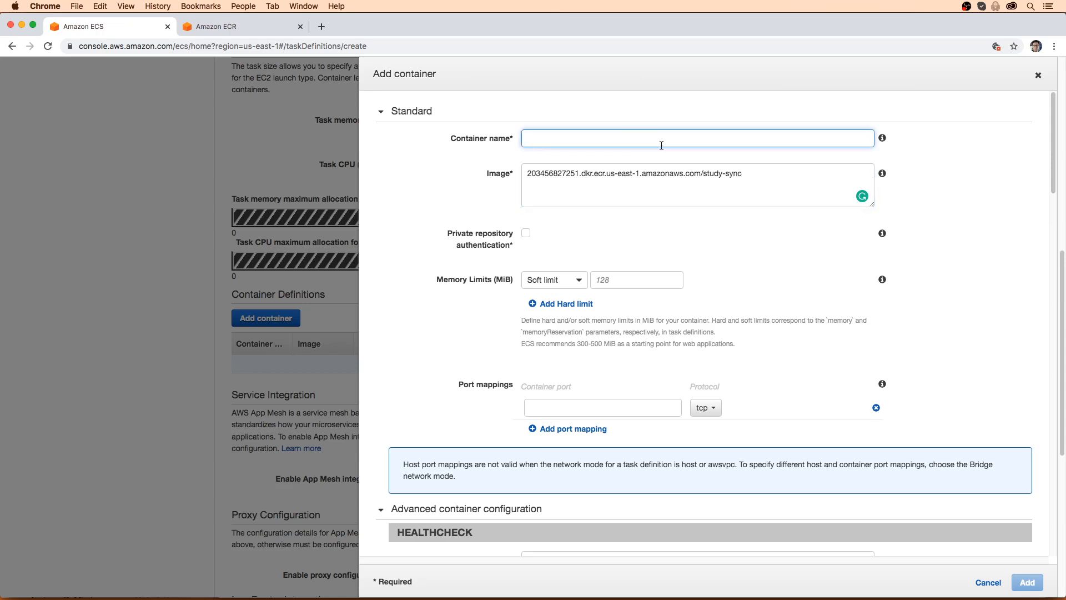
Name the container MyFargateContainer with a 128 MiB soft limit and container port 8080
{"action": "type", "text": "MyFarg"}
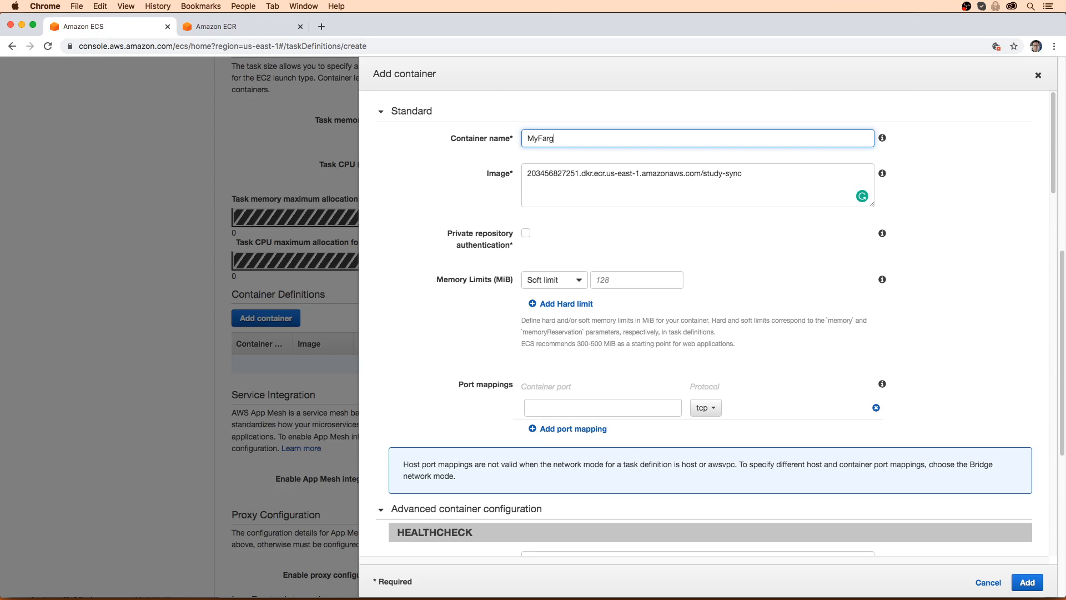
{"action": "type", "text": "ateContainer"}
{"action": "left_click", "coordinate": [636, 280]}
{"action": "type", "text": "128"}
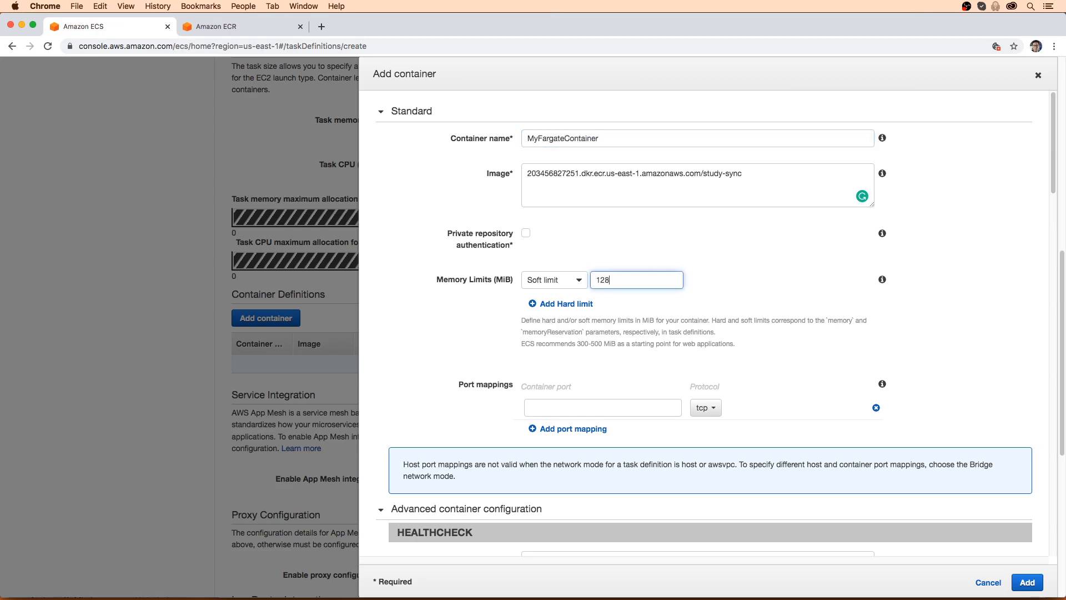
{"action": "mouse_move", "coordinate": [658, 255]}
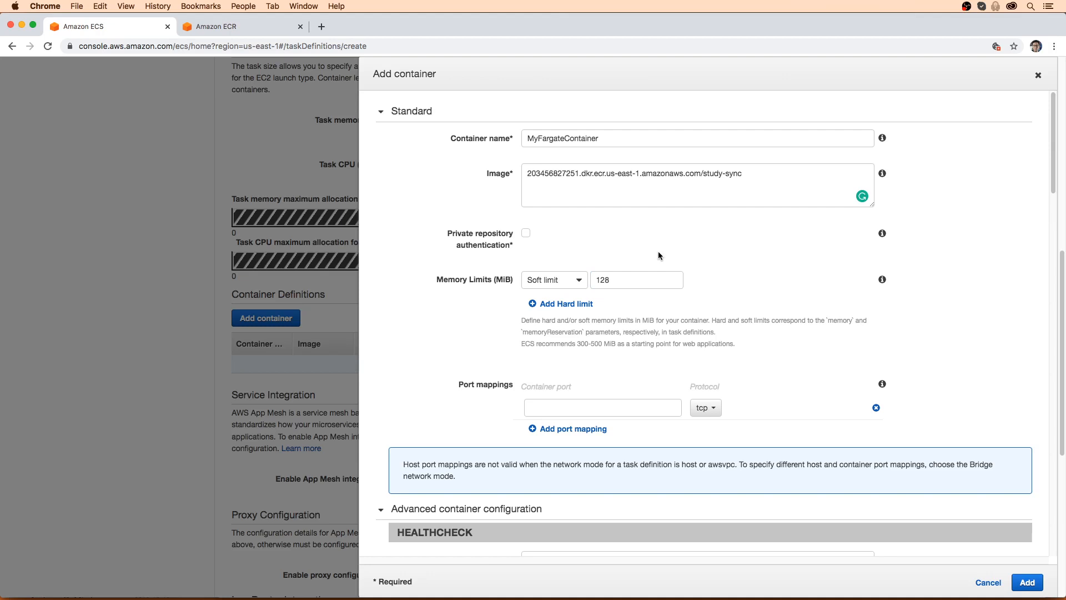
{"action": "mouse_move", "coordinate": [821, 407]}
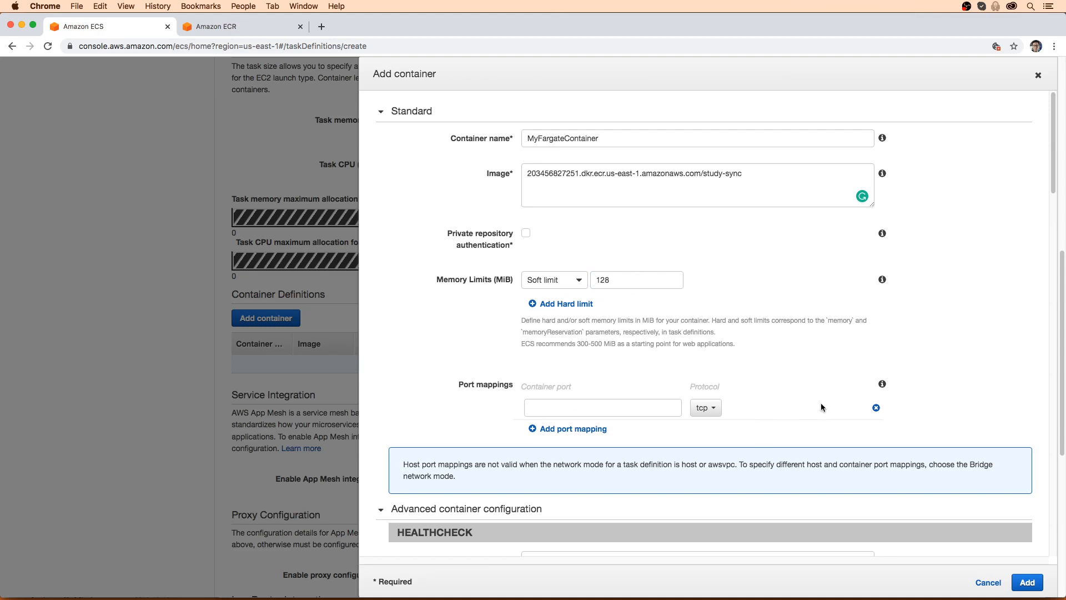
{"action": "left_click", "coordinate": [602, 407]}
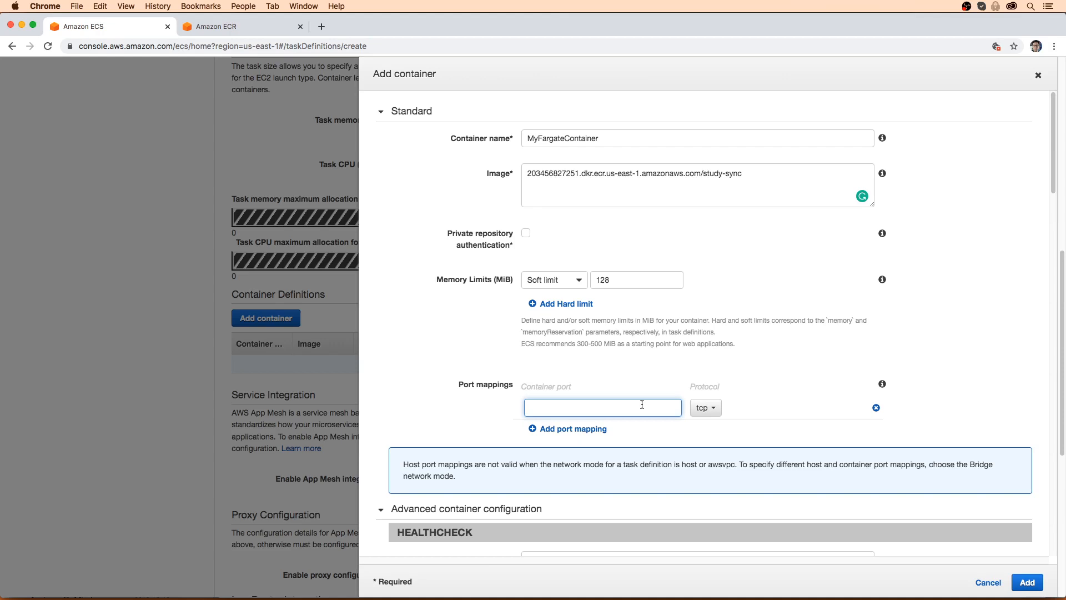
{"action": "type", "text": "8080"}
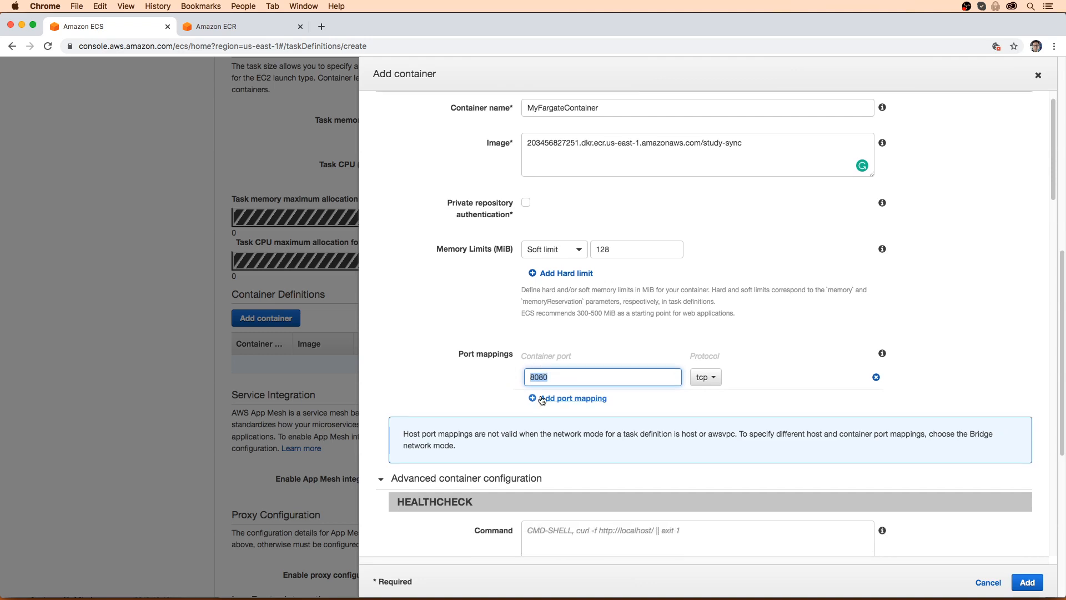
Add environment variables PORT=8080 and NODE_ENV=production, then review the remaining container settings
{"action": "scroll", "scroll_direction": "down", "scroll_amount": 3}
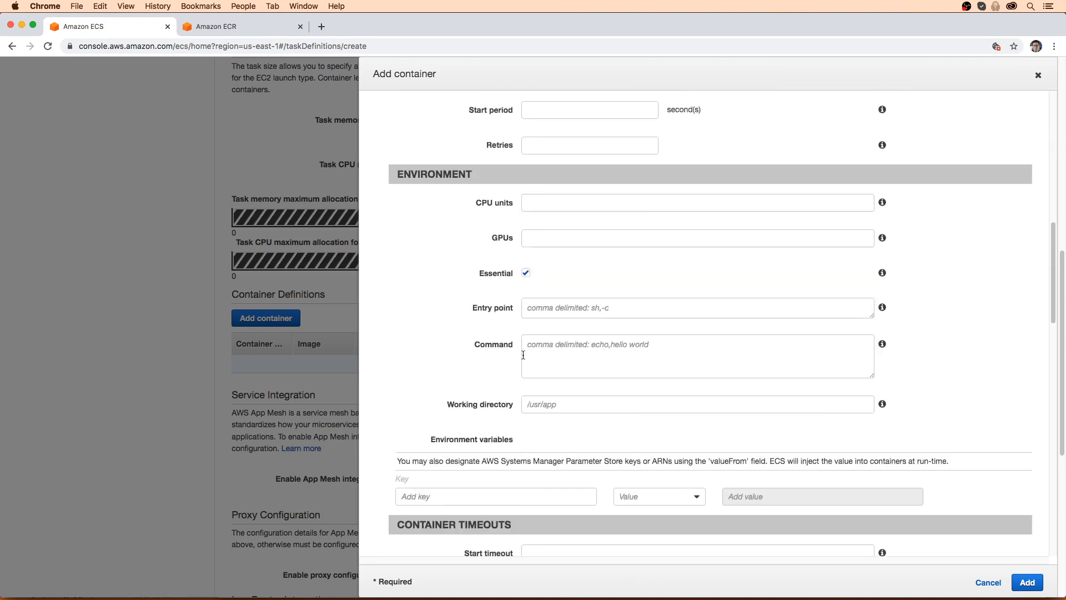
{"action": "scroll", "scroll_direction": "down", "scroll_amount": 3}
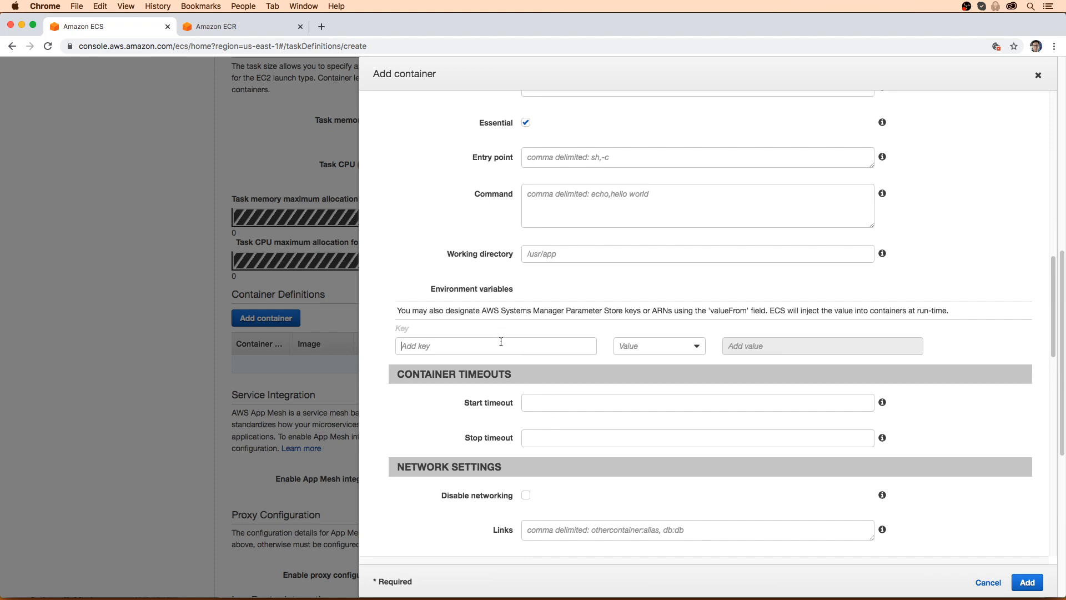
{"action": "left_click", "coordinate": [495, 345]}
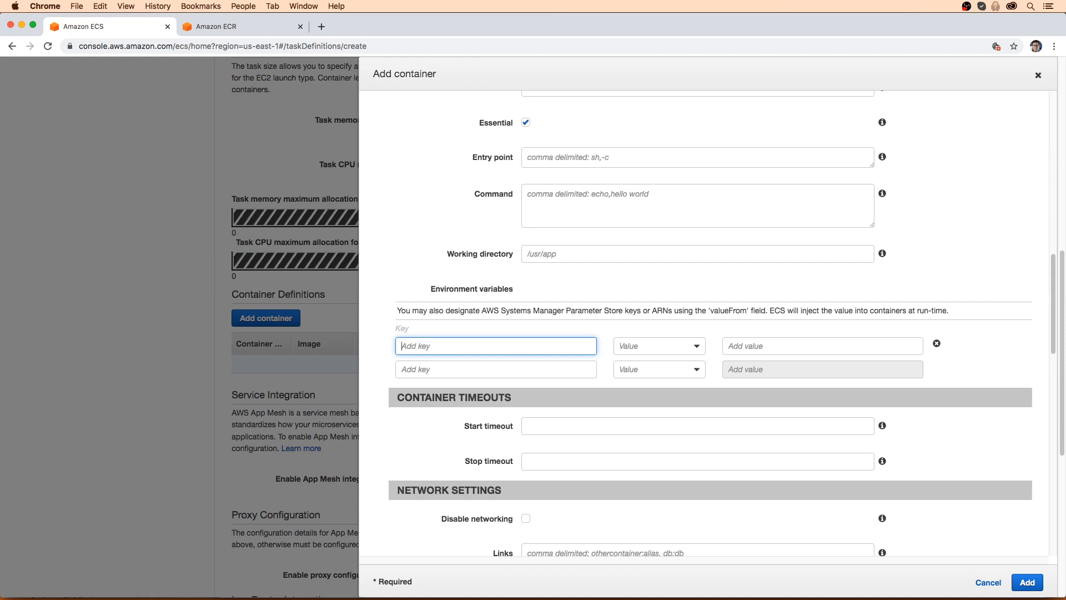
{"action": "type", "text": "PORT"}
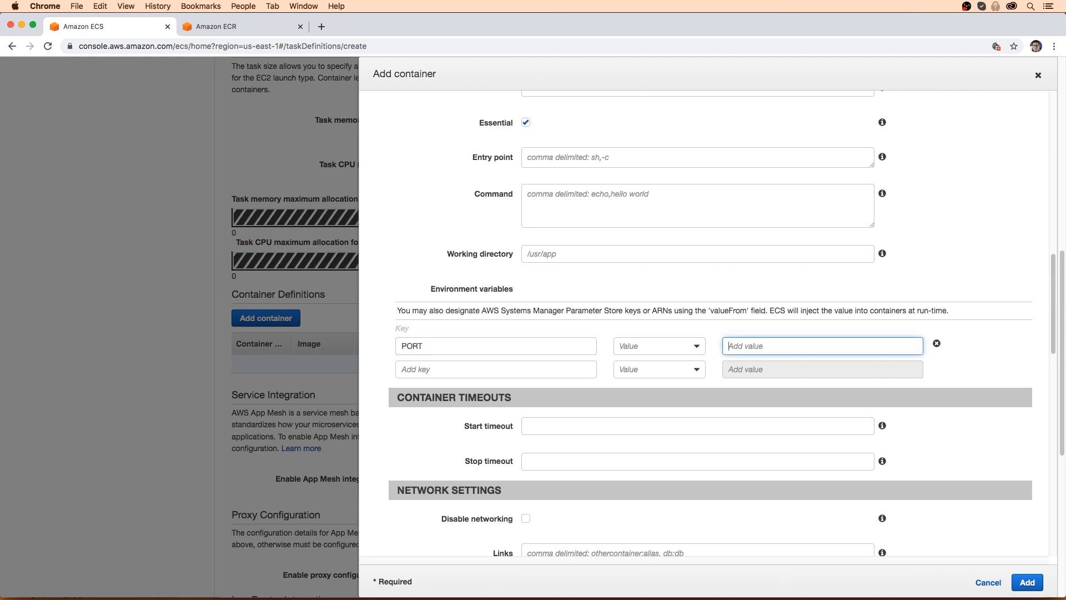
{"action": "type", "text": "8080"}
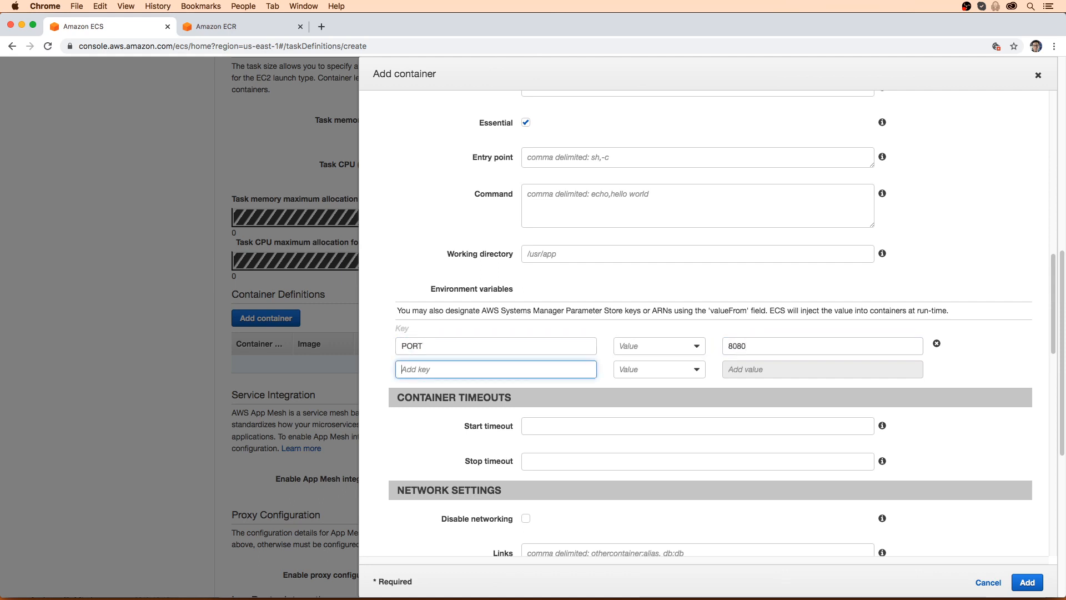
{"action": "type", "text": "NODE_ENV"}
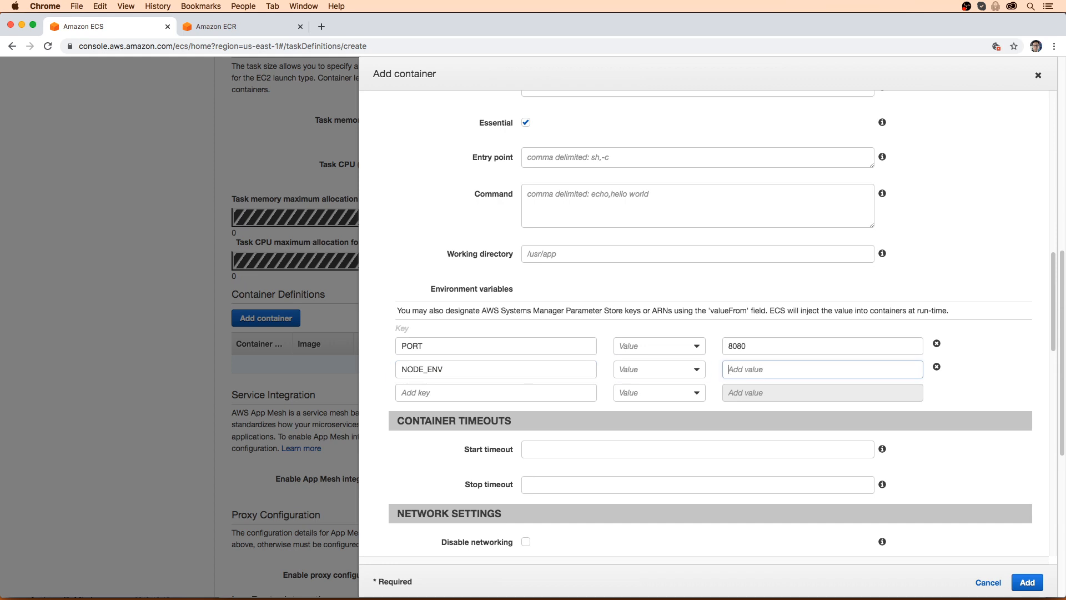
{"action": "type", "text": "production"}
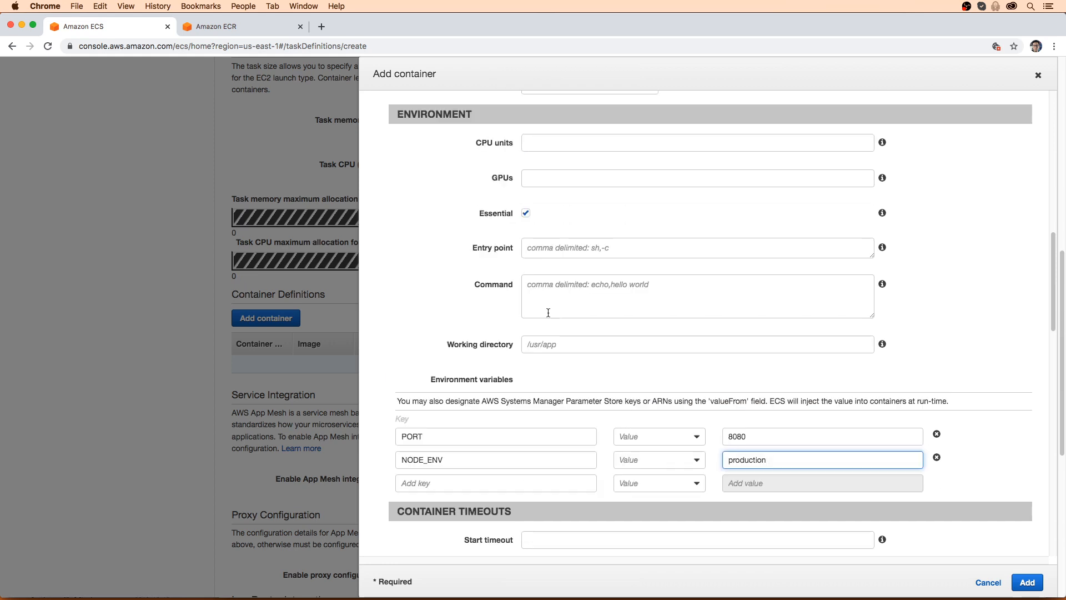
{"action": "scroll", "scroll_direction": "up", "scroll_amount": 3}
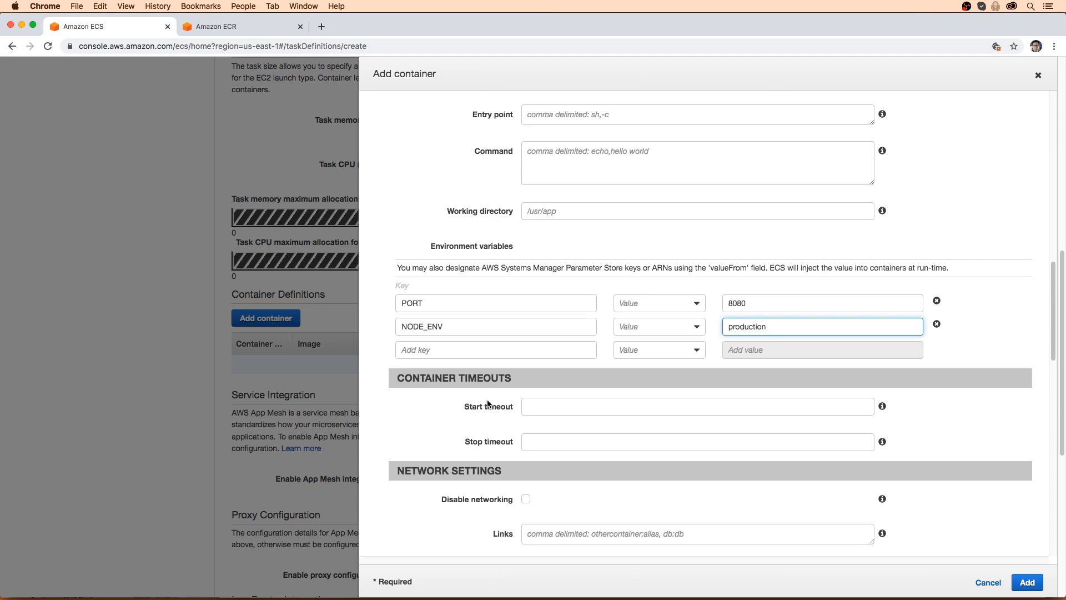
{"action": "mouse_move", "coordinate": [487, 402]}
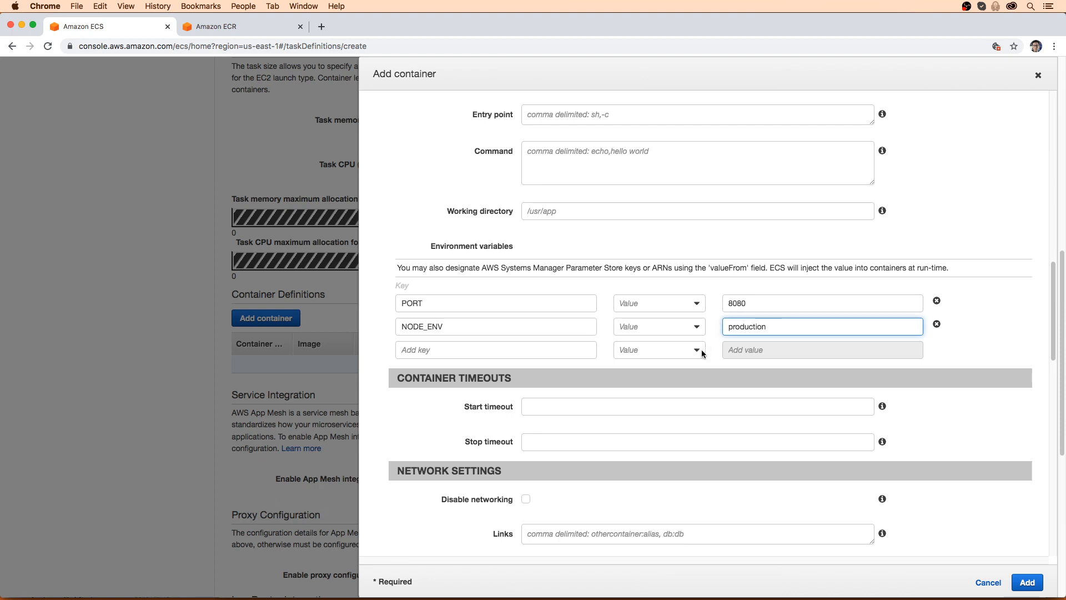
{"action": "mouse_move", "coordinate": [672, 446]}
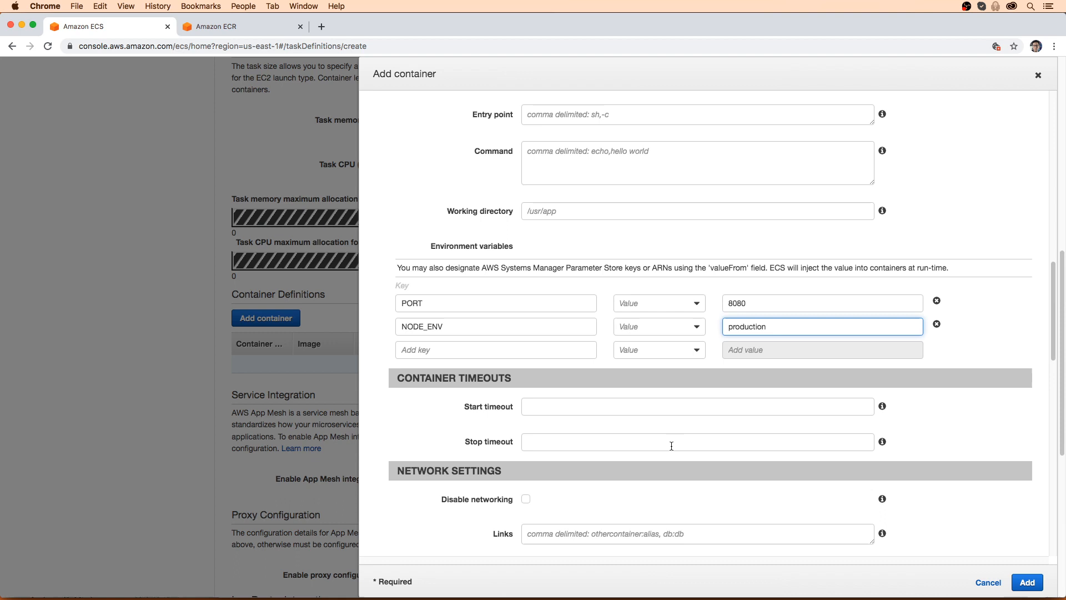
{"action": "scroll", "scroll_direction": "down", "scroll_amount": 3}
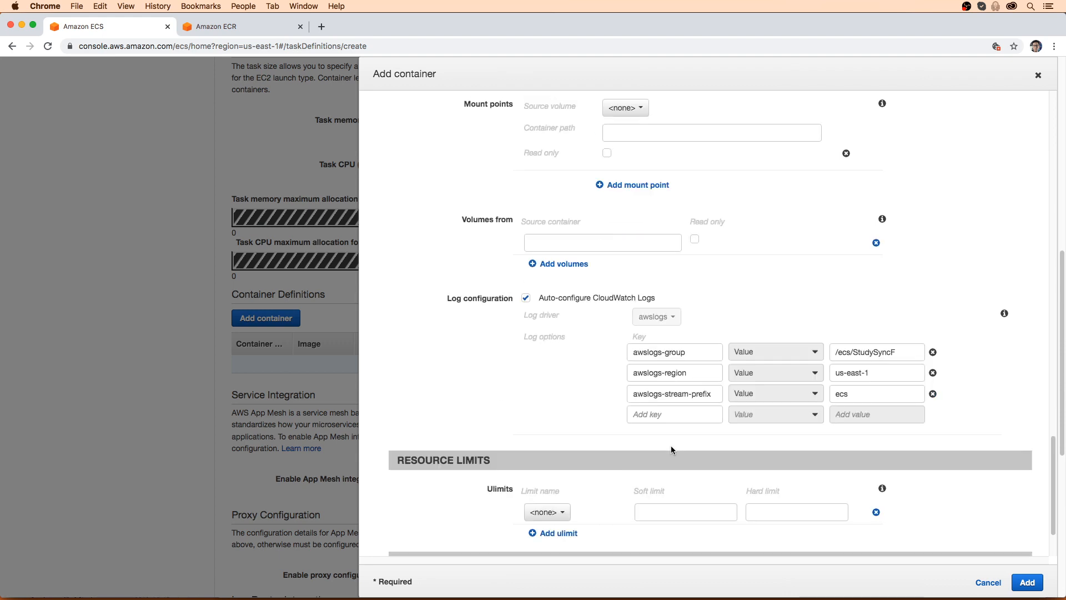
{"action": "scroll", "scroll_direction": "down", "scroll_amount": 3}
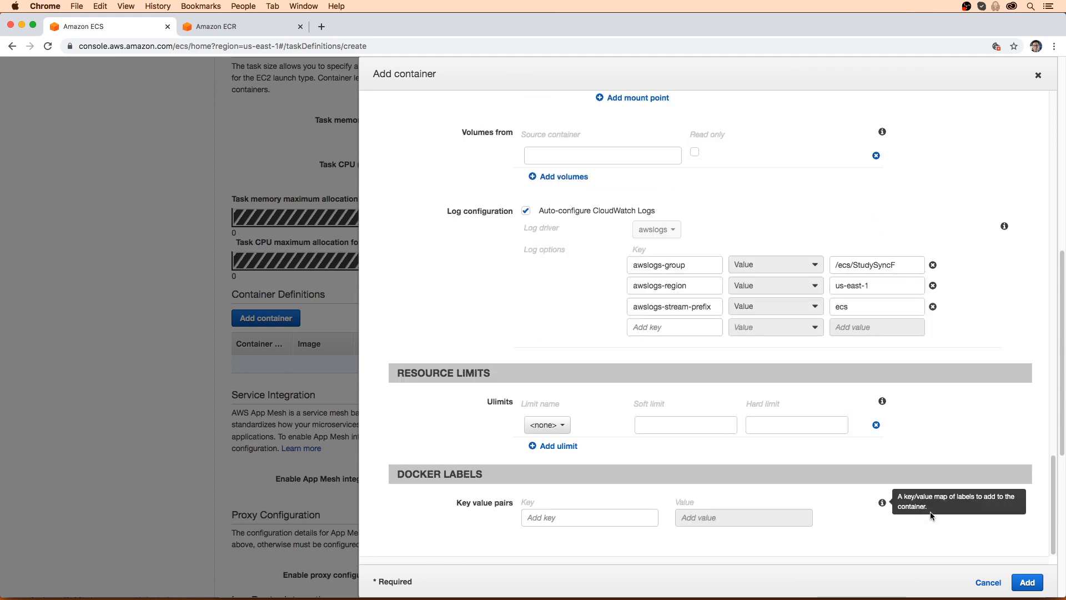
Save the container, create the StudySyncF task definition, and view its revision 1
{"action": "left_click", "coordinate": [1026, 582]}
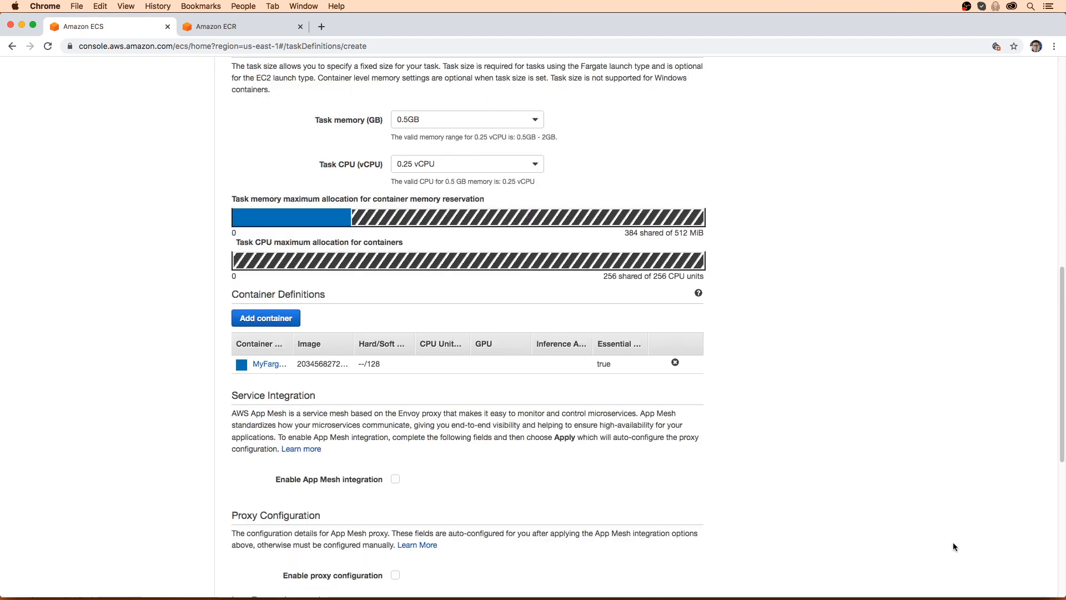
{"action": "mouse_move", "coordinate": [333, 230]}
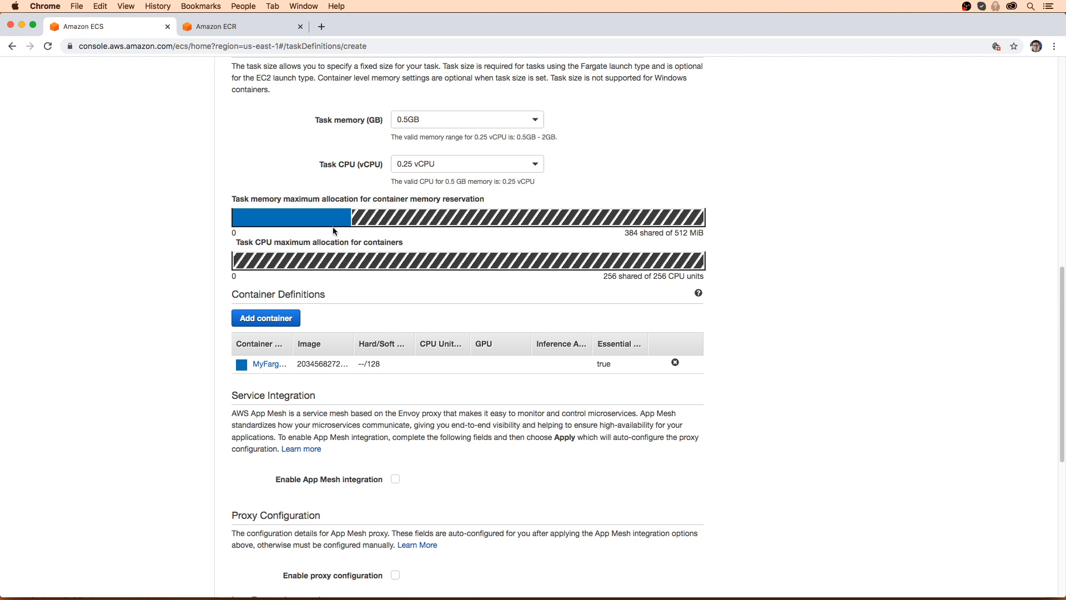
{"action": "mouse_move", "coordinate": [394, 356]}
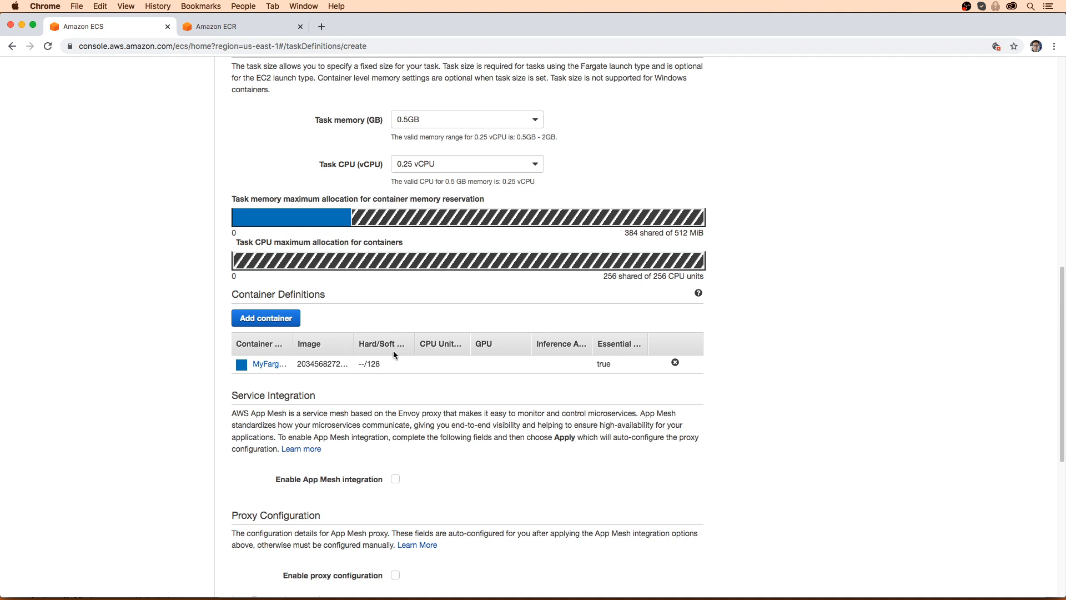
{"action": "scroll", "scroll_direction": "down", "scroll_amount": 3}
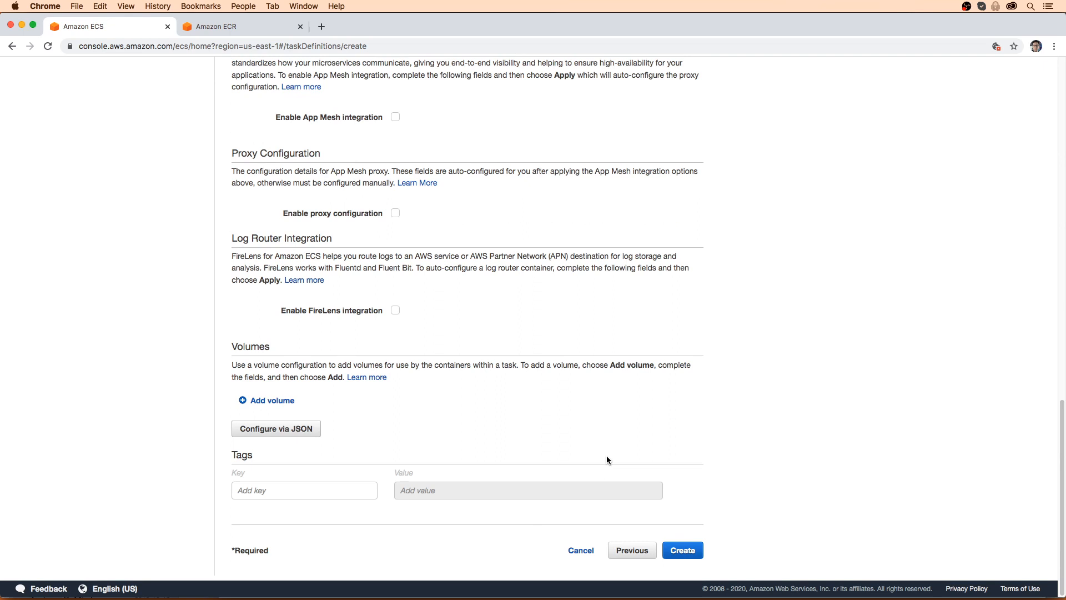
{"action": "left_click", "coordinate": [682, 549]}
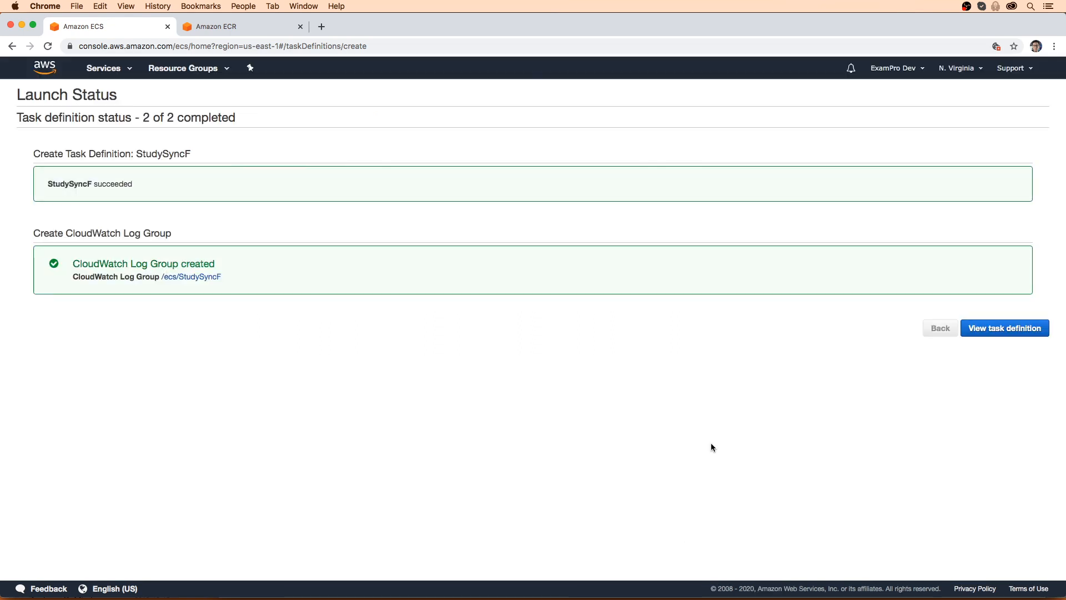
{"action": "left_click", "coordinate": [1004, 328]}
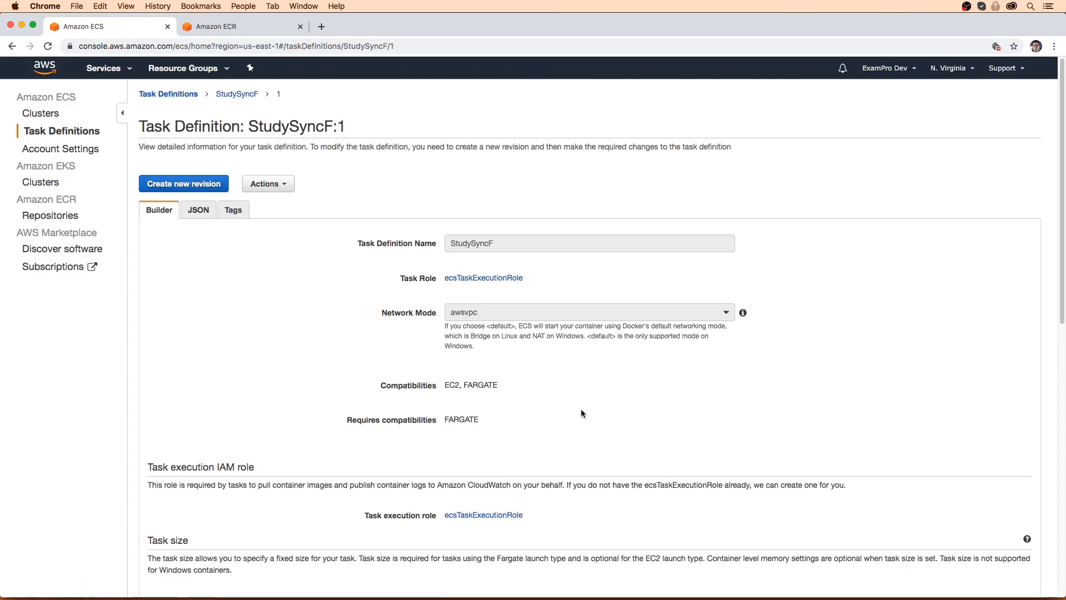
{"action": "mouse_move", "coordinate": [427, 358]}
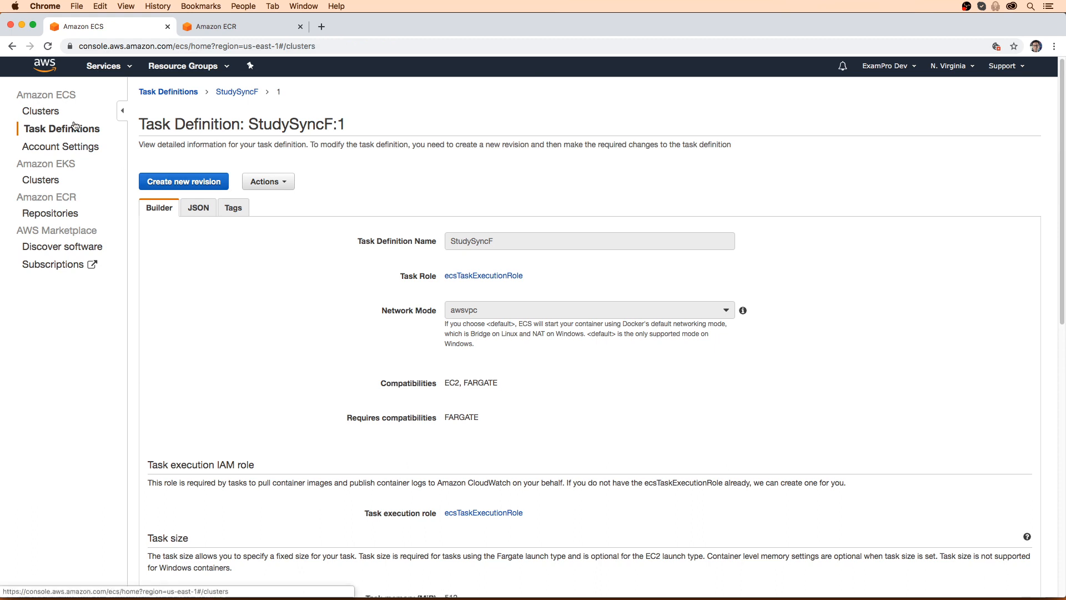
Open MyFargateCluster from the clusters list and start a new service from its empty Services tab
{"action": "left_click", "coordinate": [42, 110]}
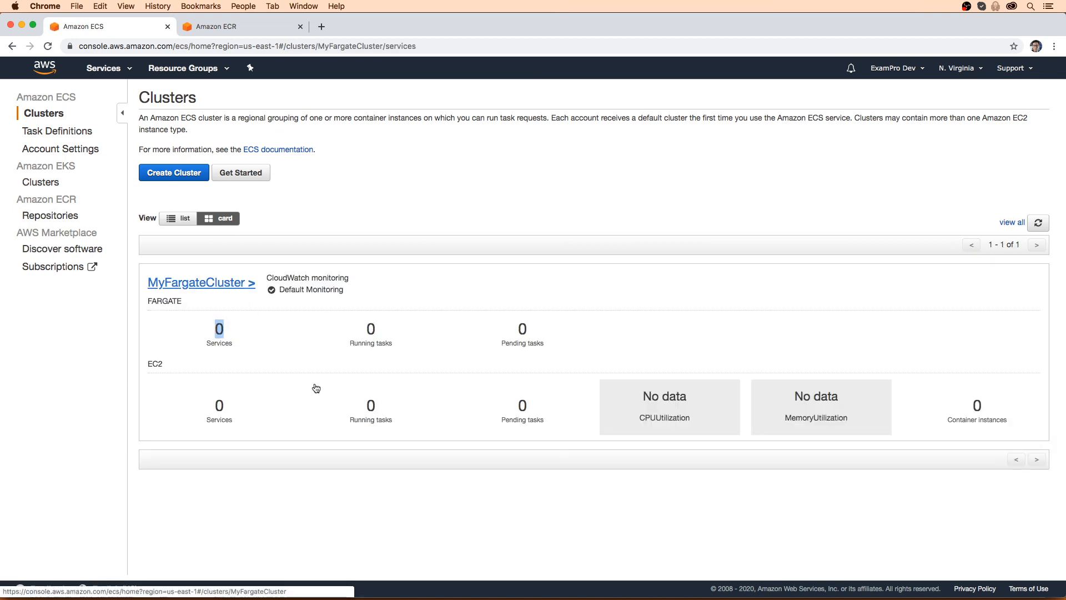
{"action": "left_click", "coordinate": [197, 283]}
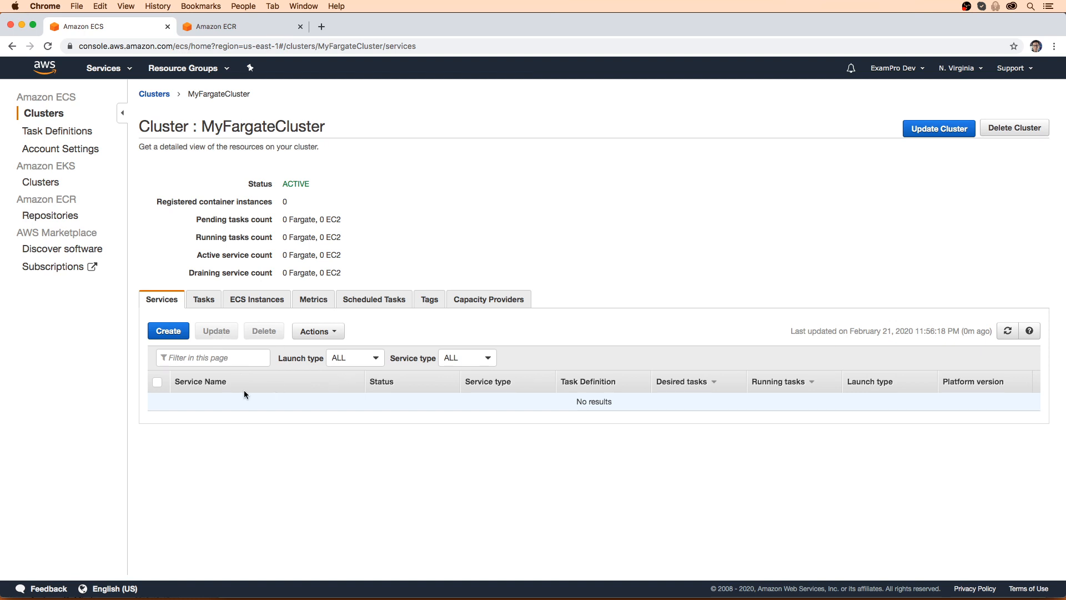
{"action": "mouse_move", "coordinate": [275, 398]}
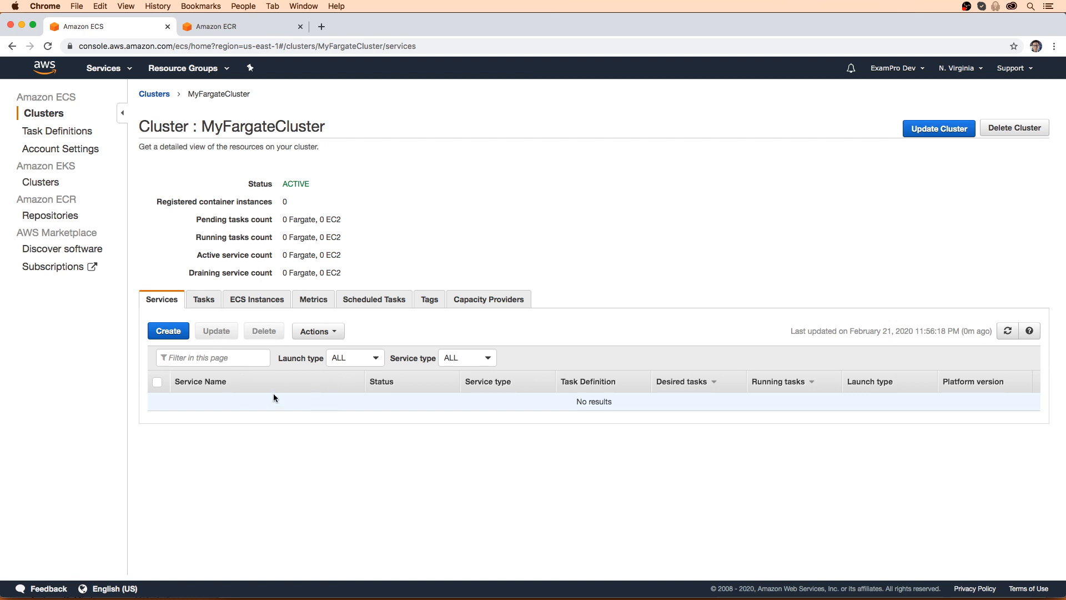
{"action": "mouse_move", "coordinate": [263, 385]}
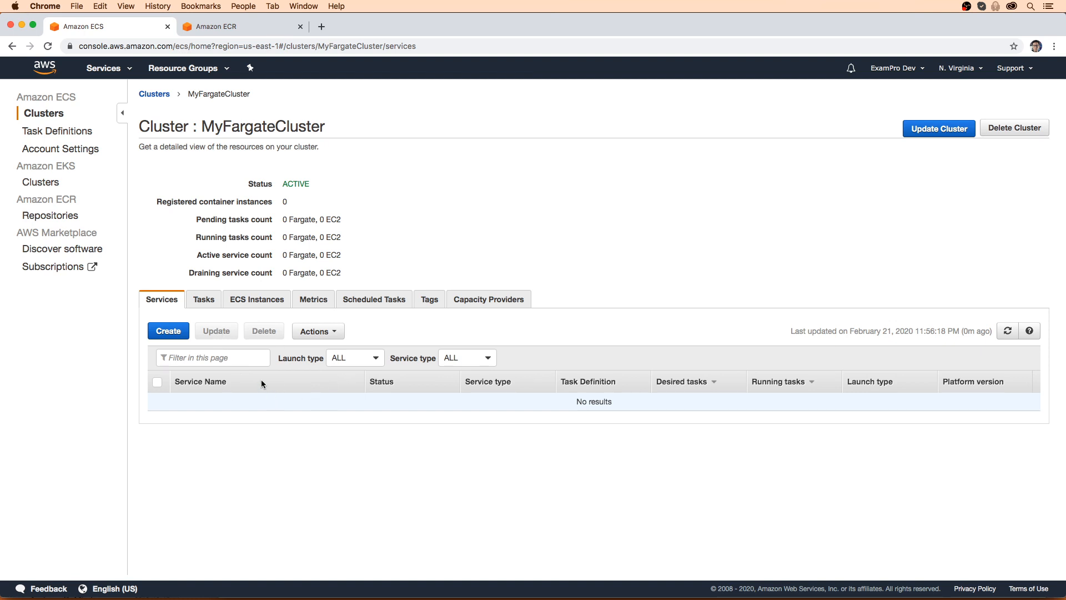
{"action": "left_click", "coordinate": [168, 331]}
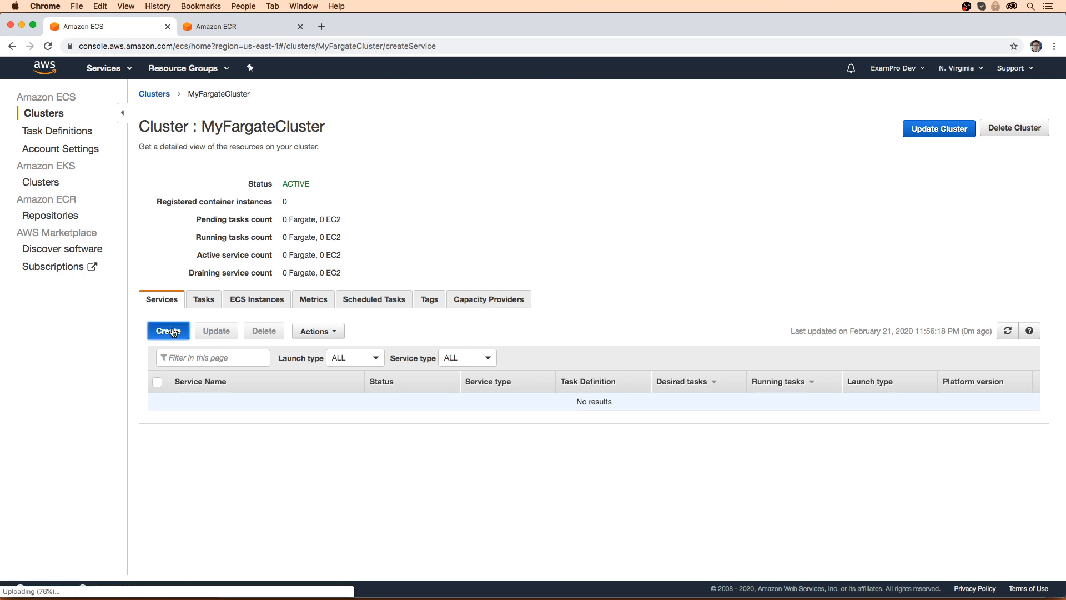
Set up the service from StudySyncF, named MyFargateService, with 1 task
{"action": "left_click", "coordinate": [167, 331]}
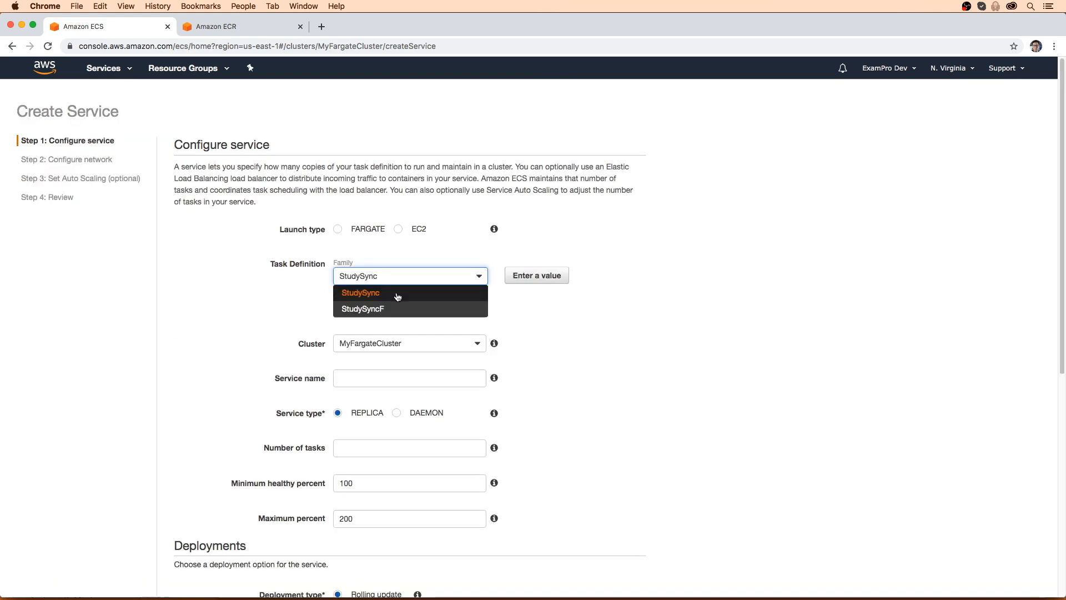
{"action": "left_click", "coordinate": [363, 308]}
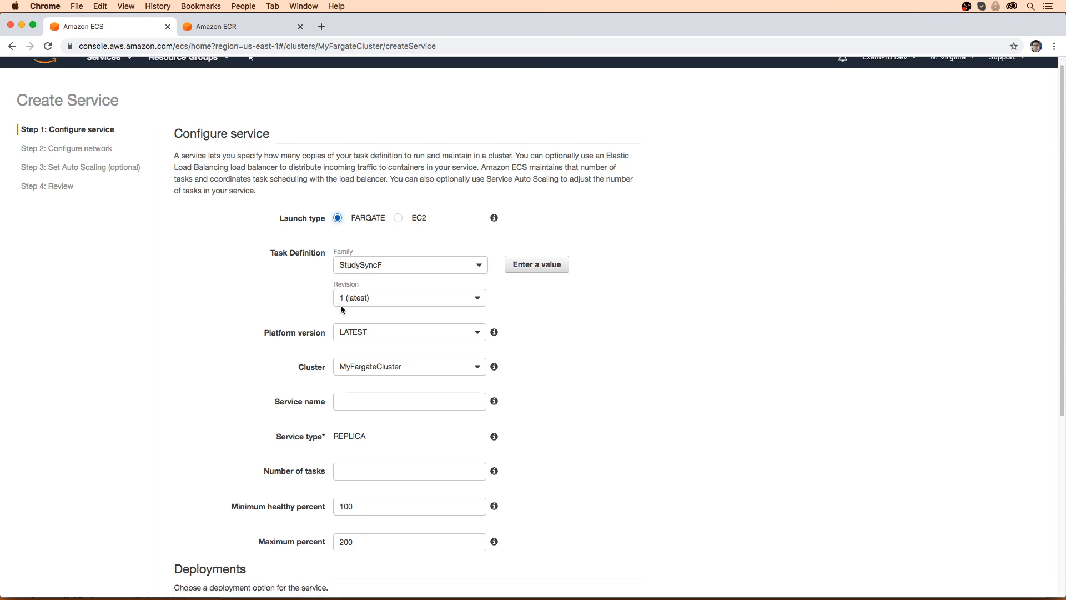
{"action": "scroll", "scroll_direction": "down", "scroll_amount": 3}
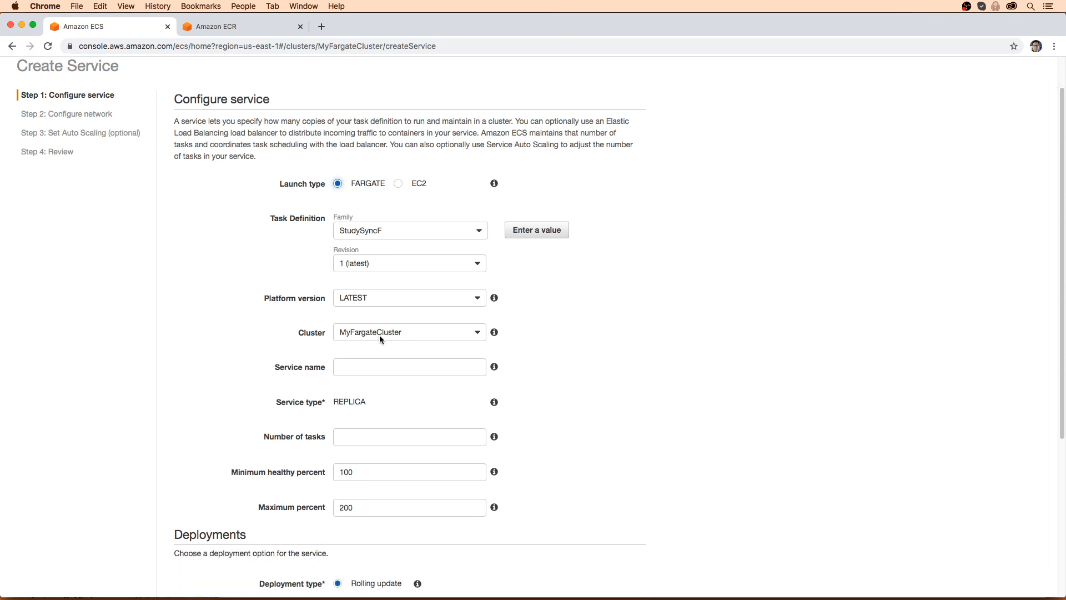
{"action": "left_click", "coordinate": [409, 347]}
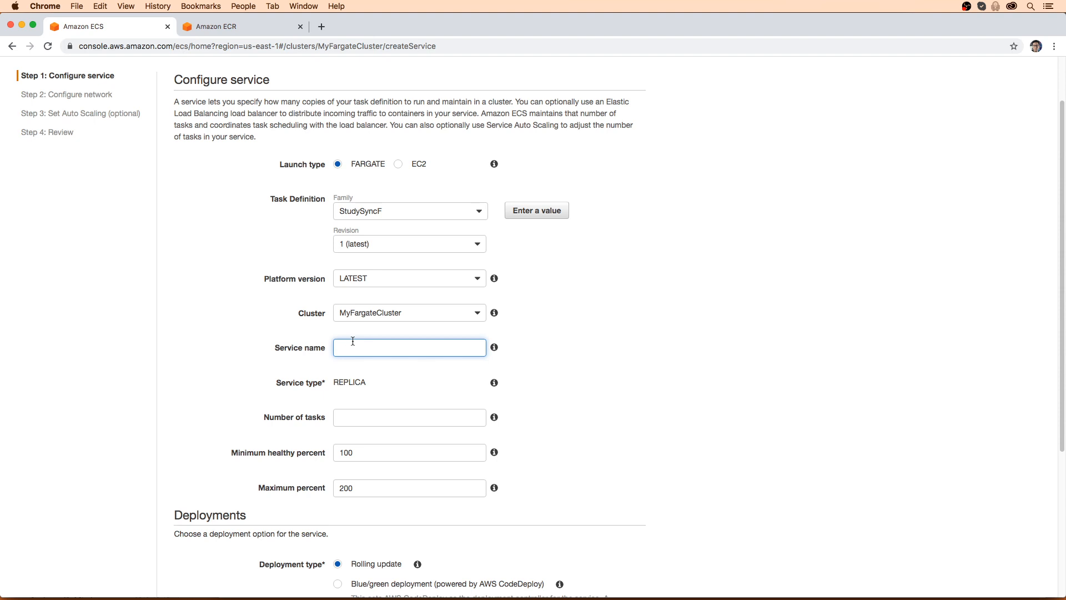
{"action": "type", "text": "MyF"}
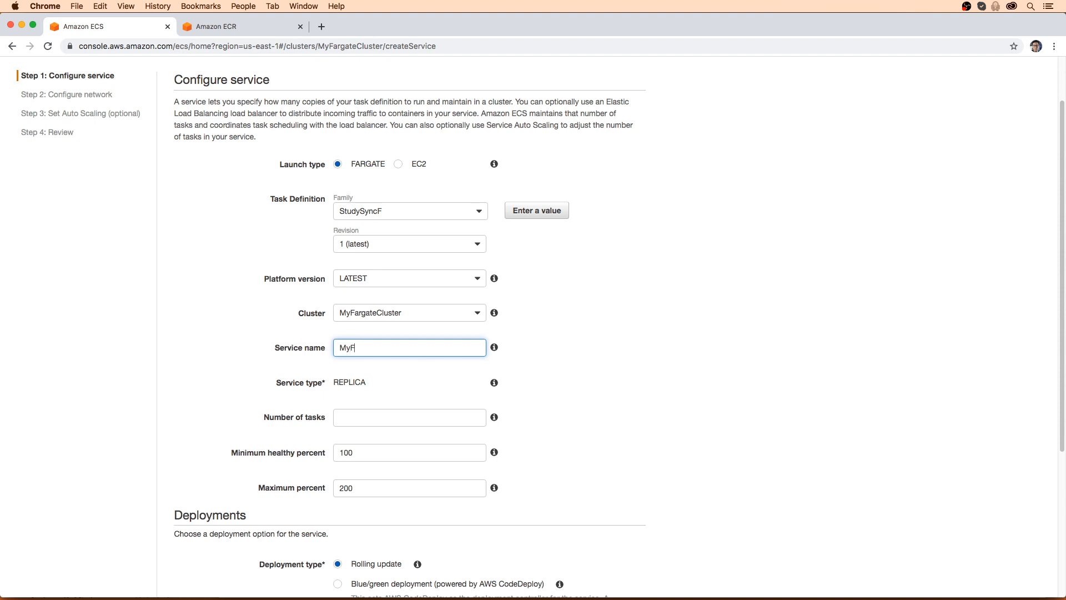
{"action": "type", "text": "argateService"}
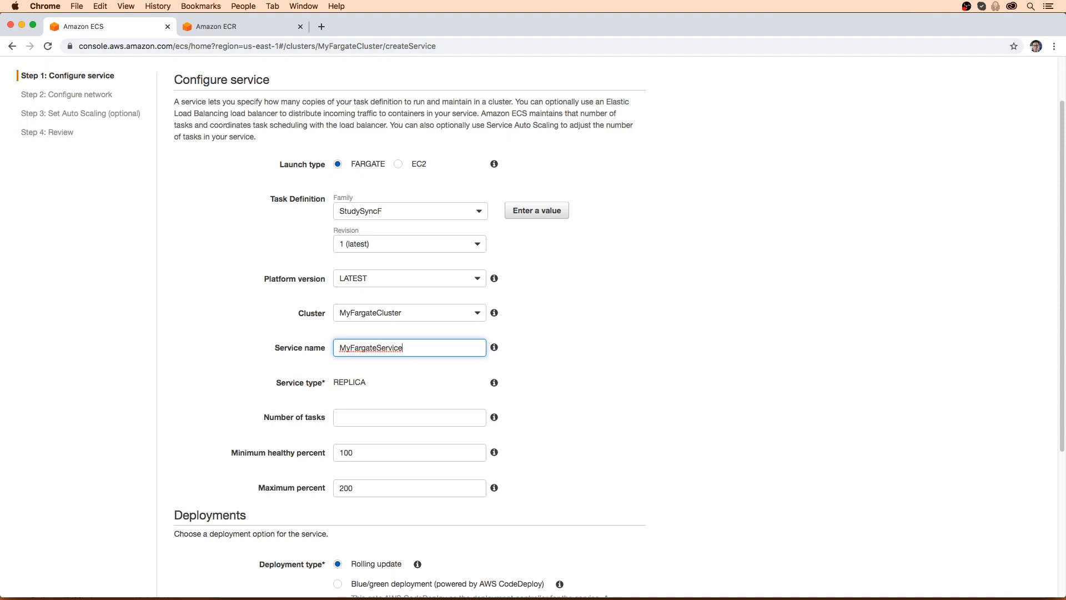
{"action": "mouse_move", "coordinate": [363, 347]}
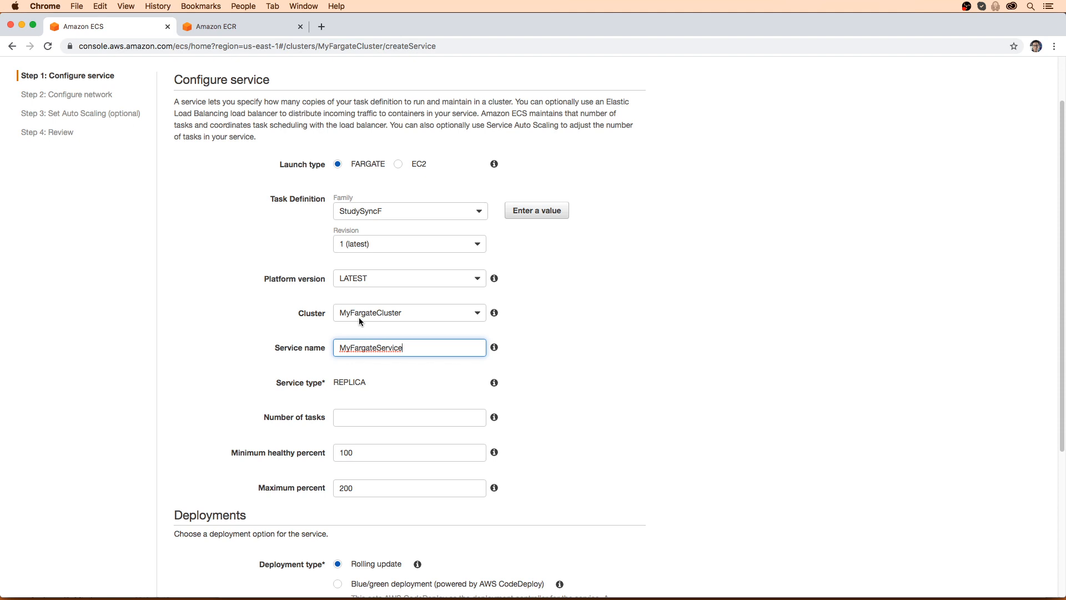
{"action": "mouse_move", "coordinate": [350, 331]}
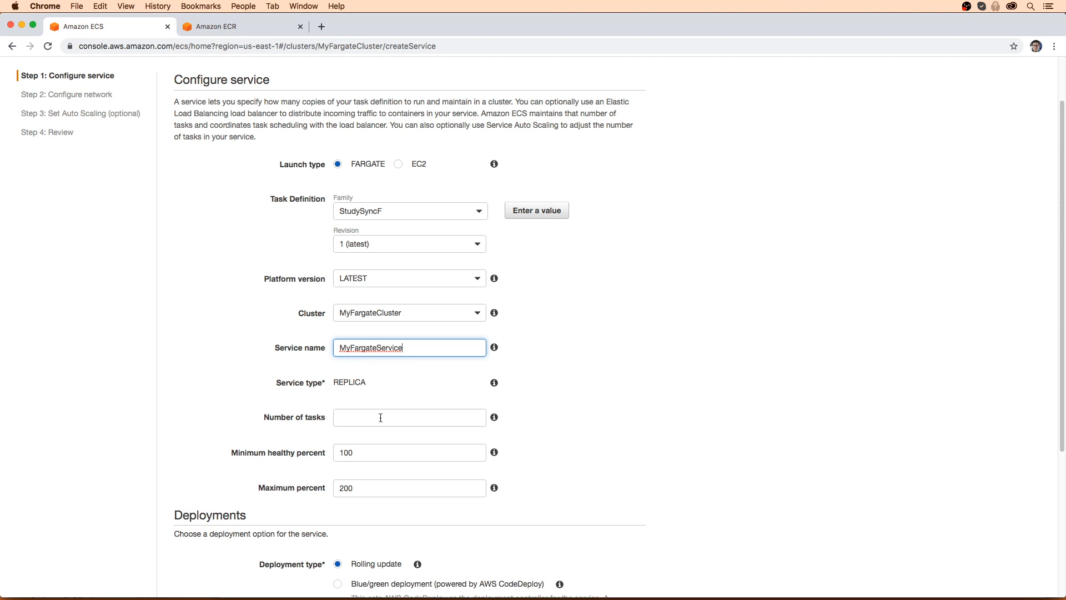
{"action": "type", "text": "1"}
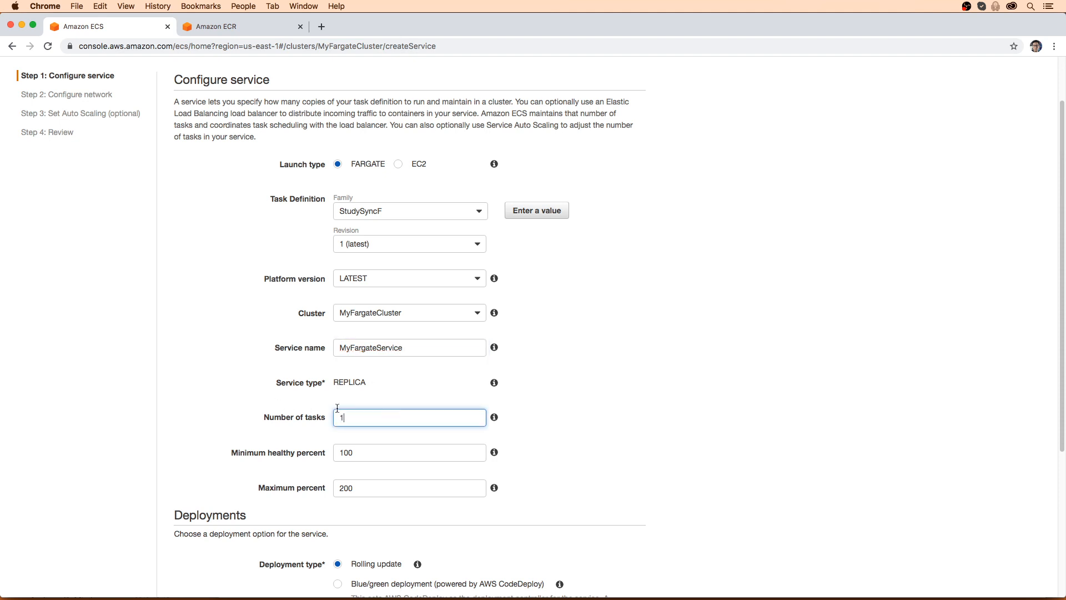
{"action": "scroll", "scroll_direction": "down", "scroll_amount": 3}
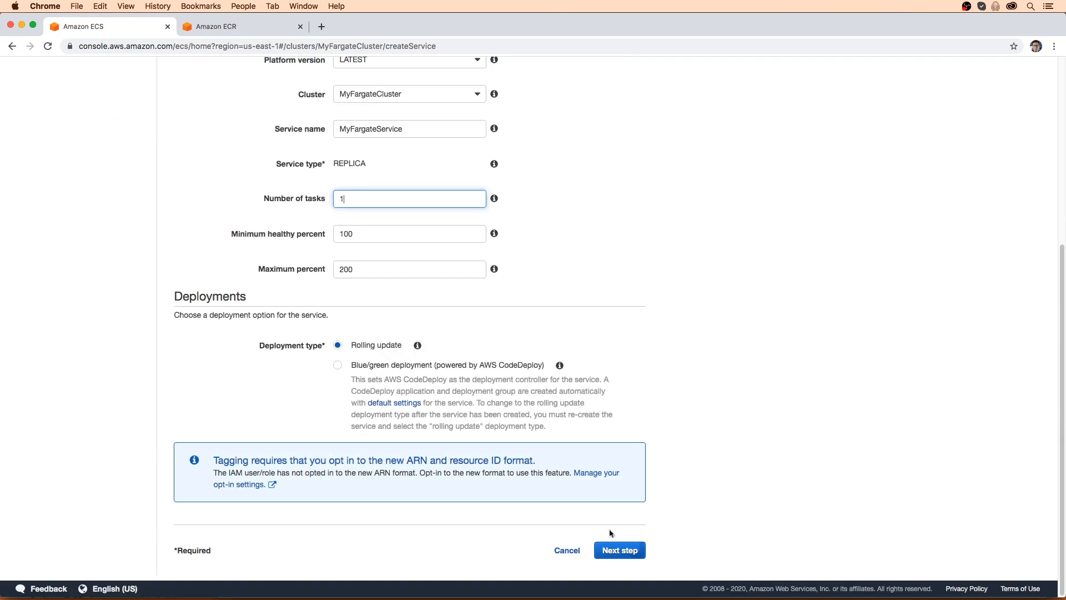
Place the service in VPC vpc-0c2b0776 with subnet-c72e8e8a
{"action": "left_click", "coordinate": [618, 550]}
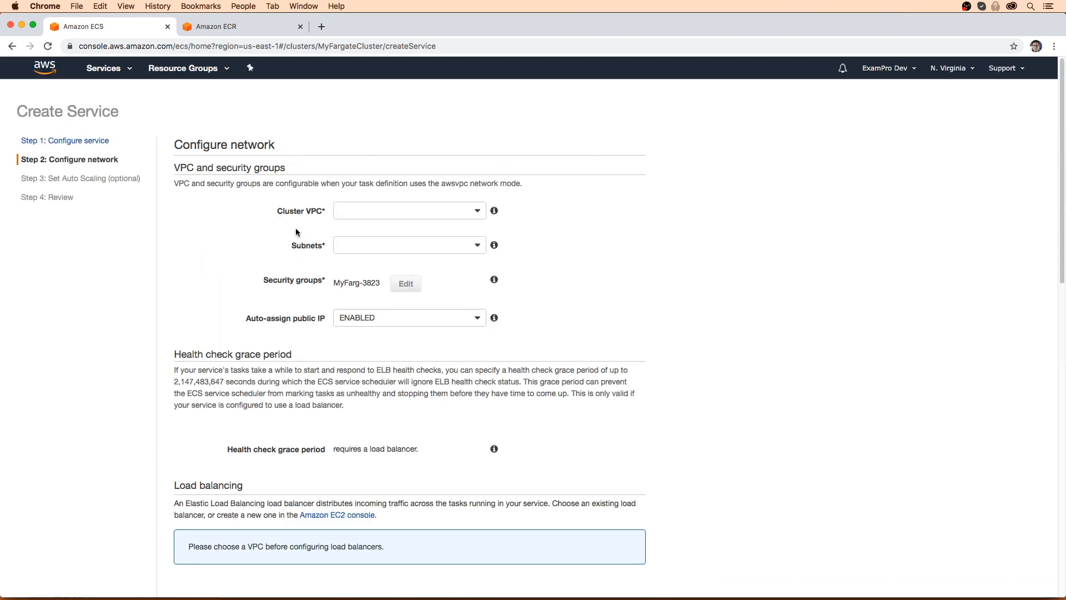
{"action": "mouse_move", "coordinate": [345, 270]}
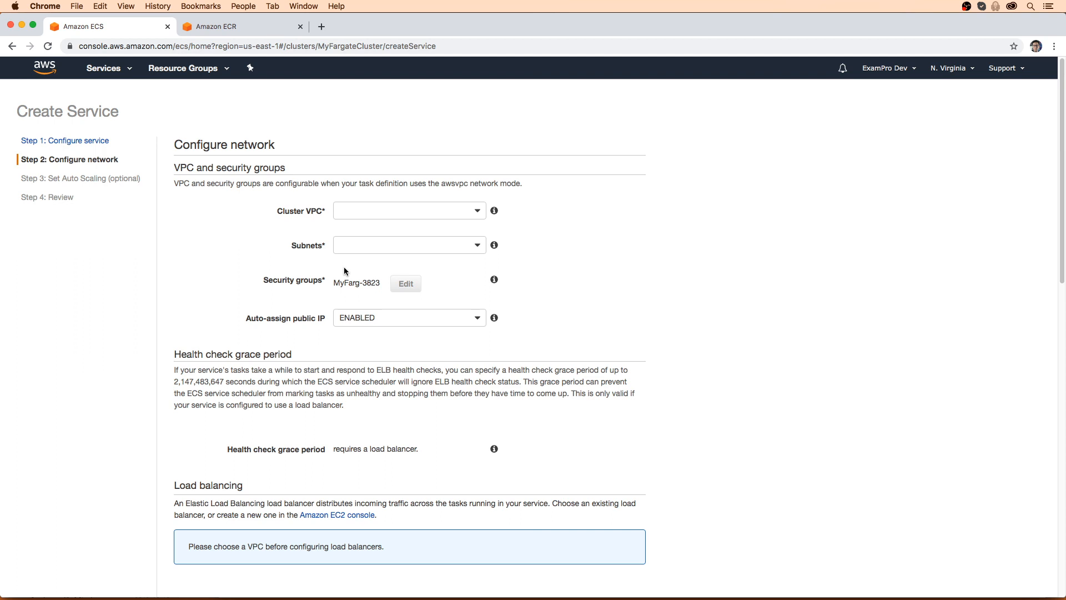
{"action": "left_click", "coordinate": [408, 209]}
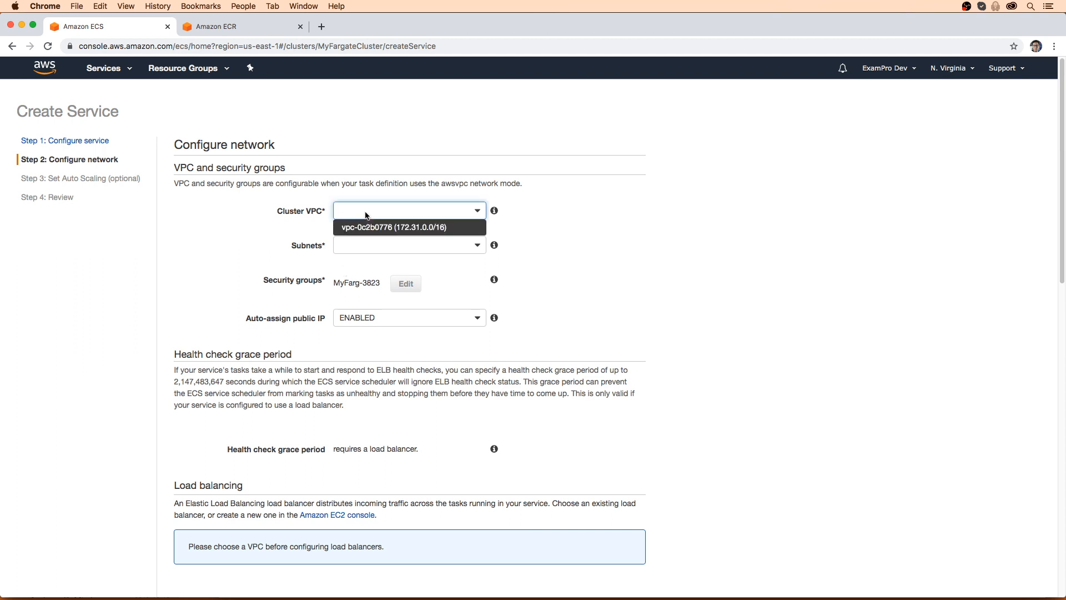
{"action": "left_click", "coordinate": [408, 245]}
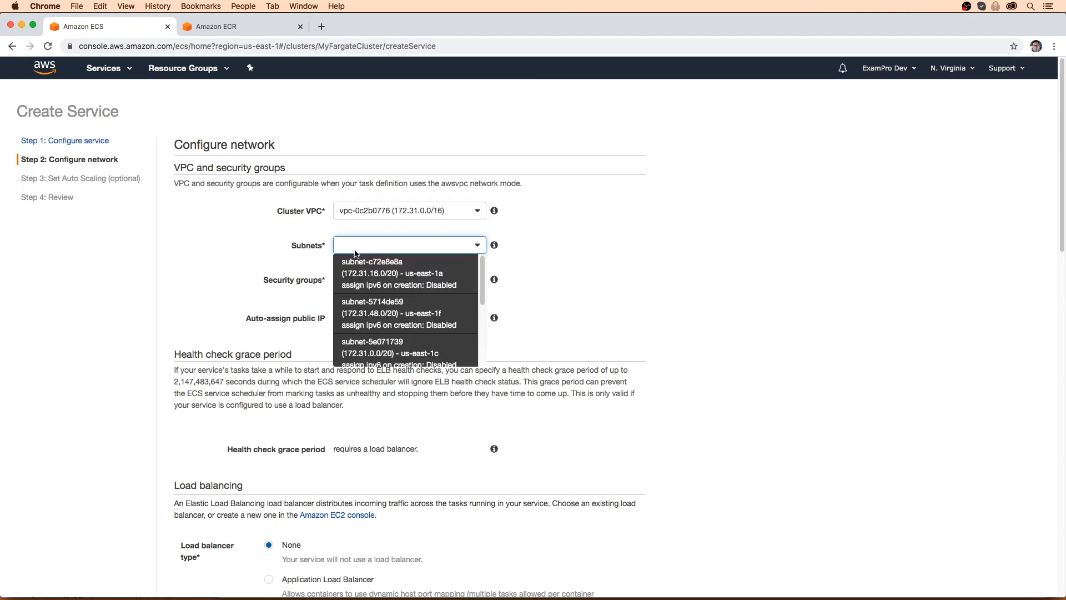
{"action": "left_click", "coordinate": [372, 273]}
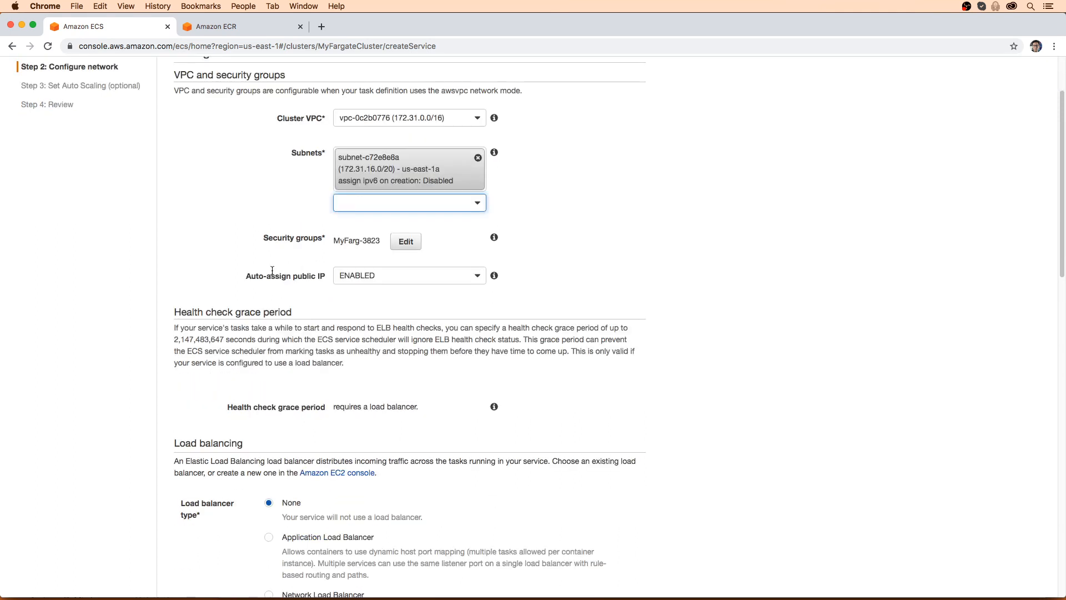
Review the service discovery settings and continue to the Auto Scaling step
{"action": "scroll", "scroll_direction": "down", "scroll_amount": 3}
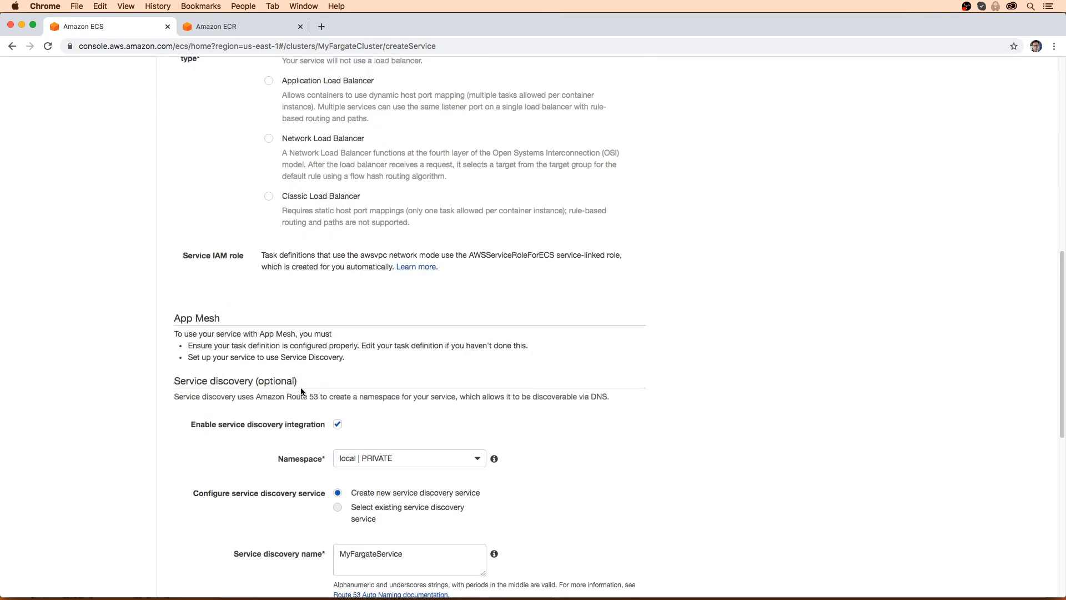
{"action": "scroll", "scroll_direction": "up", "scroll_amount": 3}
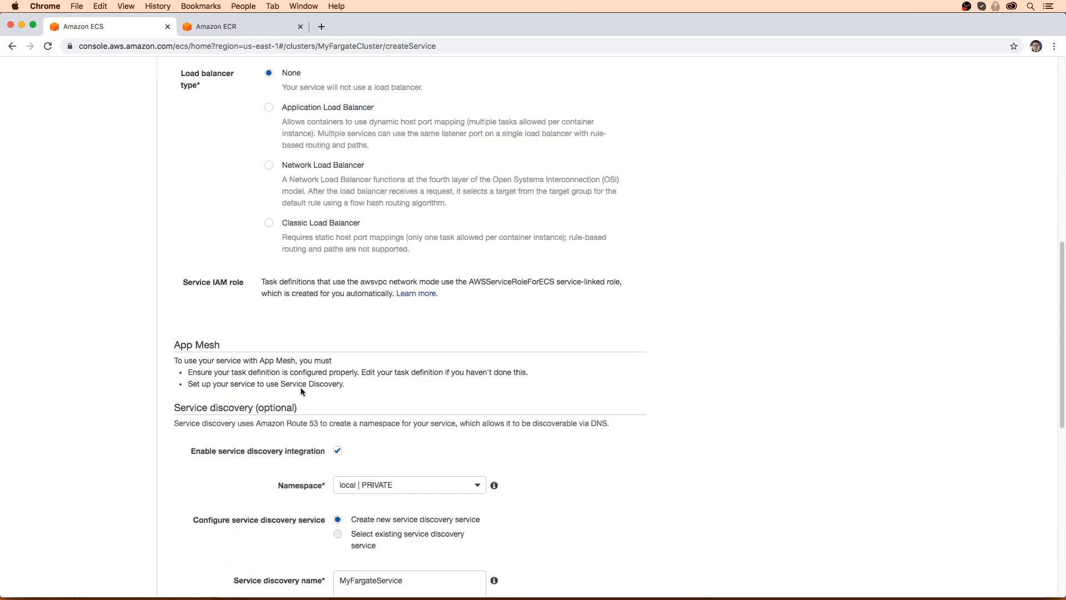
{"action": "scroll", "scroll_direction": "down", "scroll_amount": 3}
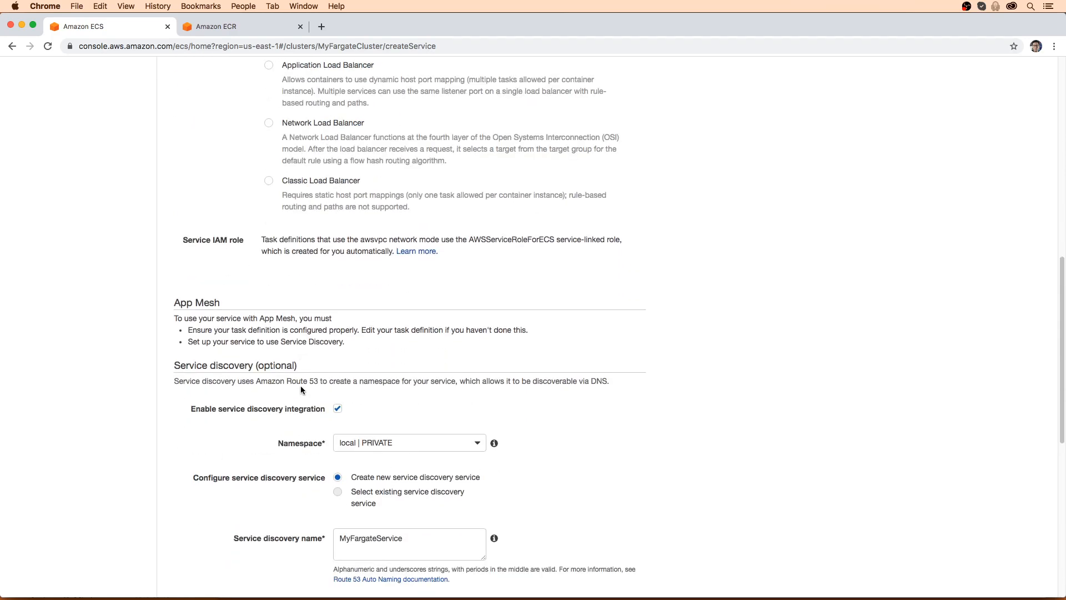
{"action": "scroll", "scroll_direction": "down", "scroll_amount": 3}
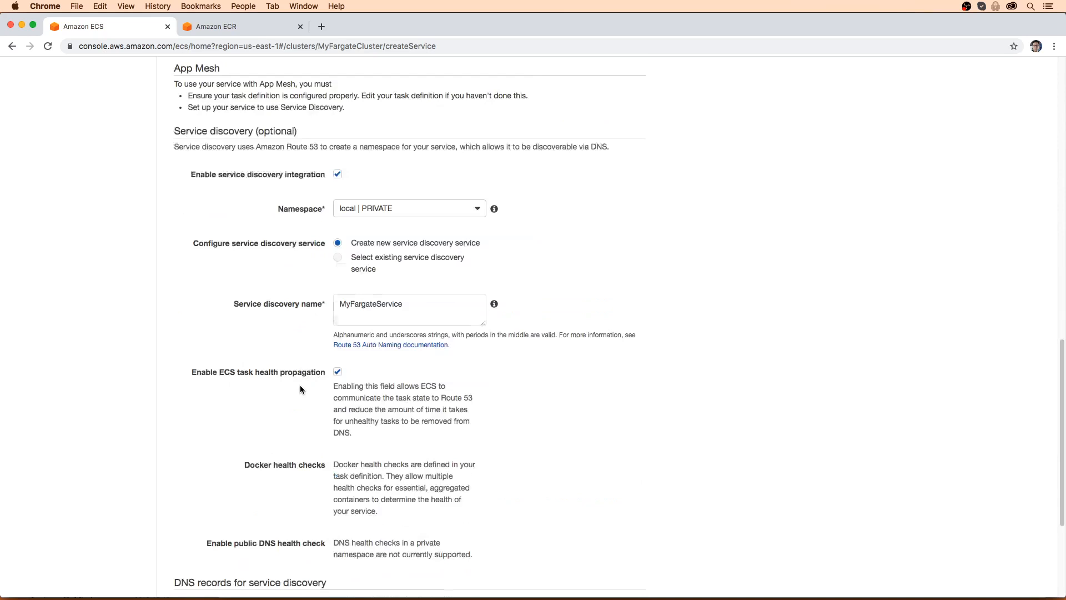
{"action": "scroll", "scroll_direction": "down", "scroll_amount": 3}
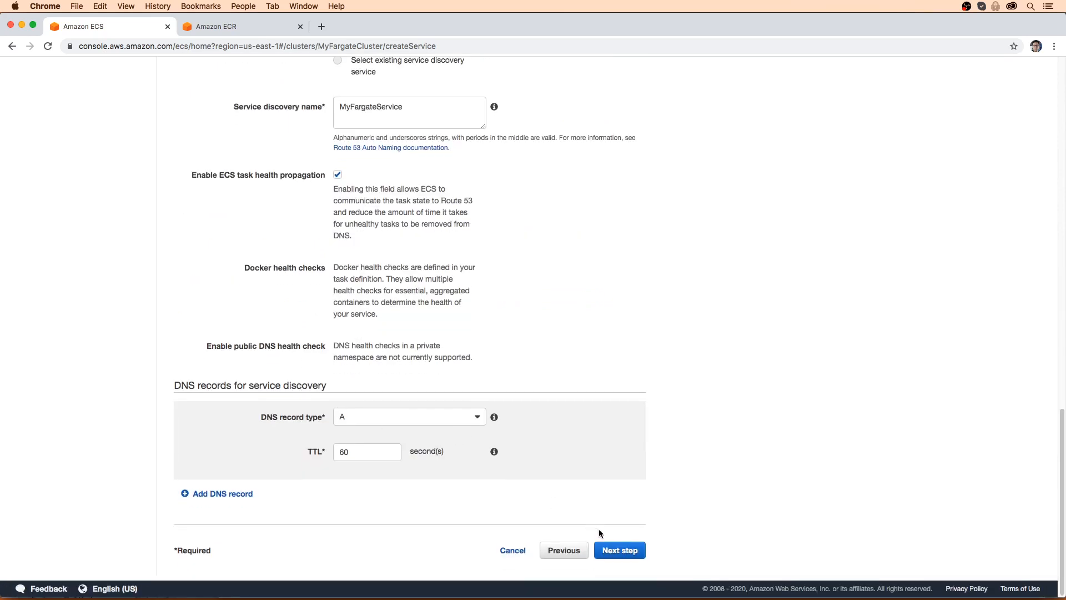
{"action": "left_click", "coordinate": [618, 549]}
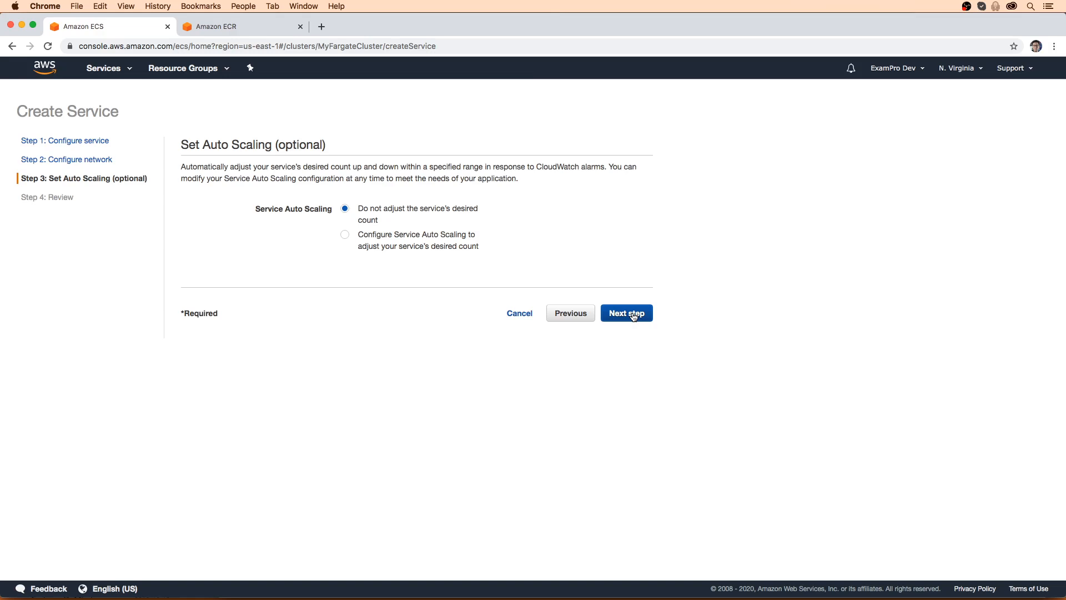
Keep 'Do not adjust' for auto scaling, review, and create MyFargateService
{"action": "left_click", "coordinate": [626, 313]}
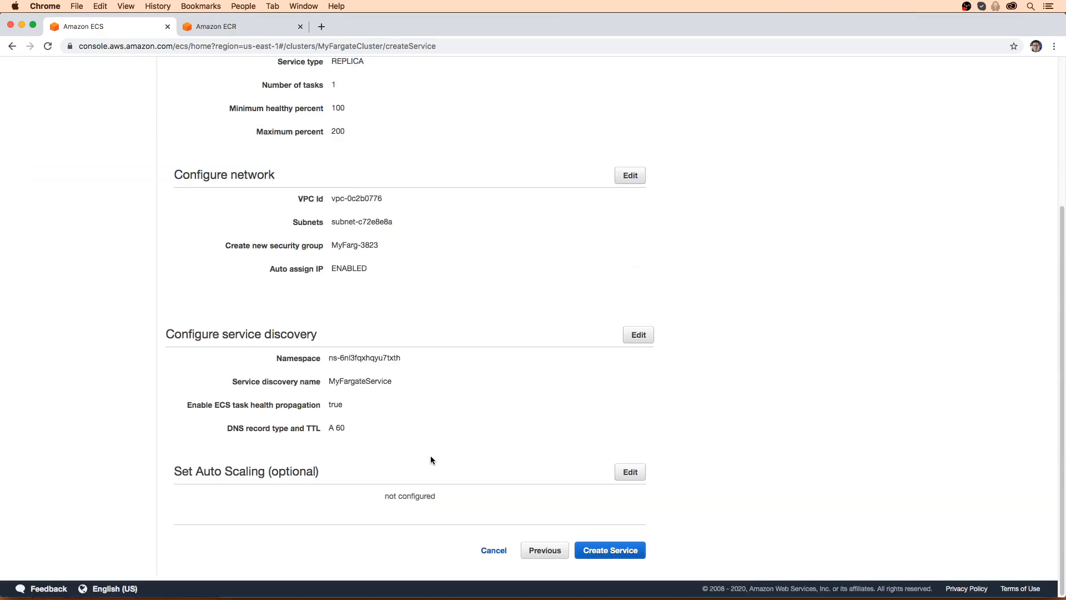
{"action": "scroll", "scroll_direction": "up", "scroll_amount": 3}
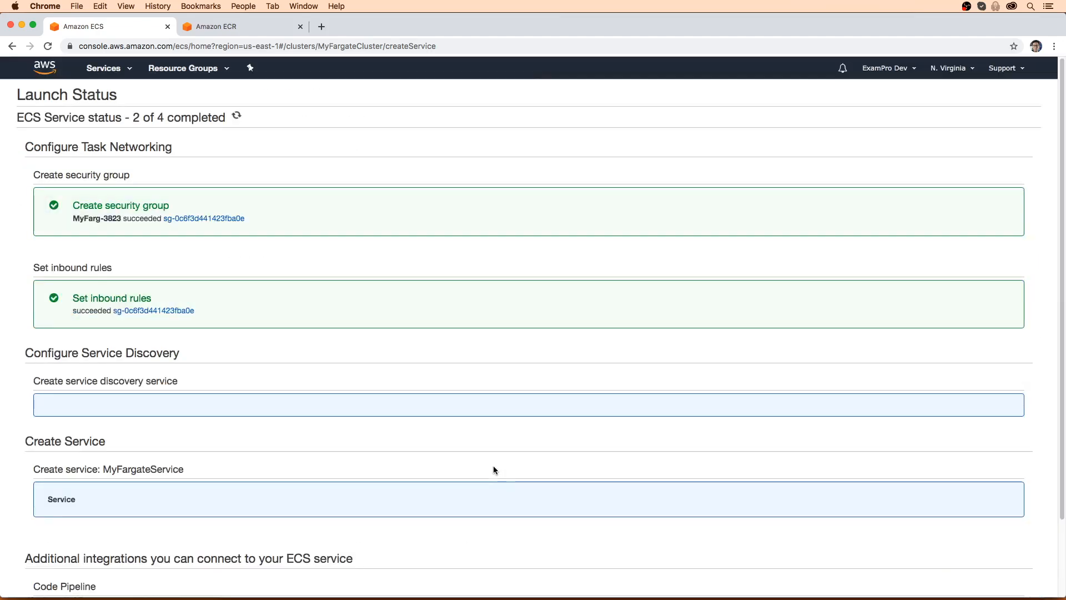
{"action": "scroll", "scroll_direction": "down", "scroll_amount": 3}
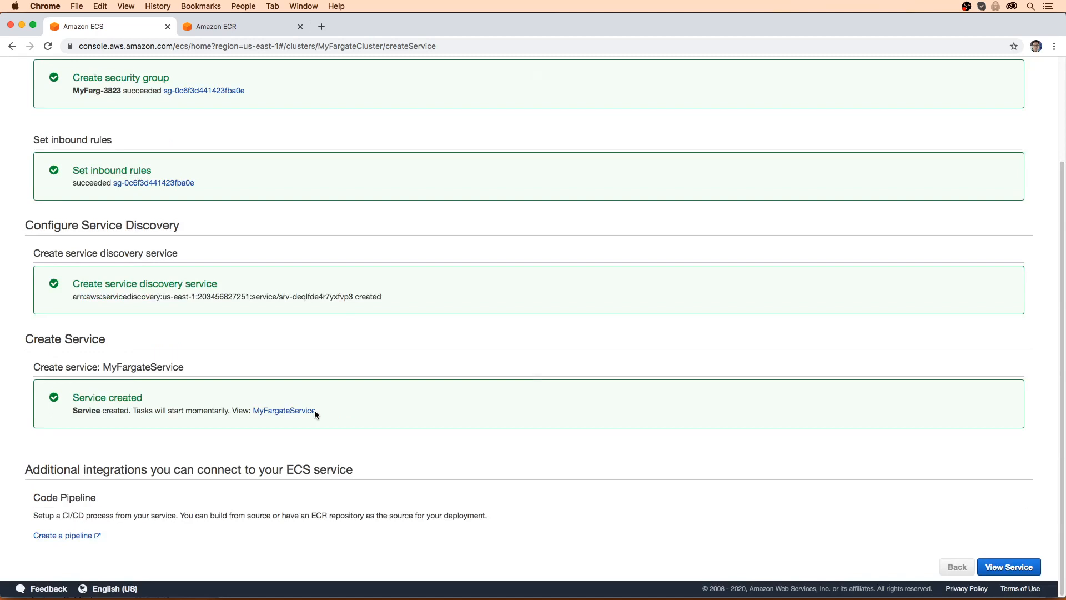
{"action": "mouse_move", "coordinate": [613, 440]}
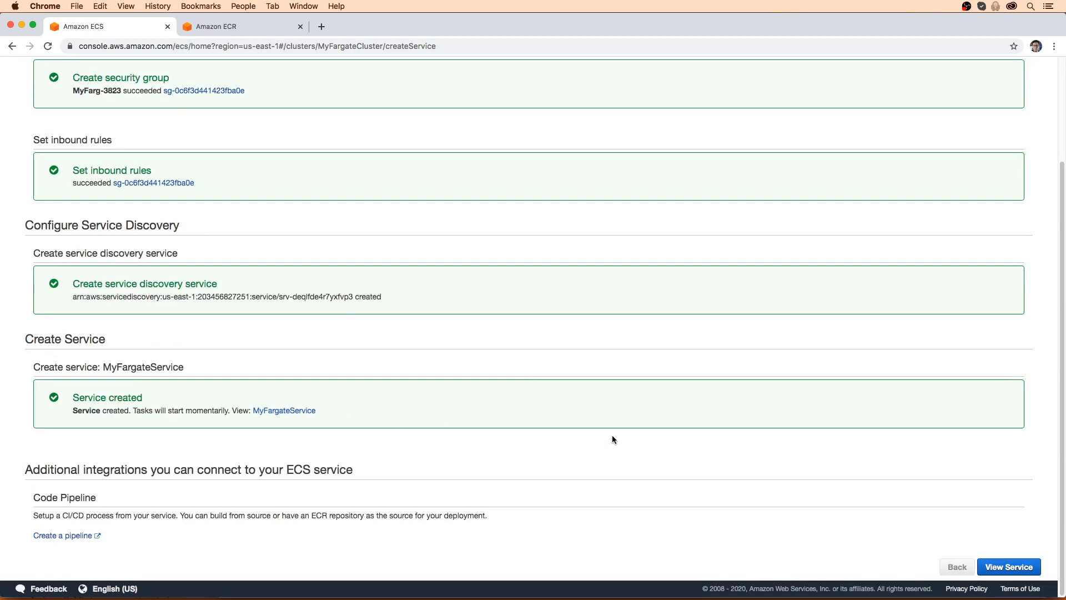
{"action": "mouse_move", "coordinate": [993, 552]}
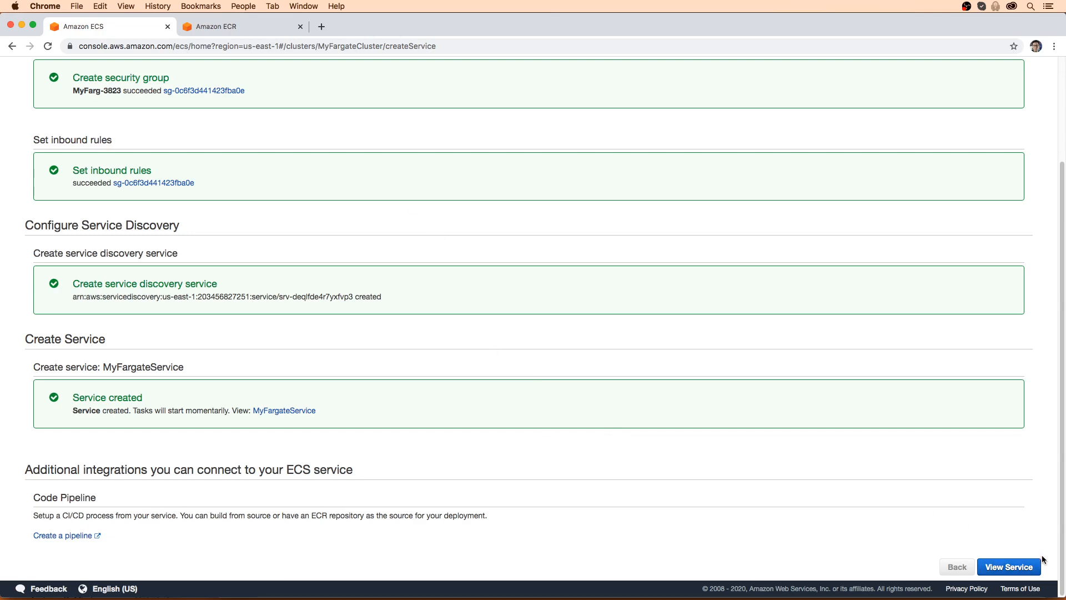
Open the service's provisioning task and select its public IP 18.234.175.194
{"action": "left_click", "coordinate": [1008, 567]}
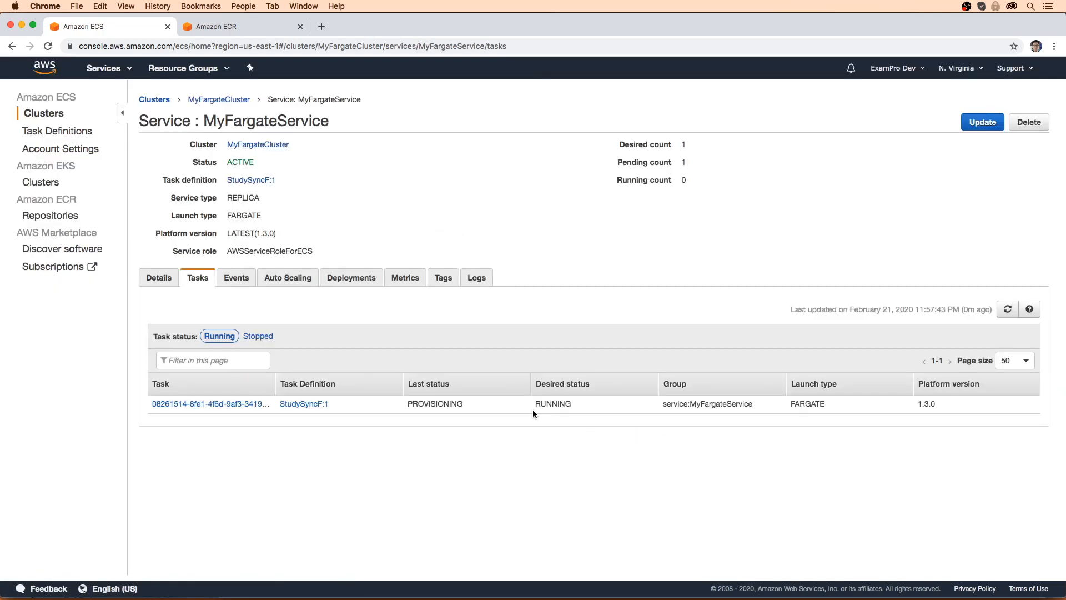
{"action": "double_click", "coordinate": [434, 403]}
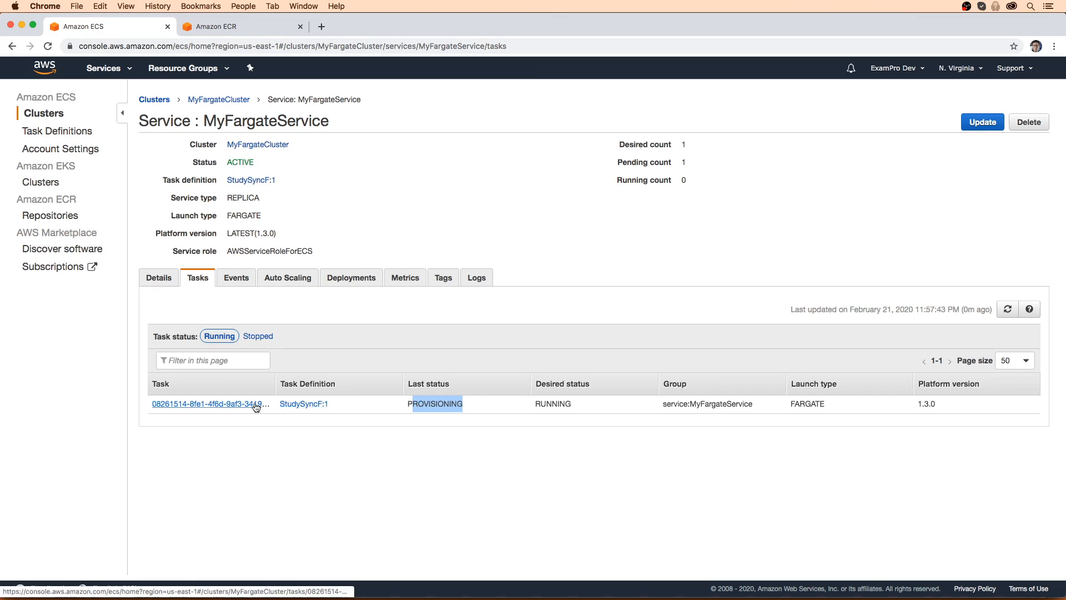
{"action": "left_click", "coordinate": [208, 403]}
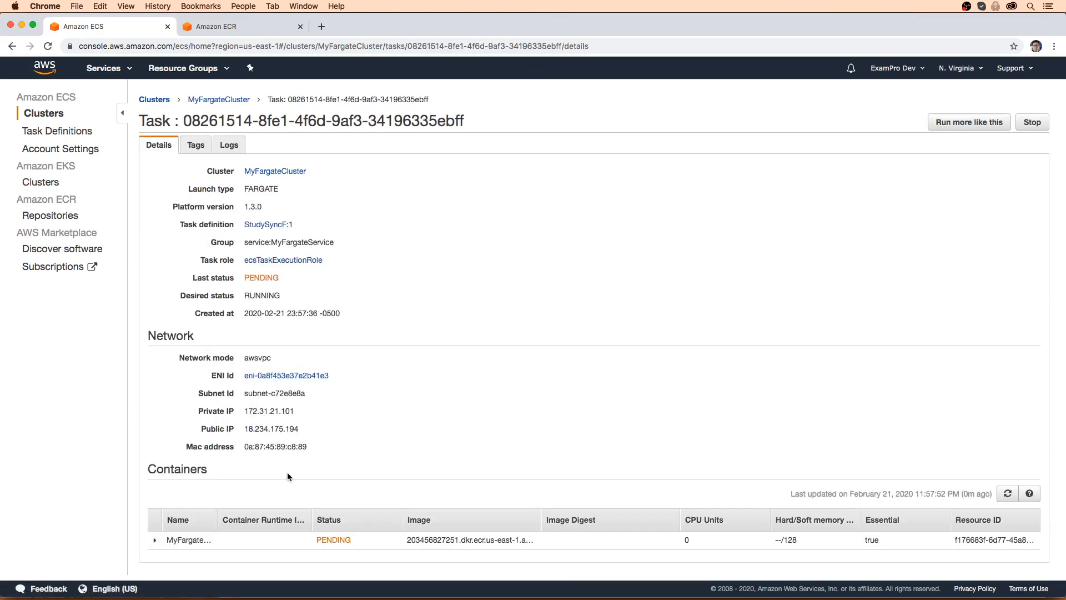
{"action": "left_click", "coordinate": [154, 540]}
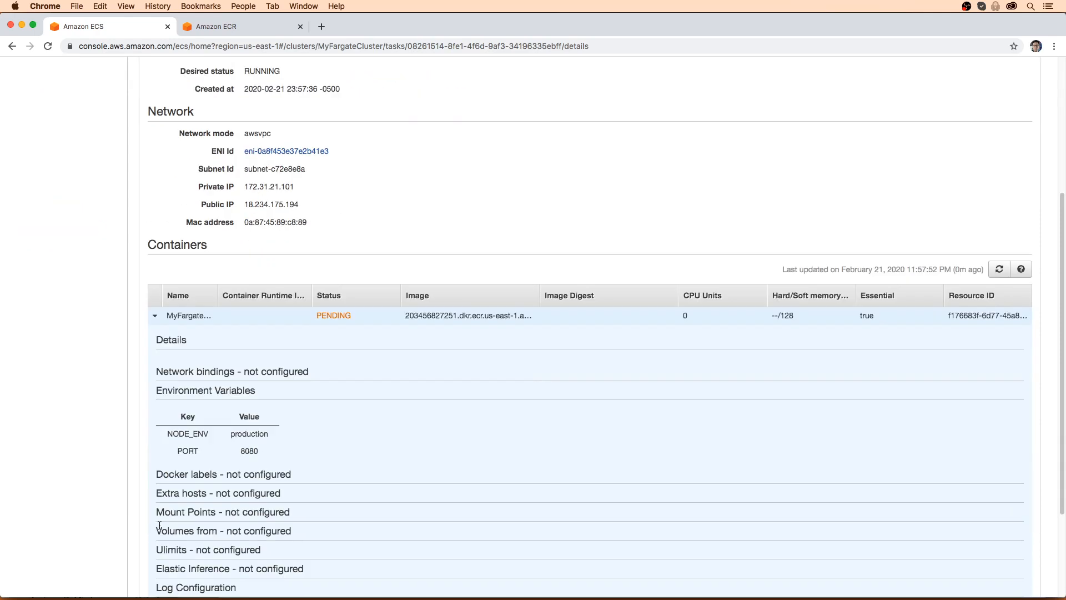
{"action": "scroll", "scroll_direction": "up", "scroll_amount": 3}
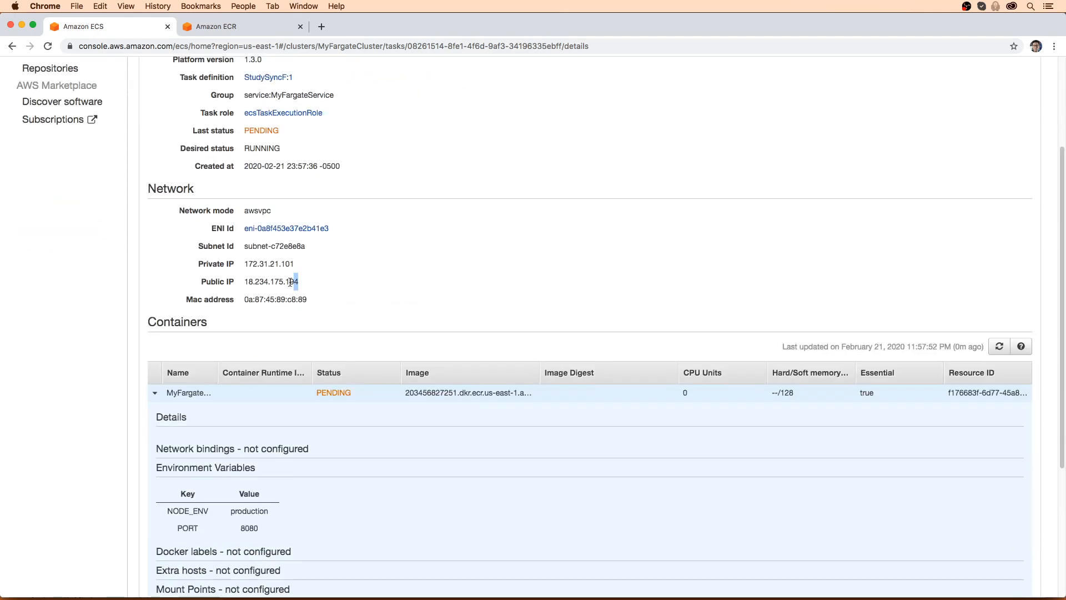
{"action": "double_click", "coordinate": [270, 282]}
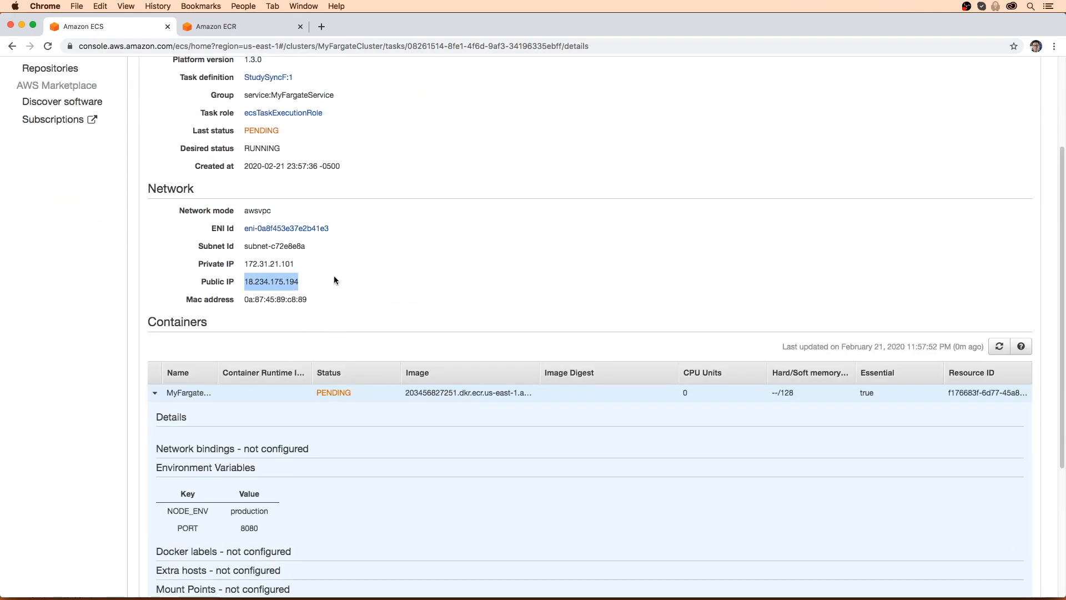
{"action": "mouse_move", "coordinate": [155, 78]}
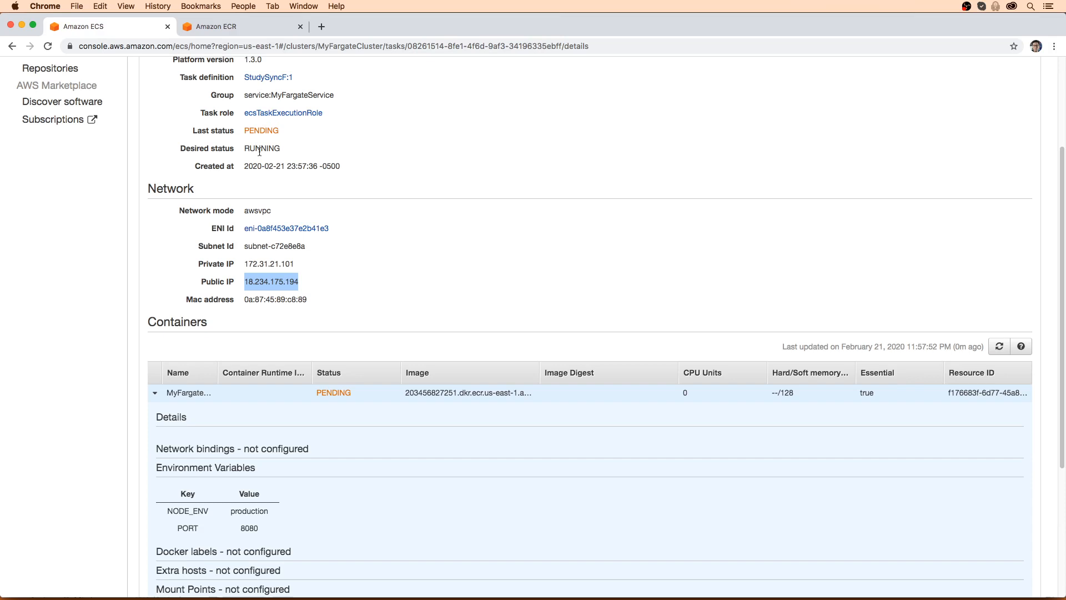
{"action": "scroll", "scroll_direction": "up", "scroll_amount": 3}
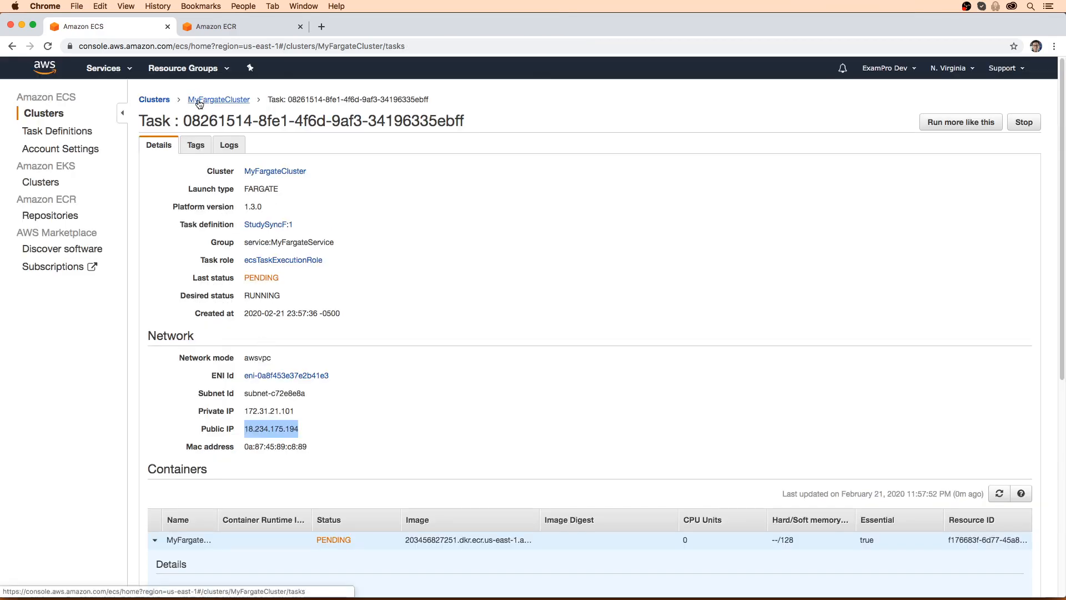
Go through MyFargateCluster and MyFargateService to security group MyFarg-3823
{"action": "left_click", "coordinate": [218, 99]}
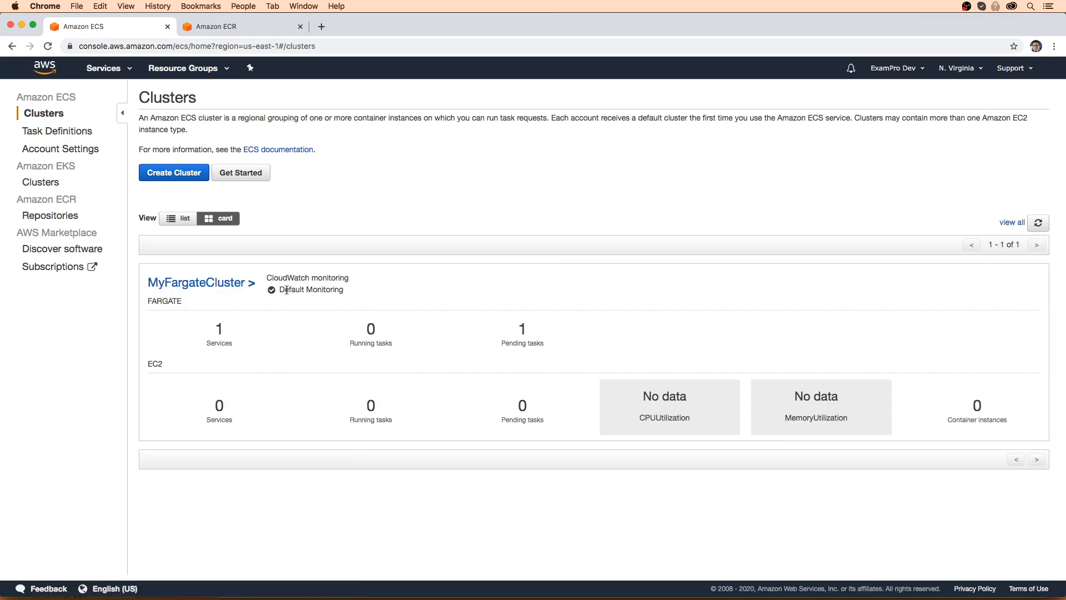
{"action": "left_click", "coordinate": [197, 282]}
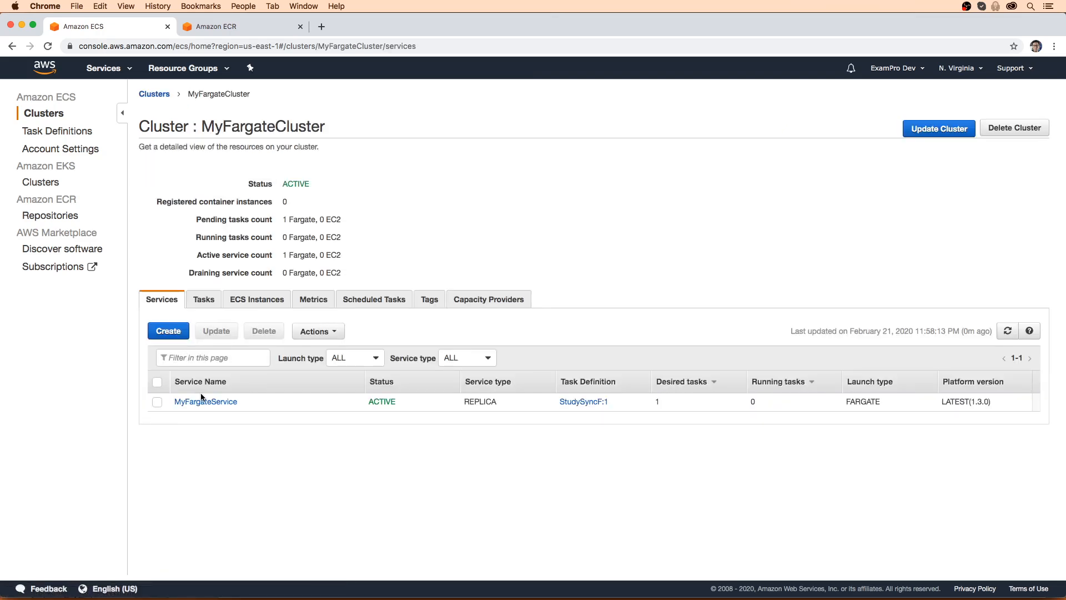
{"action": "left_click", "coordinate": [206, 401]}
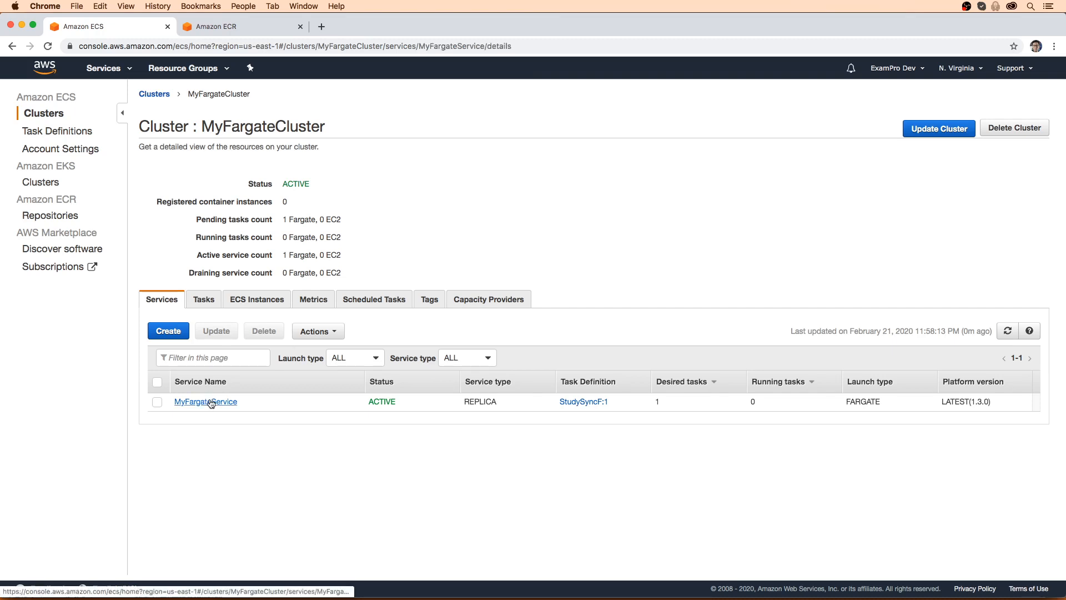
{"action": "left_click", "coordinate": [205, 401]}
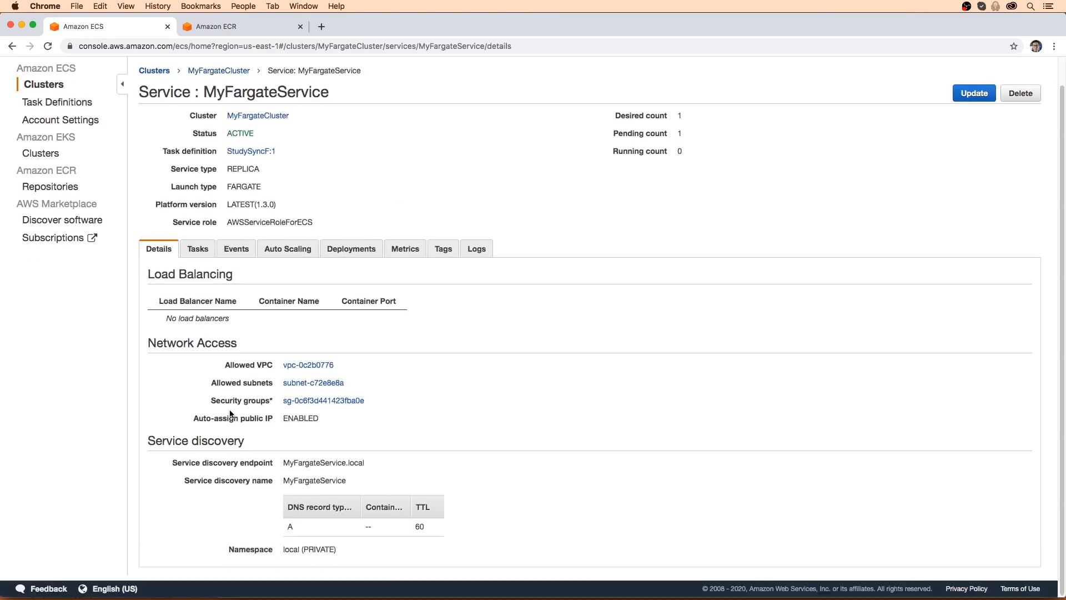
{"action": "left_click", "coordinate": [324, 401]}
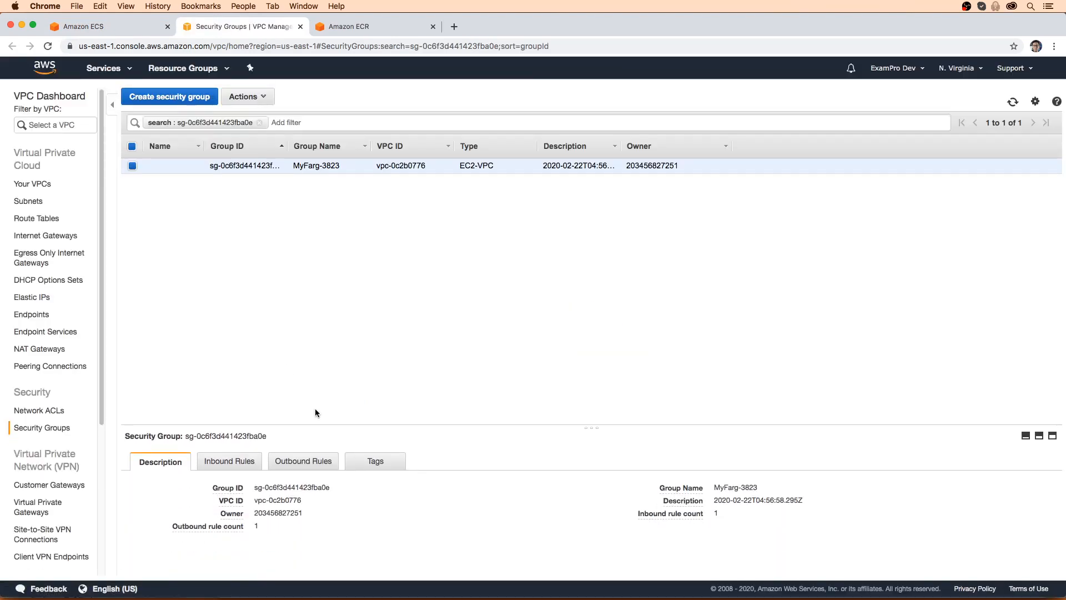
Add and save an inbound Custom TCP rule for port 8080 from 0.0.0.0/0 and ::/0
{"action": "left_click", "coordinate": [229, 460]}
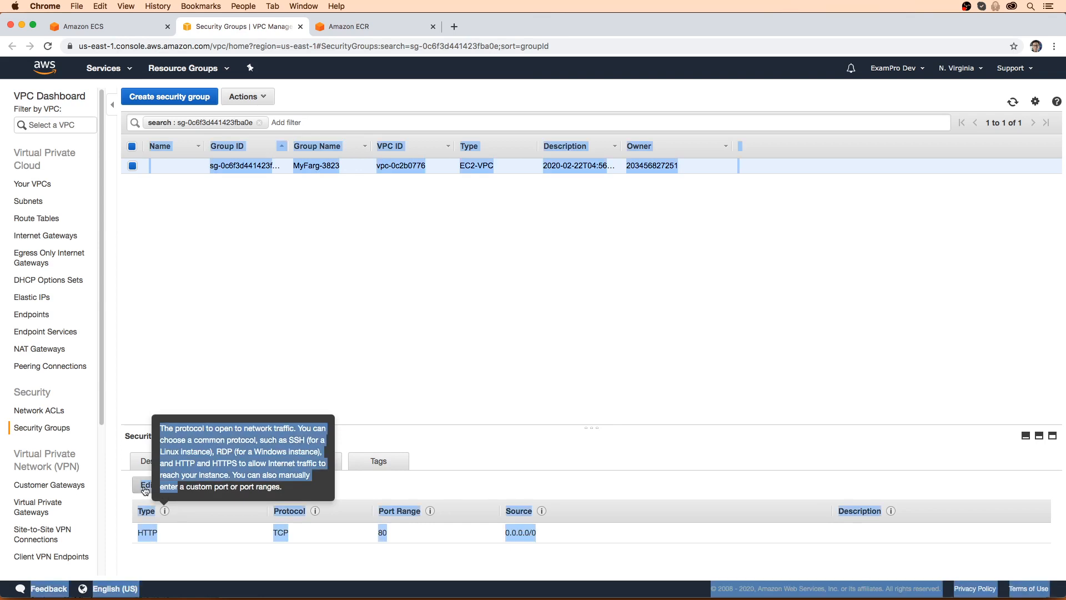
{"action": "left_click", "coordinate": [144, 485]}
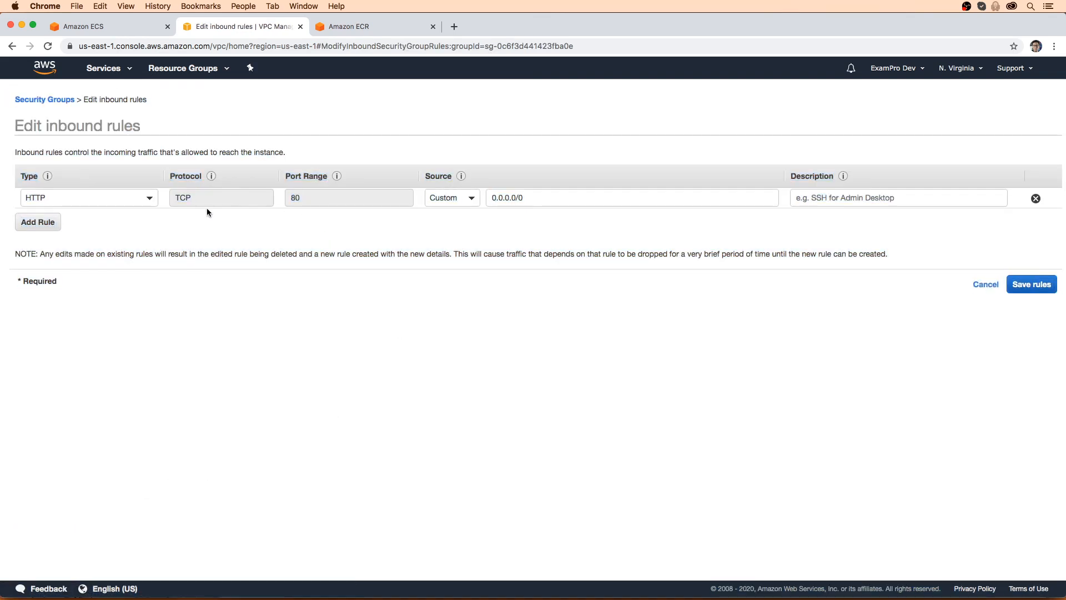
{"action": "left_click", "coordinate": [37, 222]}
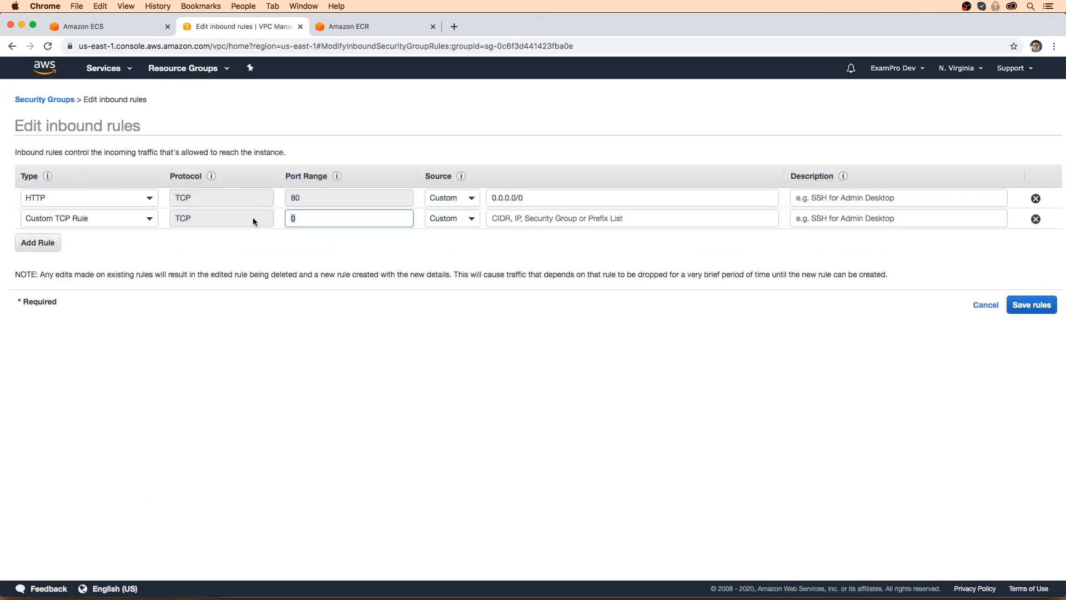
{"action": "type", "text": "8080"}
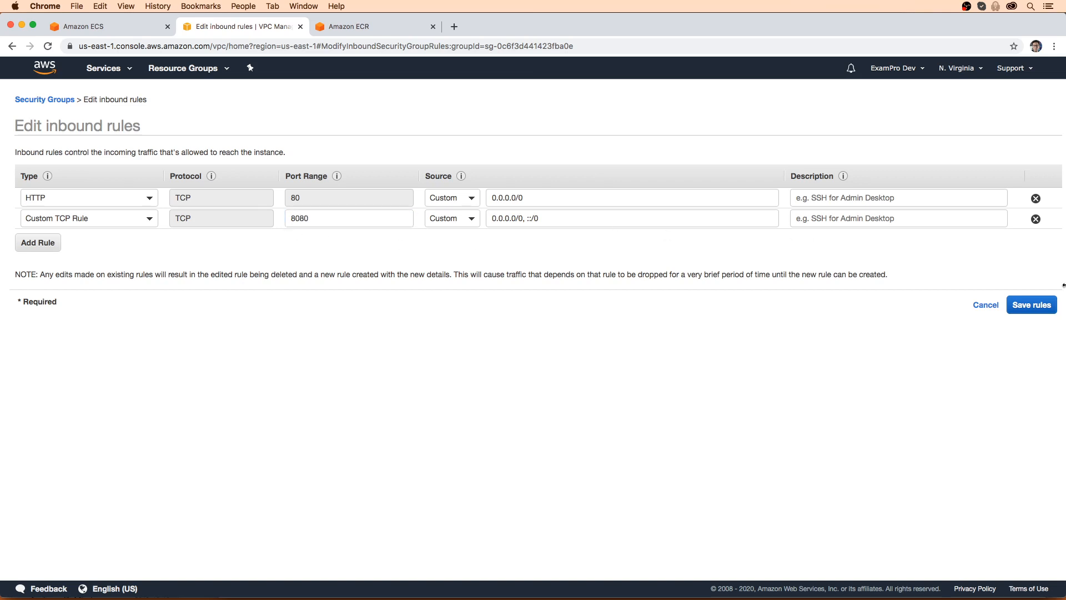
{"action": "left_click", "coordinate": [1030, 305]}
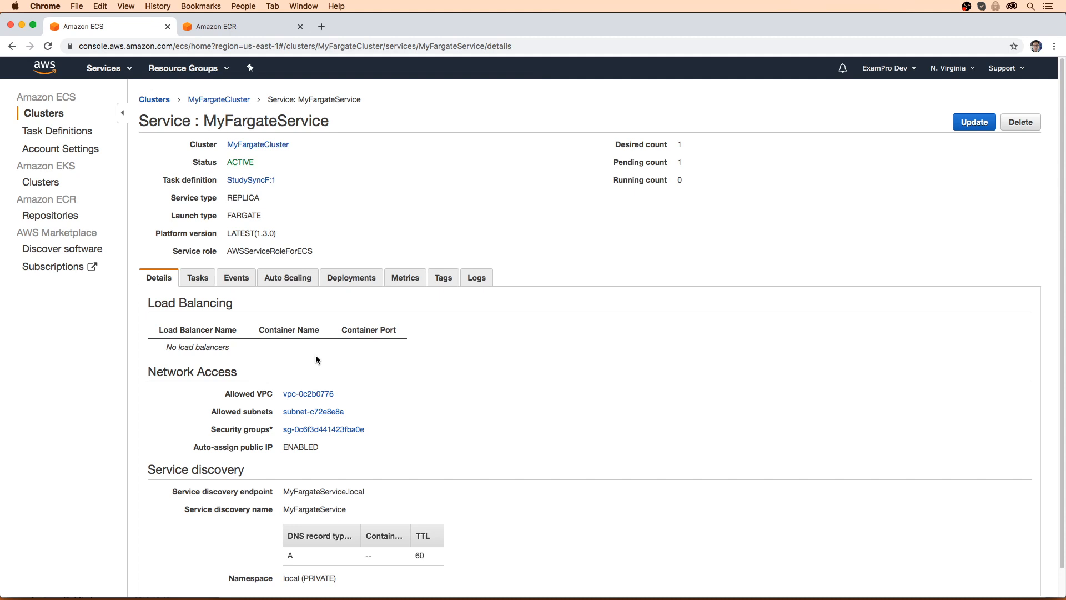
{"action": "mouse_move", "coordinate": [197, 196]}
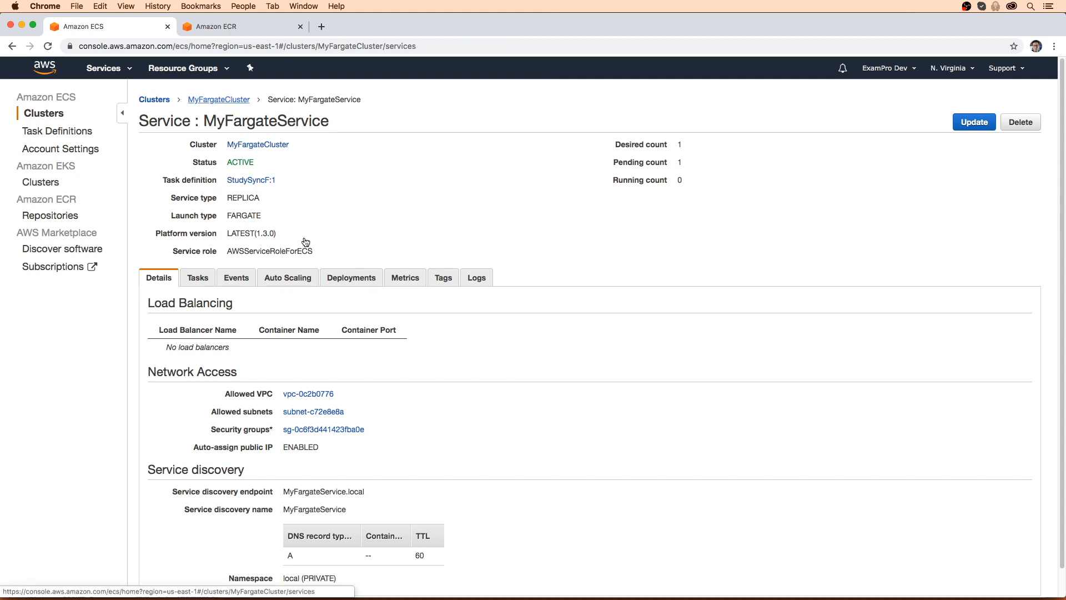
Open the pending task, try 18.234.175.194:8080, and get connection refused
{"action": "left_click", "coordinate": [218, 100]}
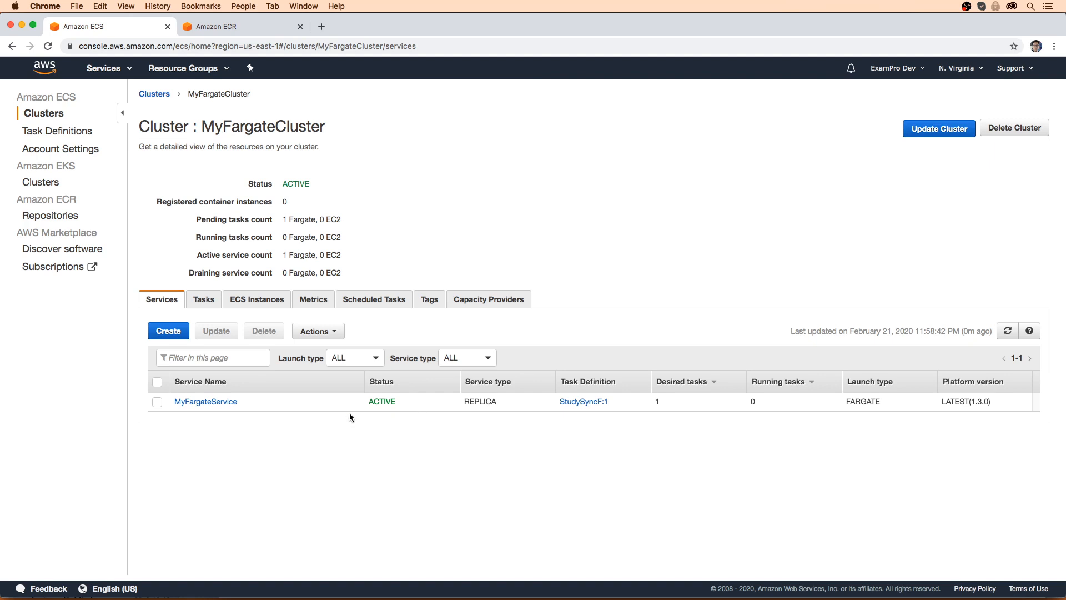
{"action": "left_click", "coordinate": [205, 400]}
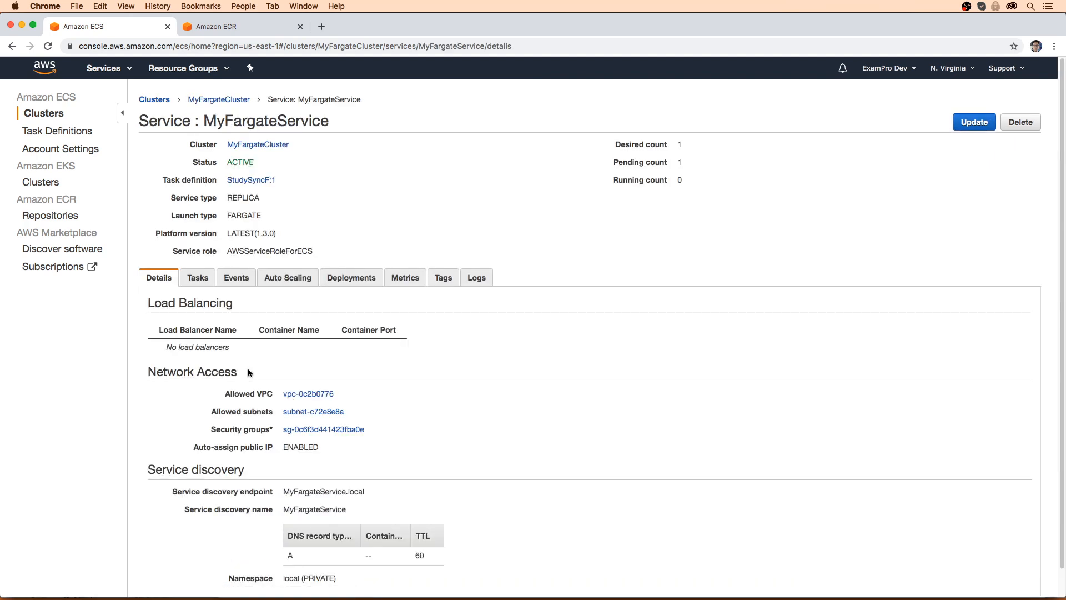
{"action": "scroll", "scroll_direction": "up", "scroll_amount": 3}
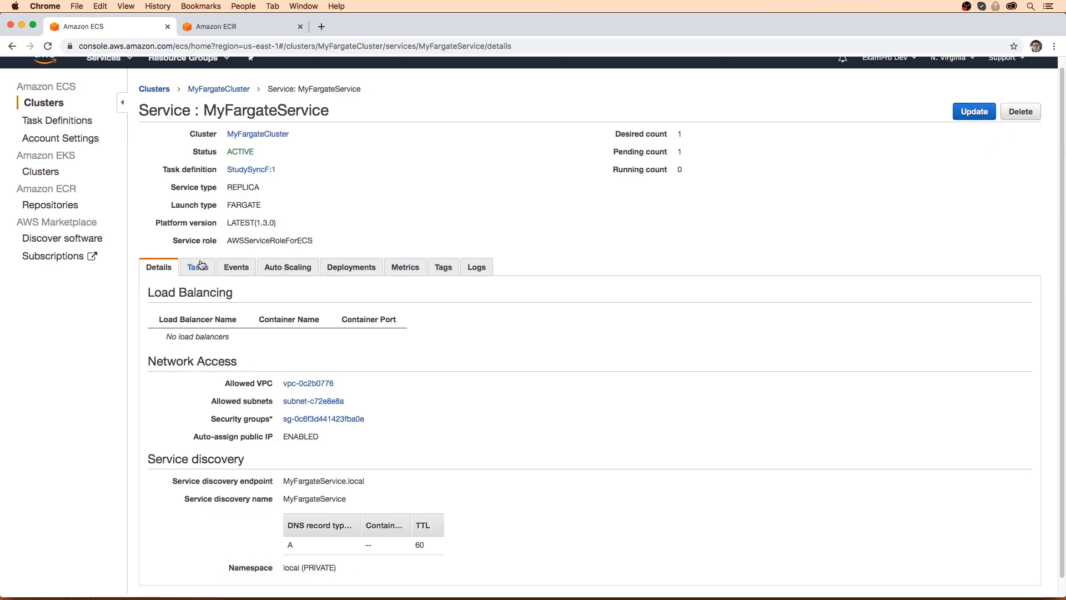
{"action": "left_click", "coordinate": [197, 267]}
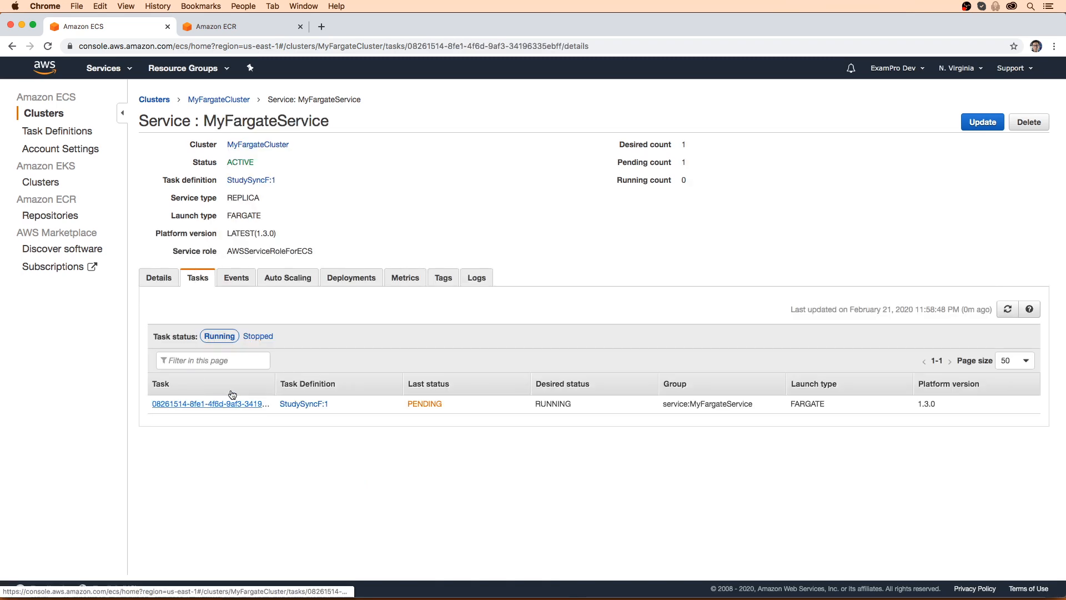
{"action": "left_click", "coordinate": [209, 403]}
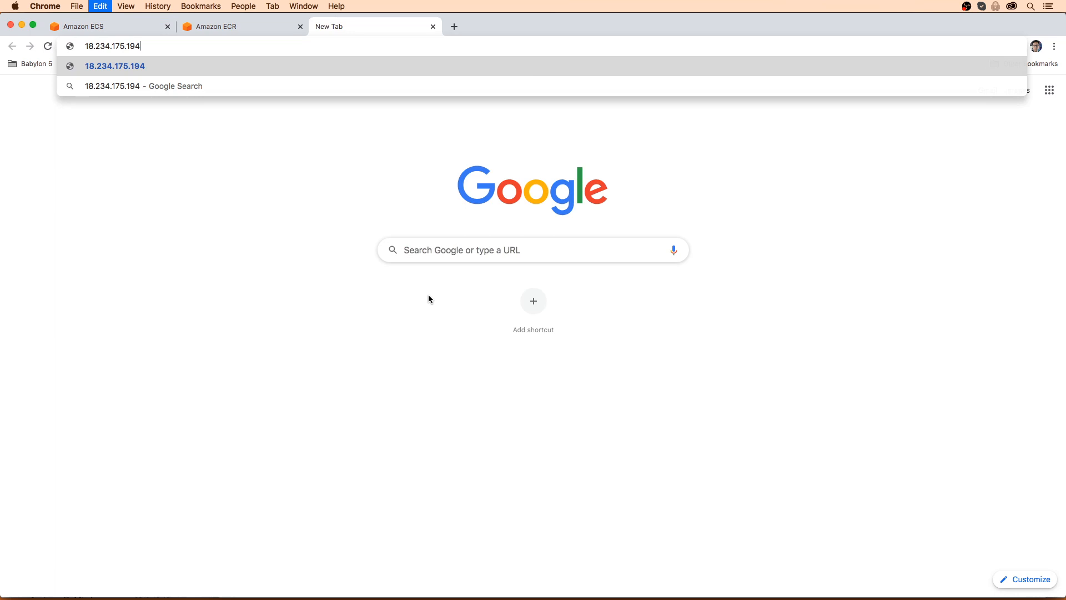
{"action": "type", "text": ":8080"}
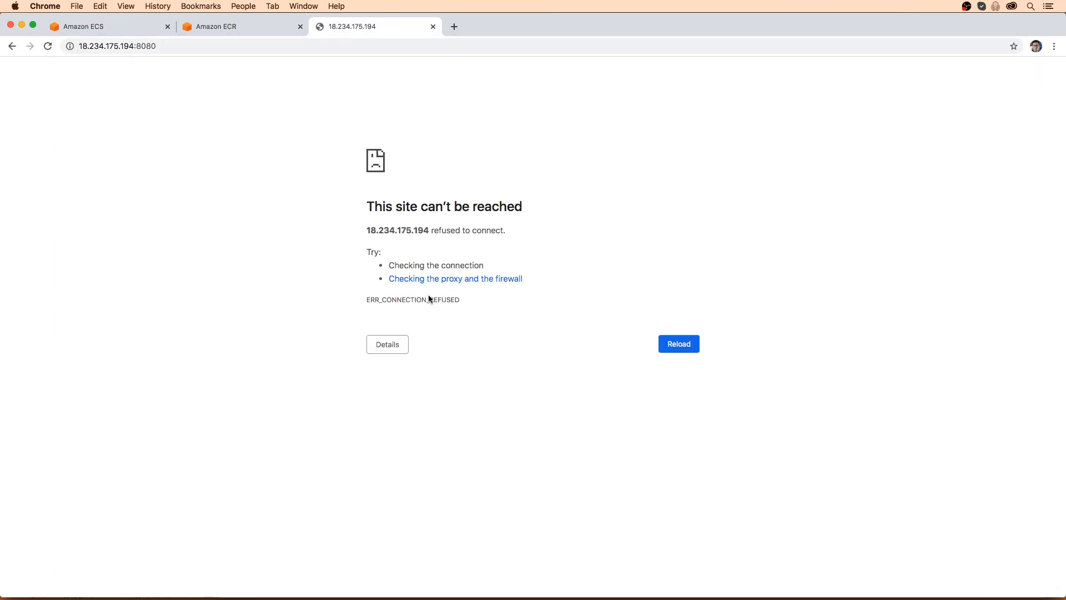
{"action": "left_click", "coordinate": [432, 26]}
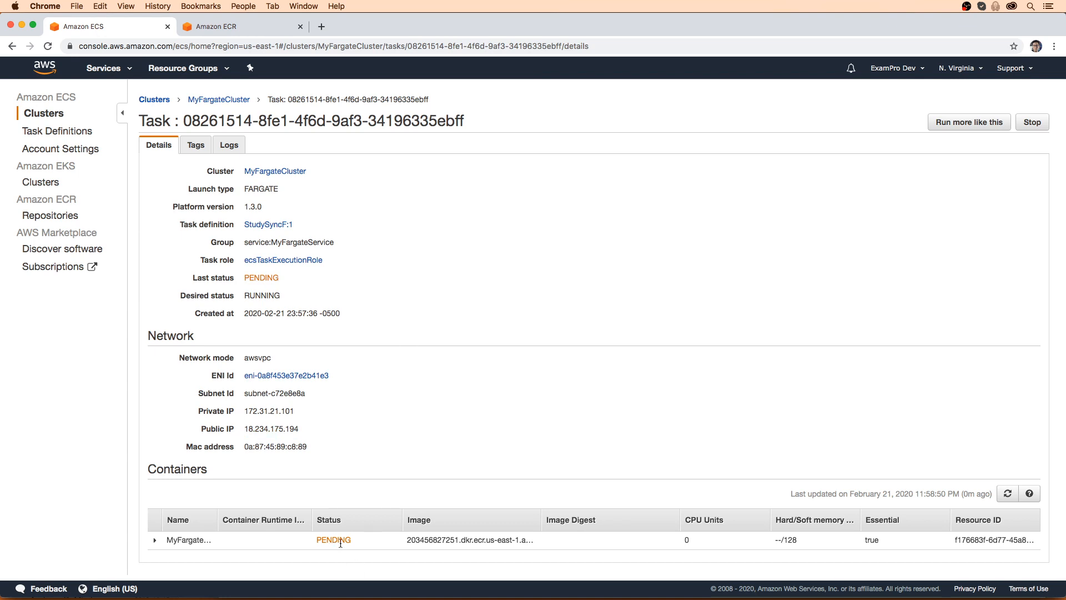
{"action": "left_click", "coordinate": [153, 540]}
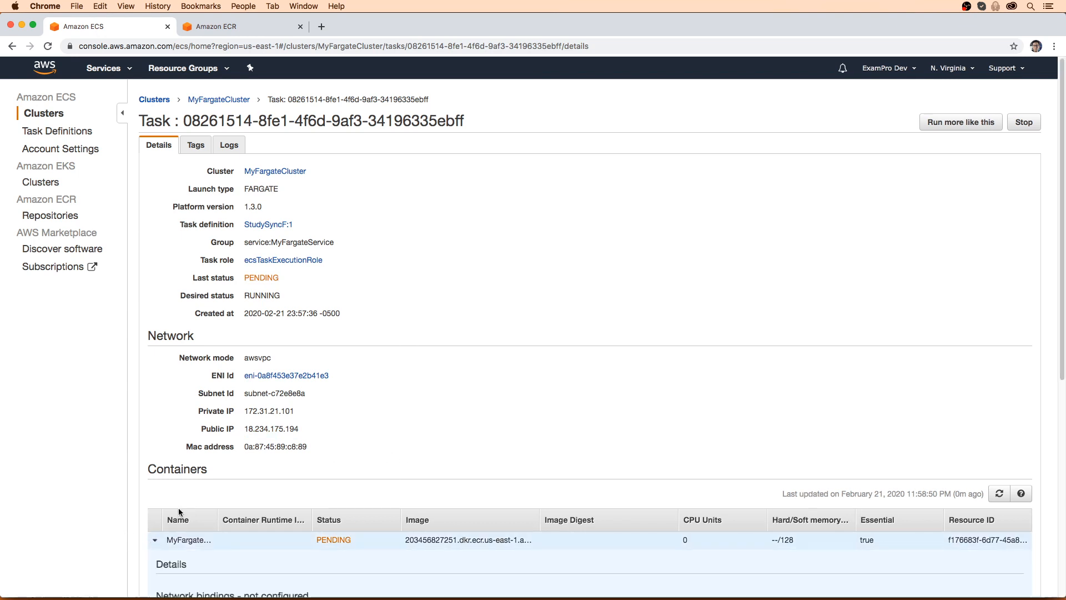
{"action": "scroll", "scroll_direction": "down", "scroll_amount": 3}
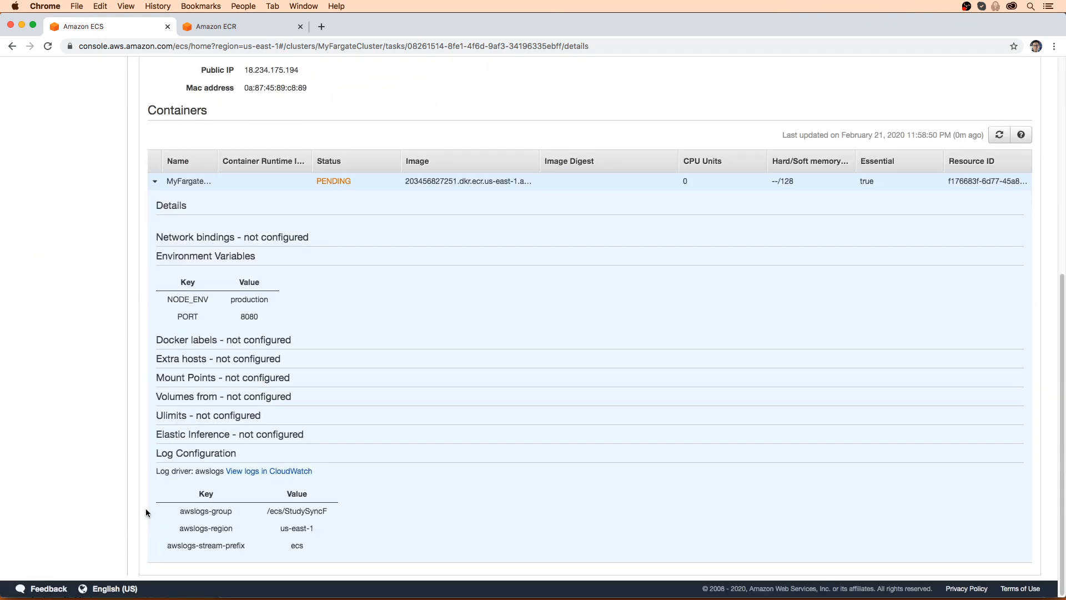
{"action": "scroll", "scroll_direction": "up", "scroll_amount": 3}
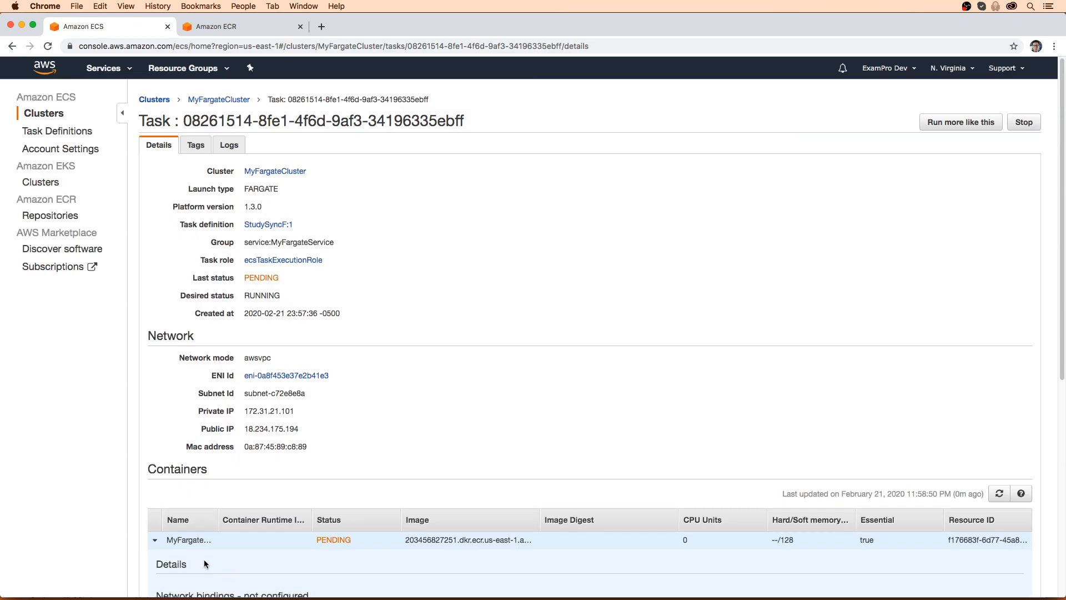
{"action": "left_click", "coordinate": [218, 99]}
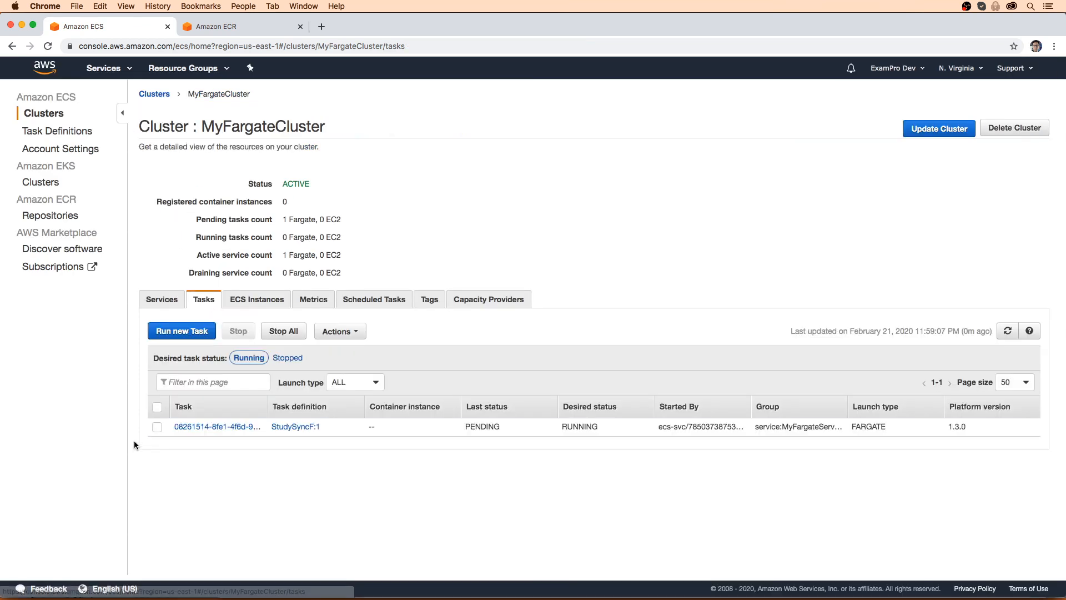
{"action": "left_click", "coordinate": [213, 426]}
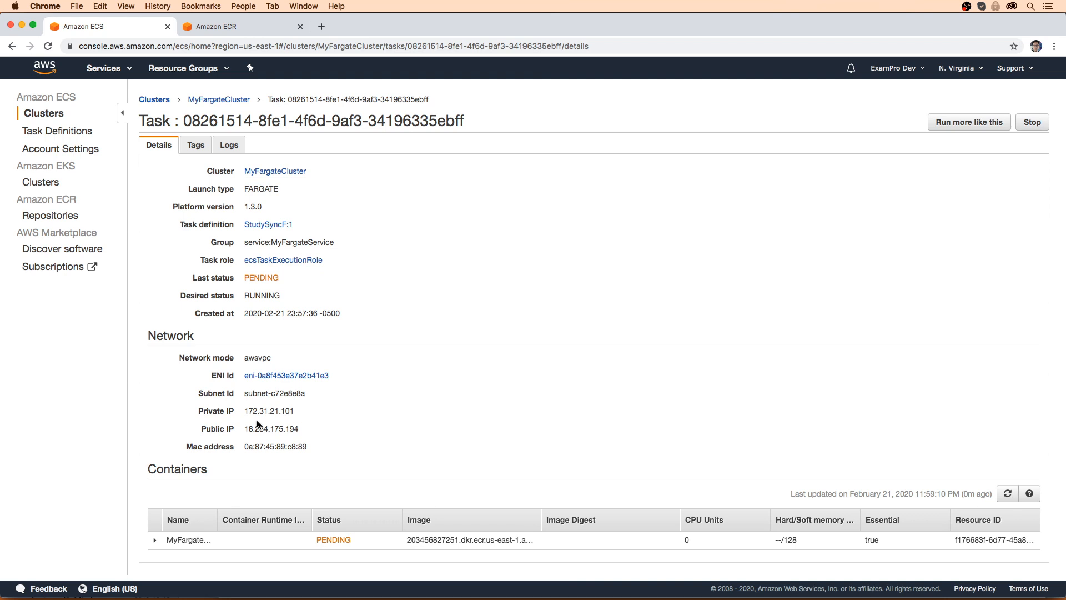
{"action": "left_click", "coordinate": [229, 144]}
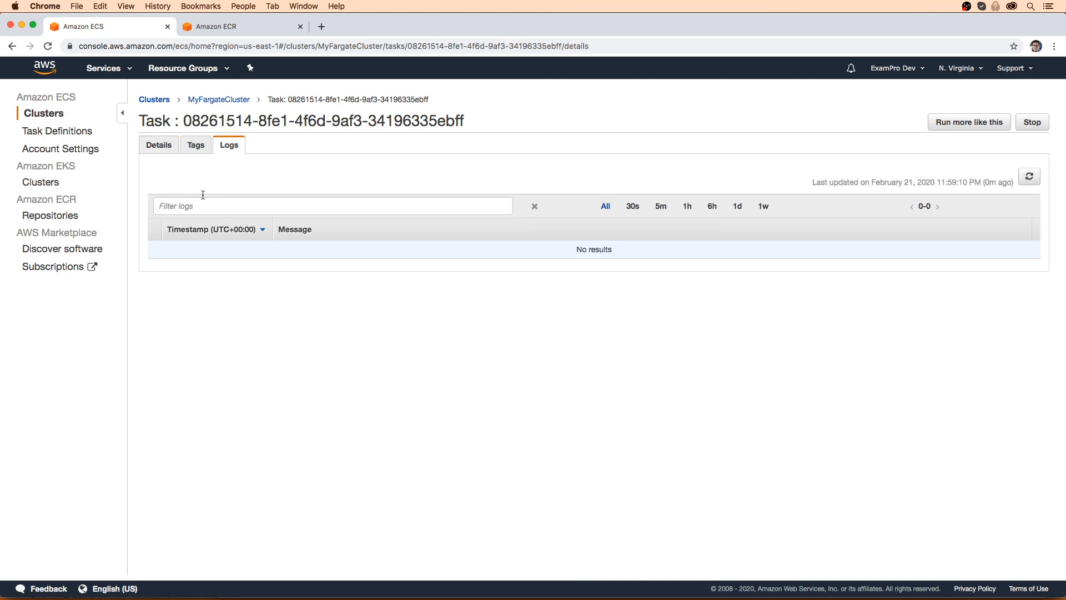
{"action": "left_click", "coordinate": [157, 145]}
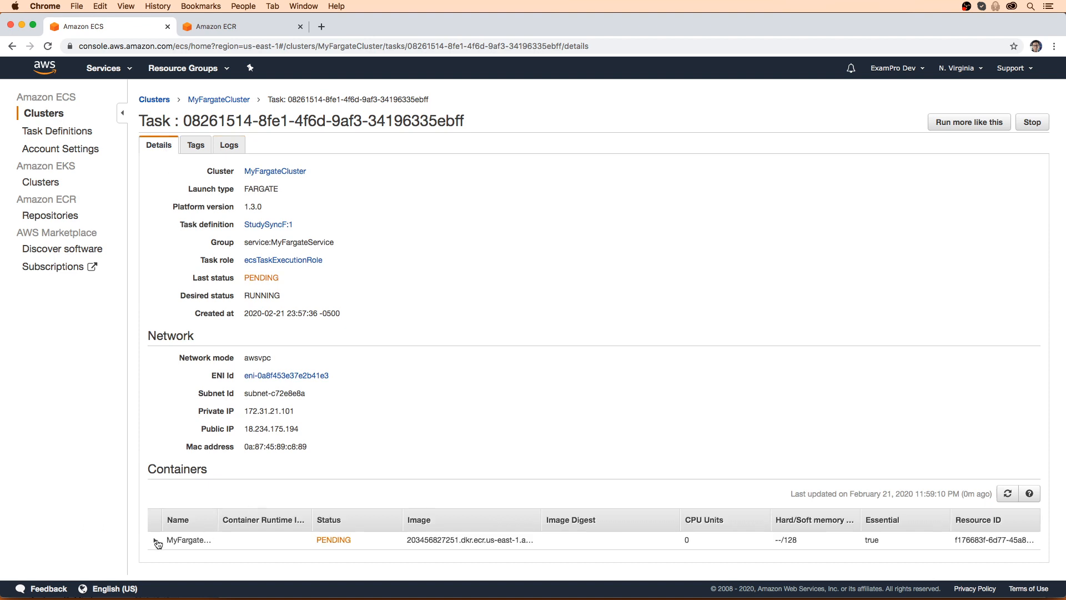
{"action": "left_click", "coordinate": [155, 540]}
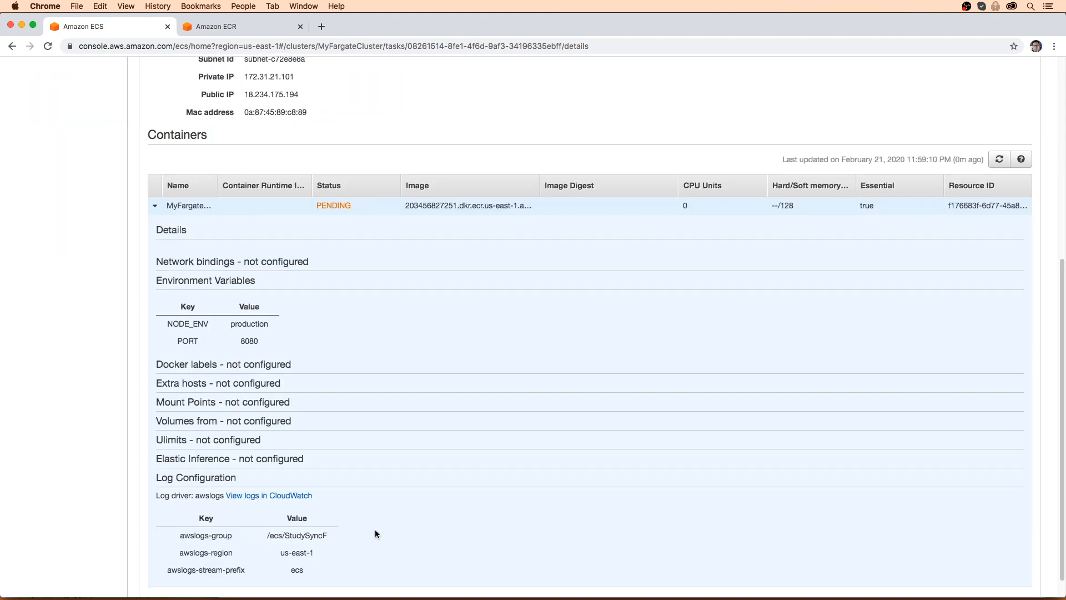
{"action": "scroll", "scroll_direction": "up", "scroll_amount": 3}
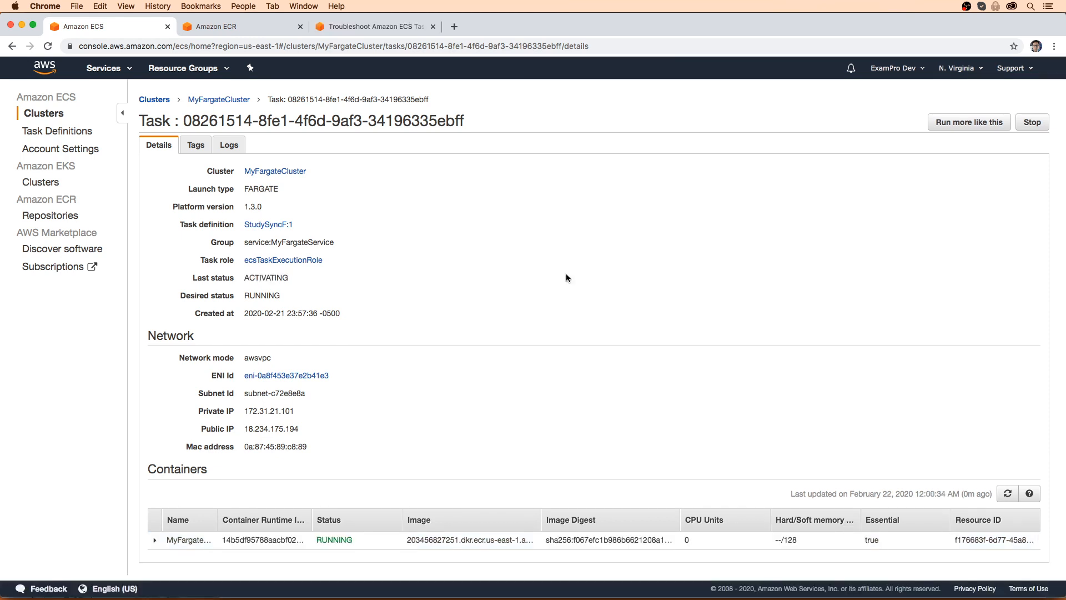
Read the 'ECS task stuck in PENDING' guide's causes, then return to the task page
{"action": "double_click", "coordinate": [265, 278]}
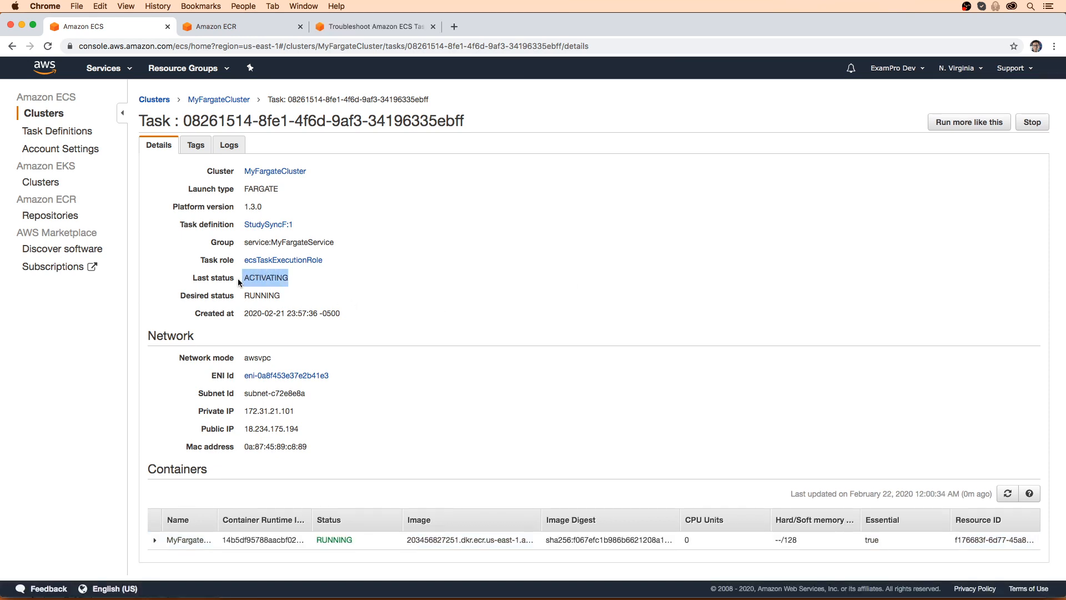
{"action": "left_click", "coordinate": [370, 26]}
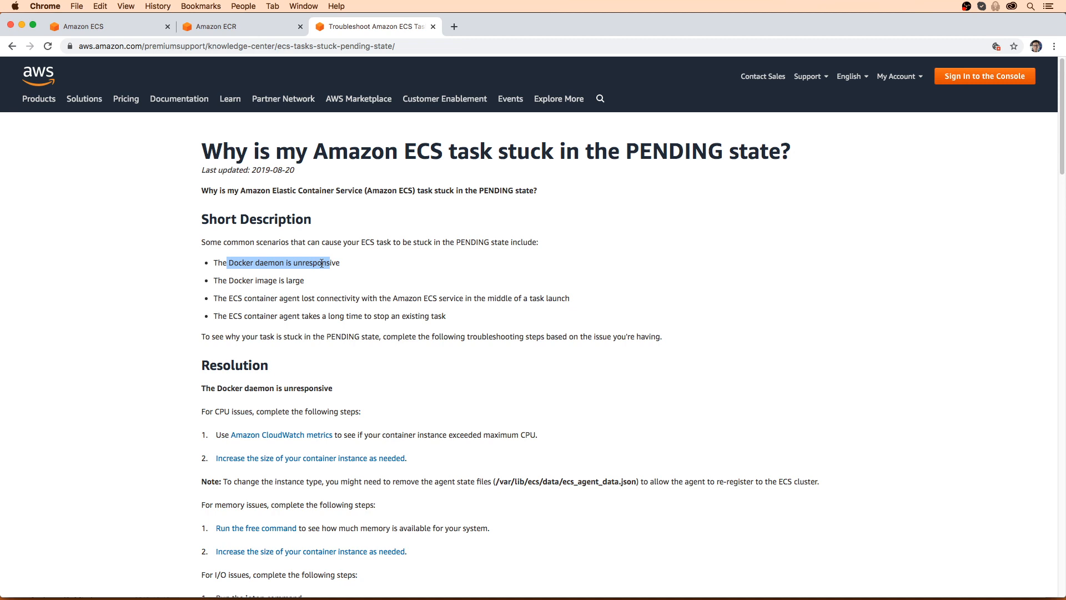
{"action": "double_click", "coordinate": [266, 279]}
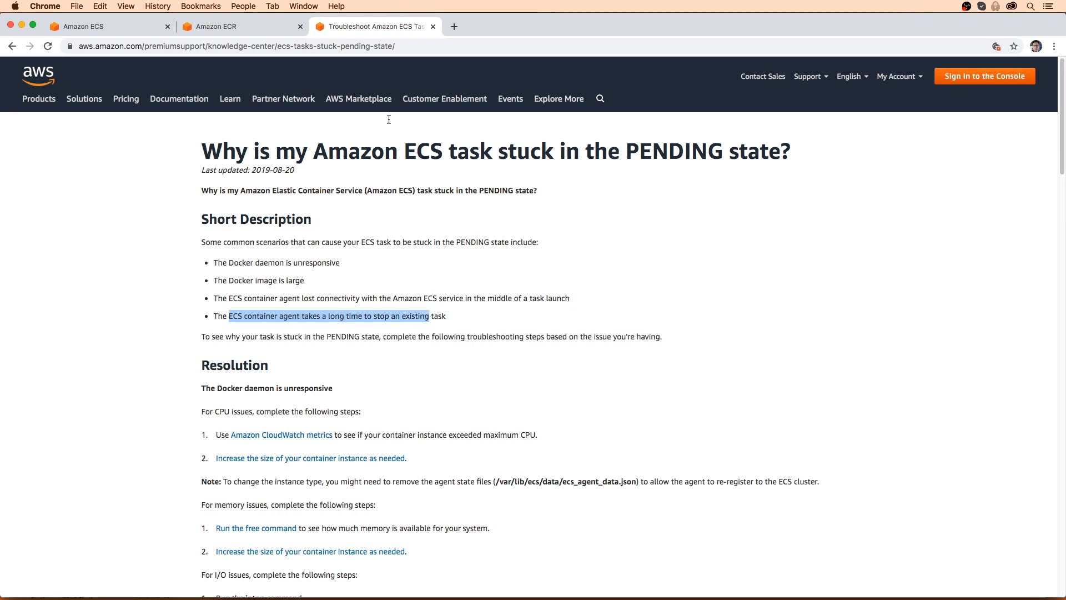
{"action": "left_click", "coordinate": [433, 27]}
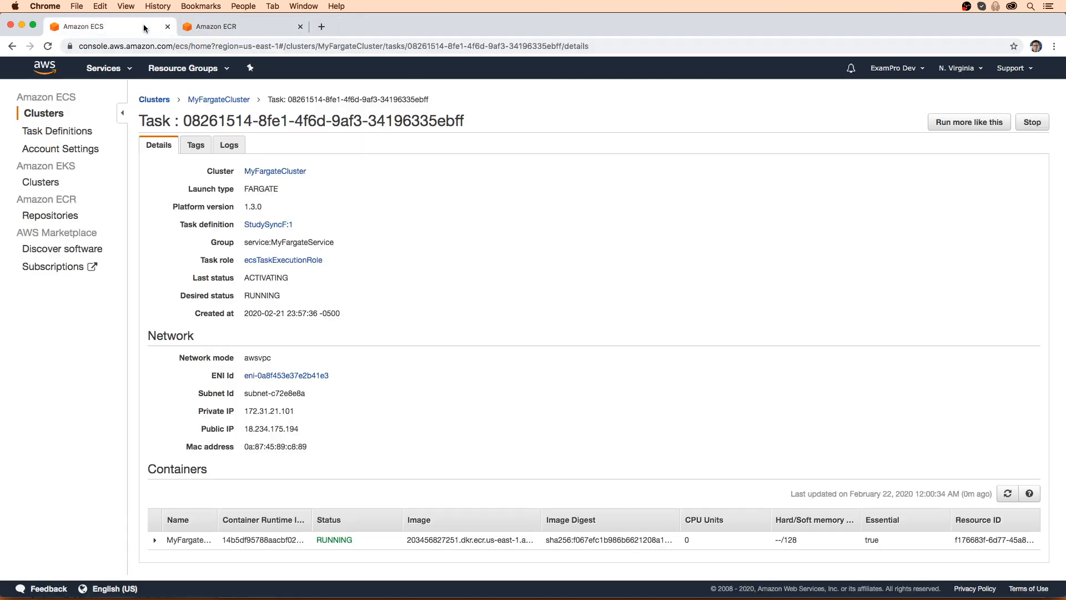
{"action": "mouse_move", "coordinate": [304, 220]}
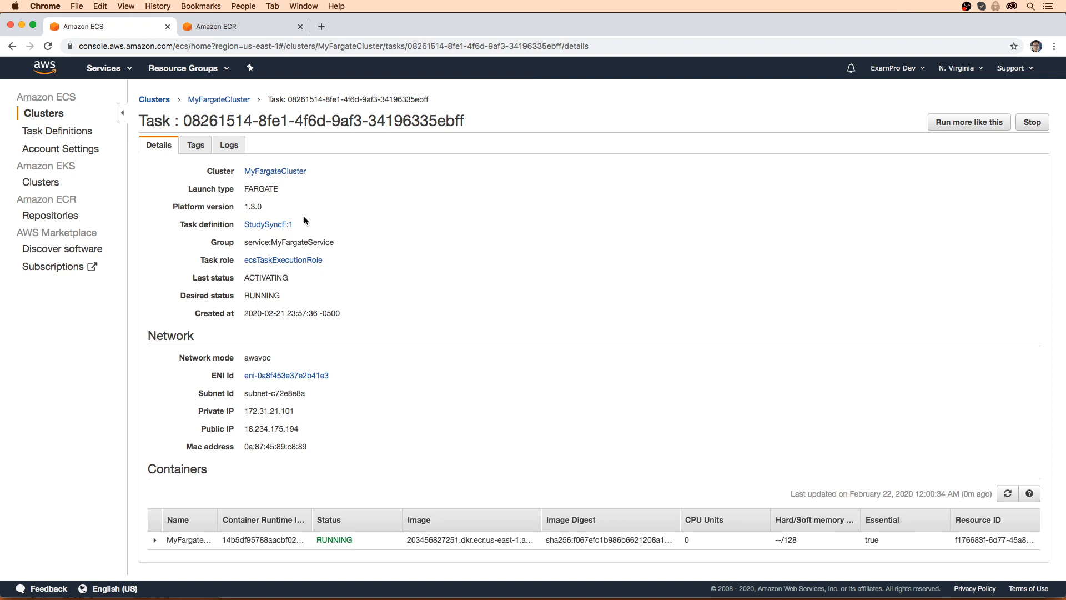
Close the study-sync repository tab and load 18.234.175.194:8080 to reach Study-Sync
{"action": "left_click", "coordinate": [234, 27]}
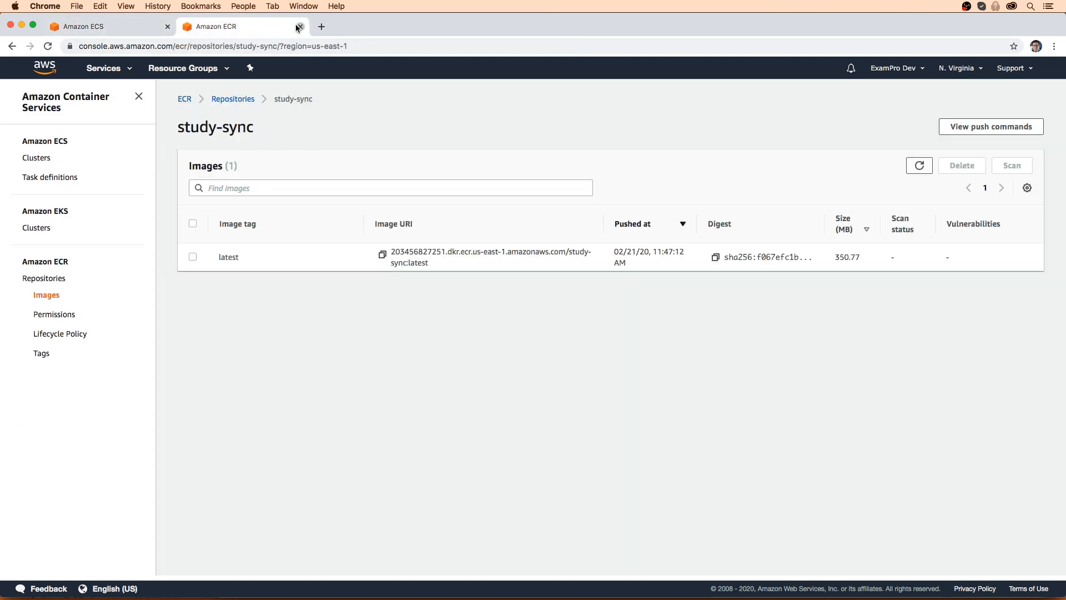
{"action": "left_click", "coordinate": [300, 27]}
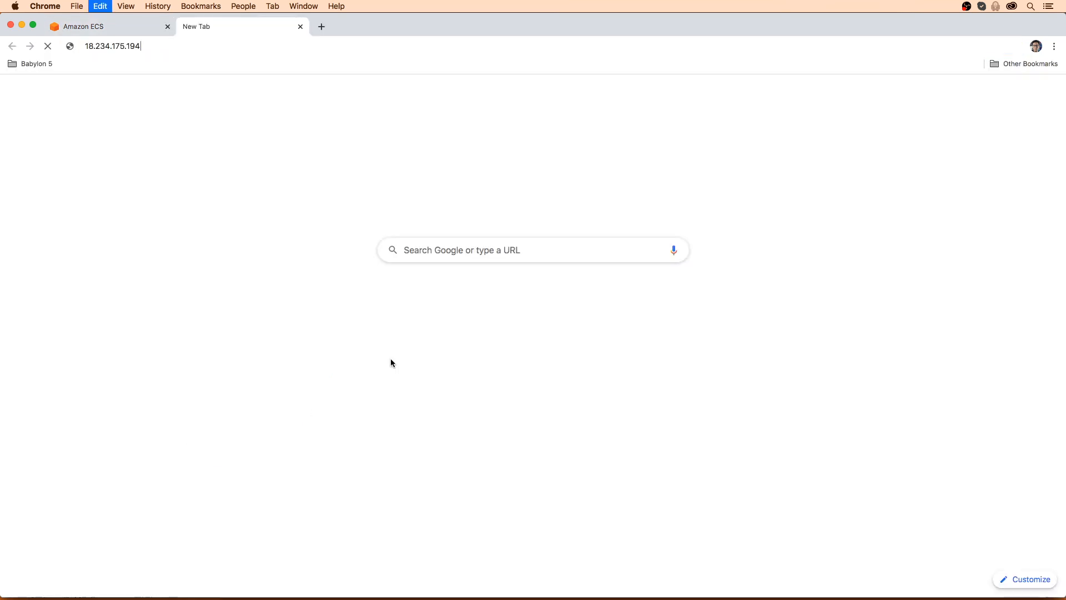
{"action": "key", "text": "Return"}
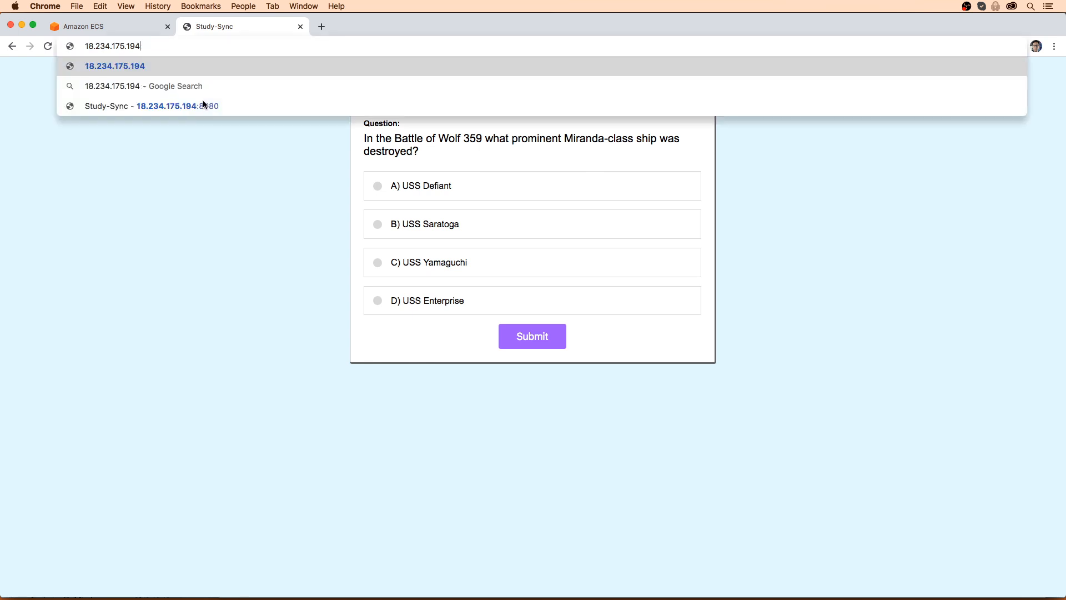
{"action": "mouse_move", "coordinate": [130, 22]}
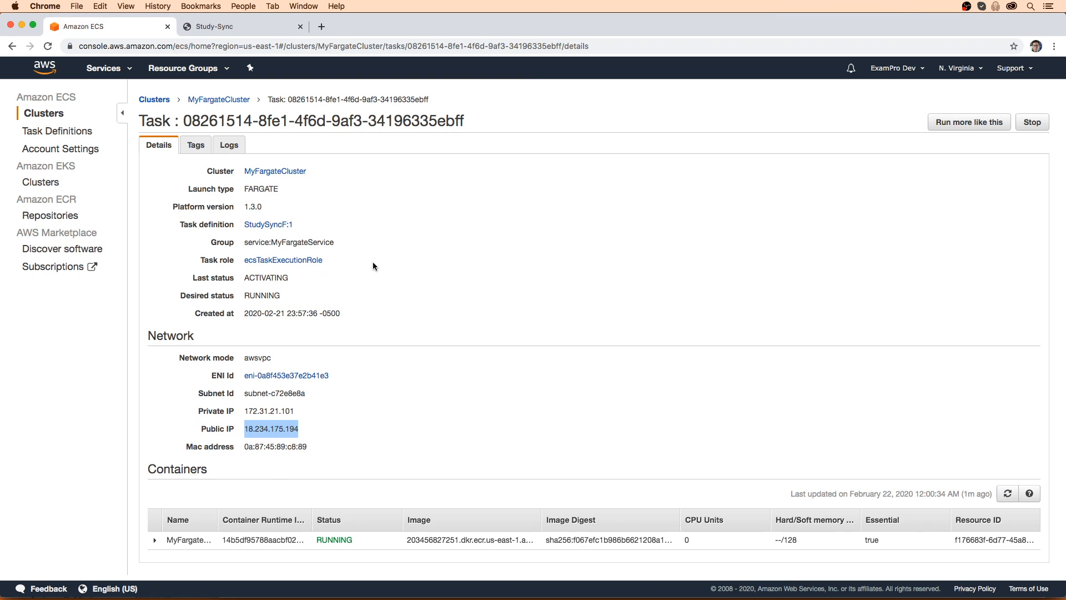
{"action": "mouse_move", "coordinate": [356, 286]}
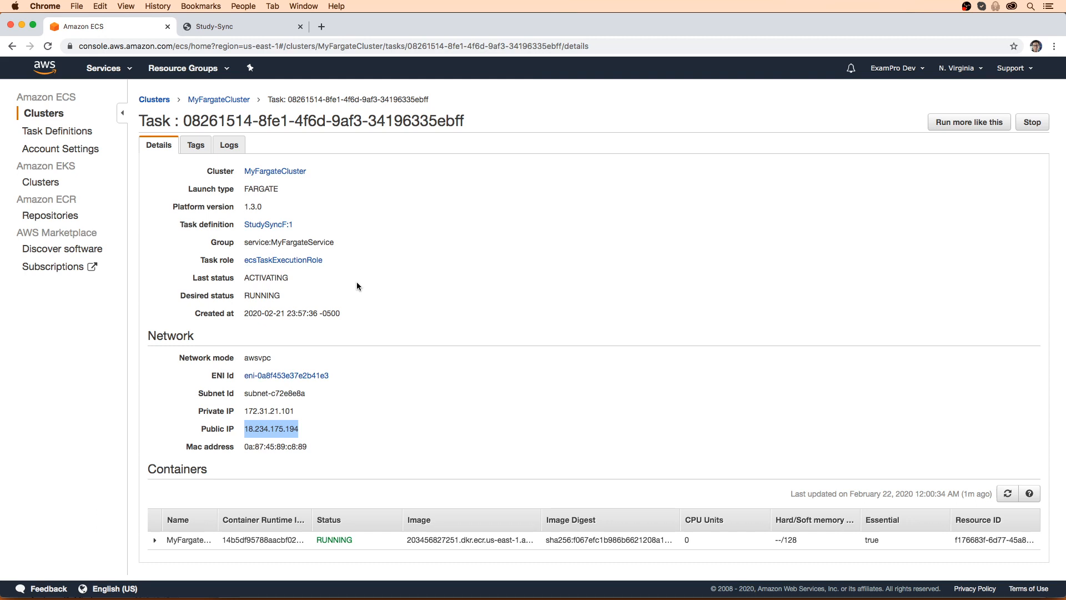
{"action": "mouse_move", "coordinate": [351, 291]}
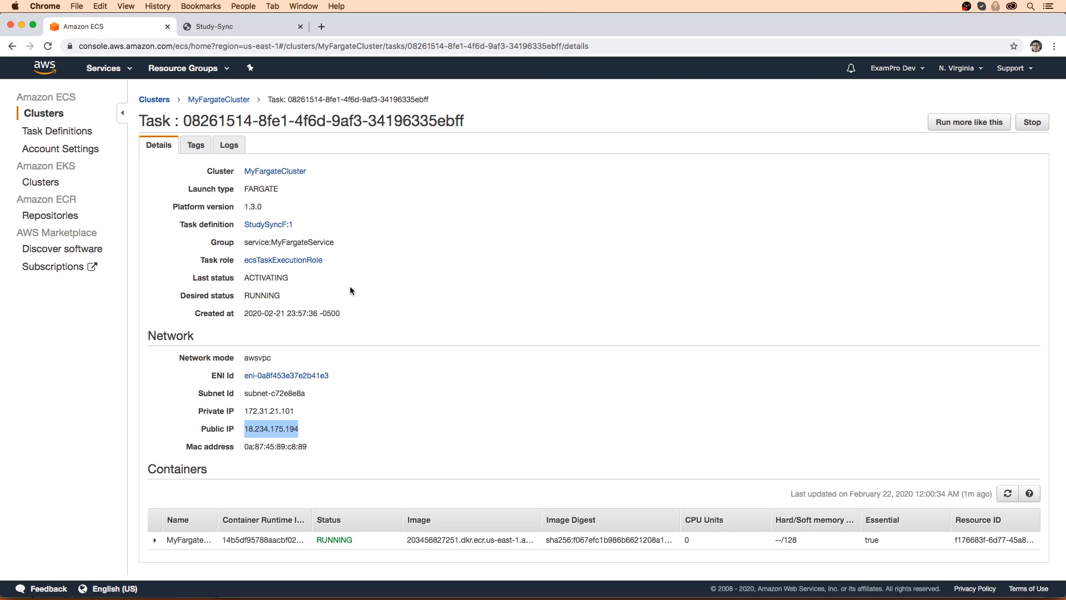
{"action": "mouse_move", "coordinate": [336, 293]}
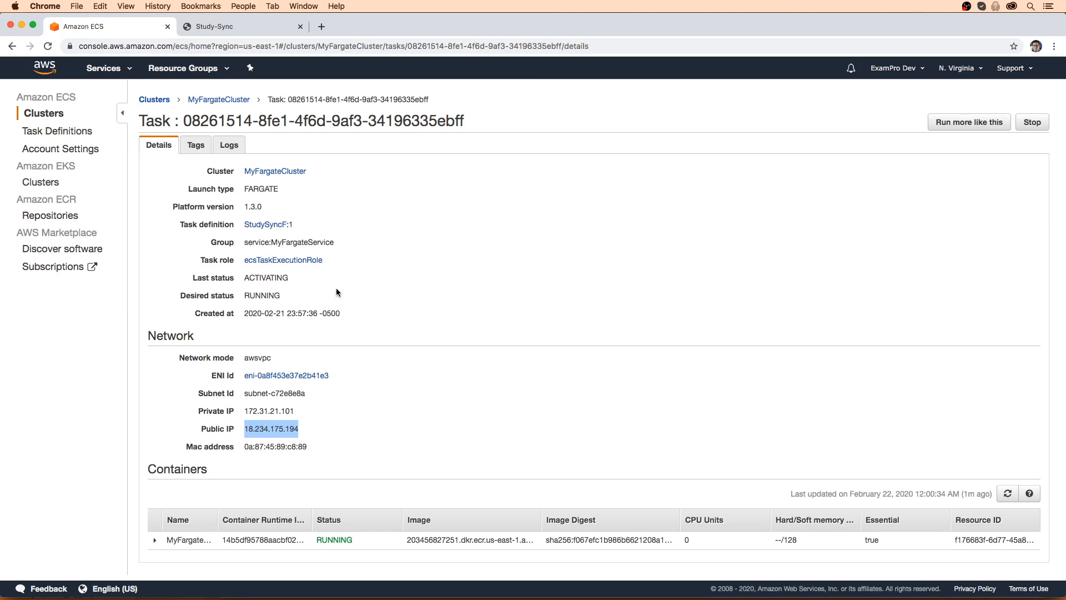
{"action": "mouse_move", "coordinate": [321, 294]}
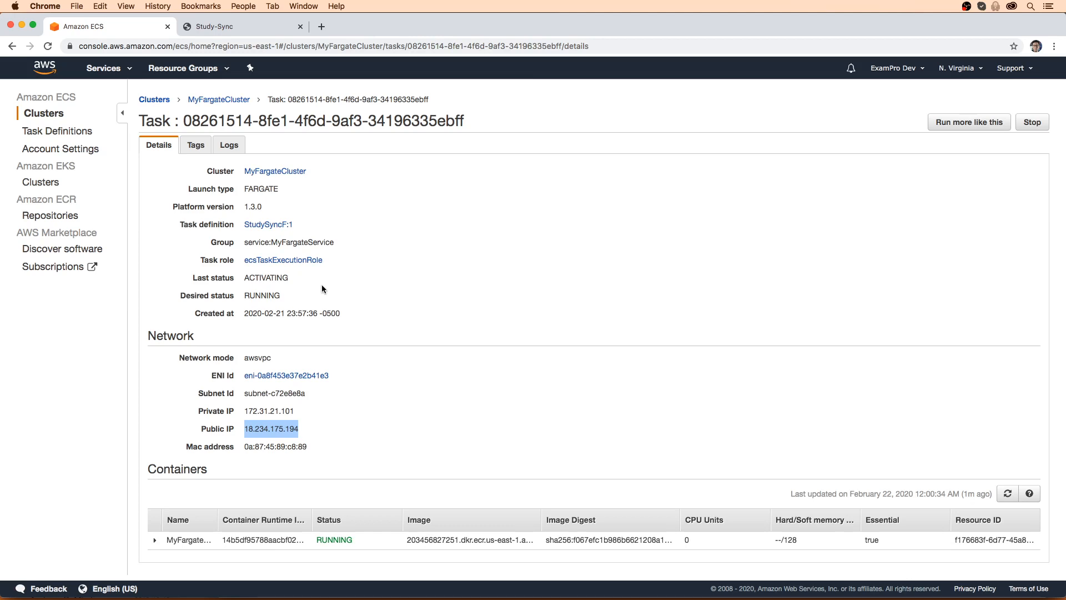
{"action": "mouse_move", "coordinate": [315, 253]}
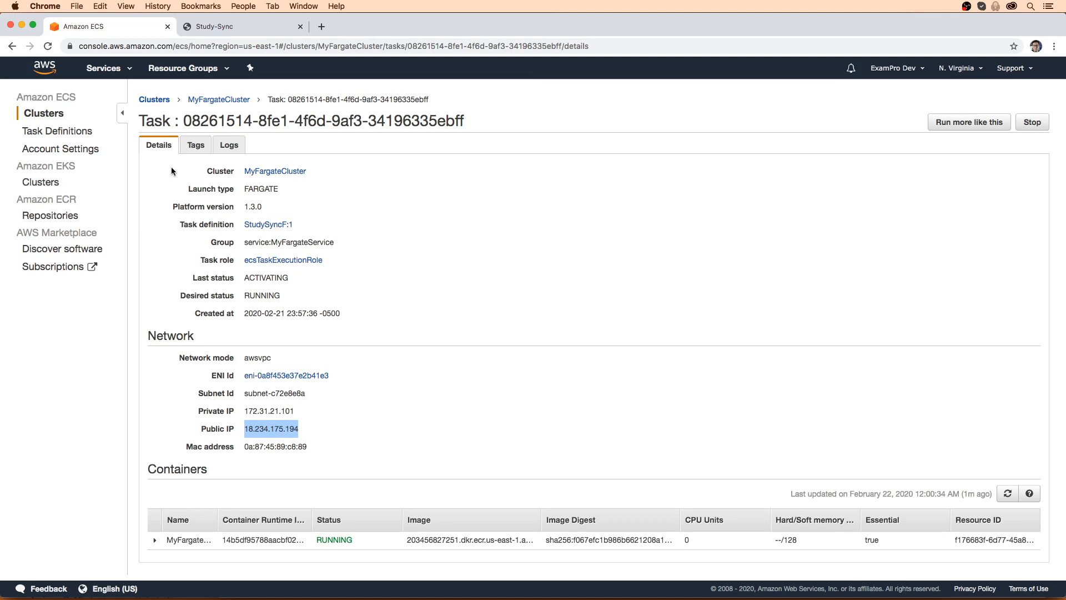
{"action": "mouse_move", "coordinate": [119, 159]}
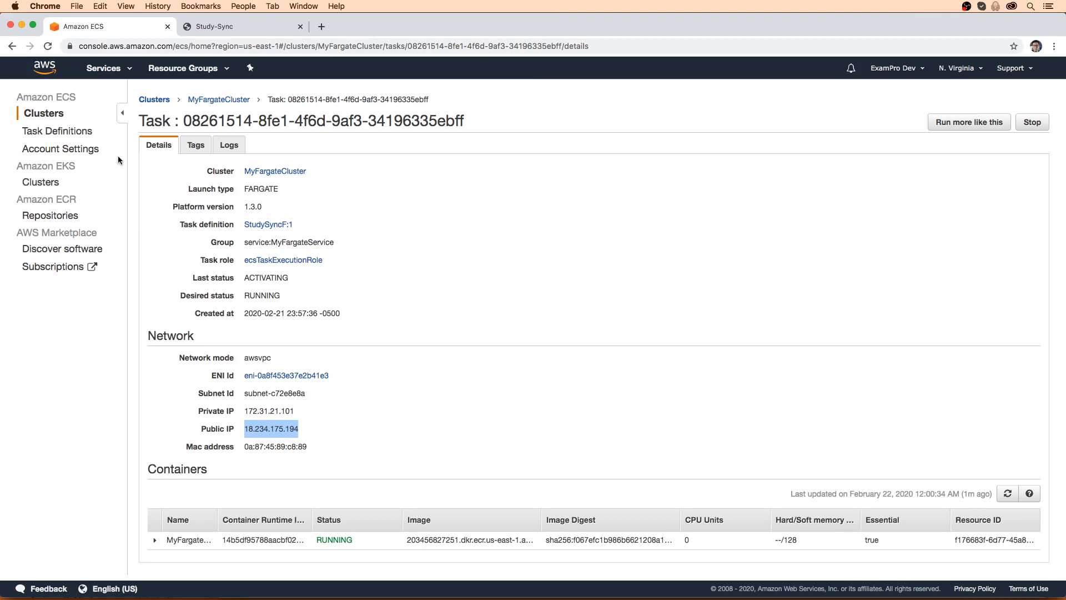
Inspect StudySyncF revision 1's host port 8080 mapping, then return to Clusters
{"action": "left_click", "coordinate": [61, 130]}
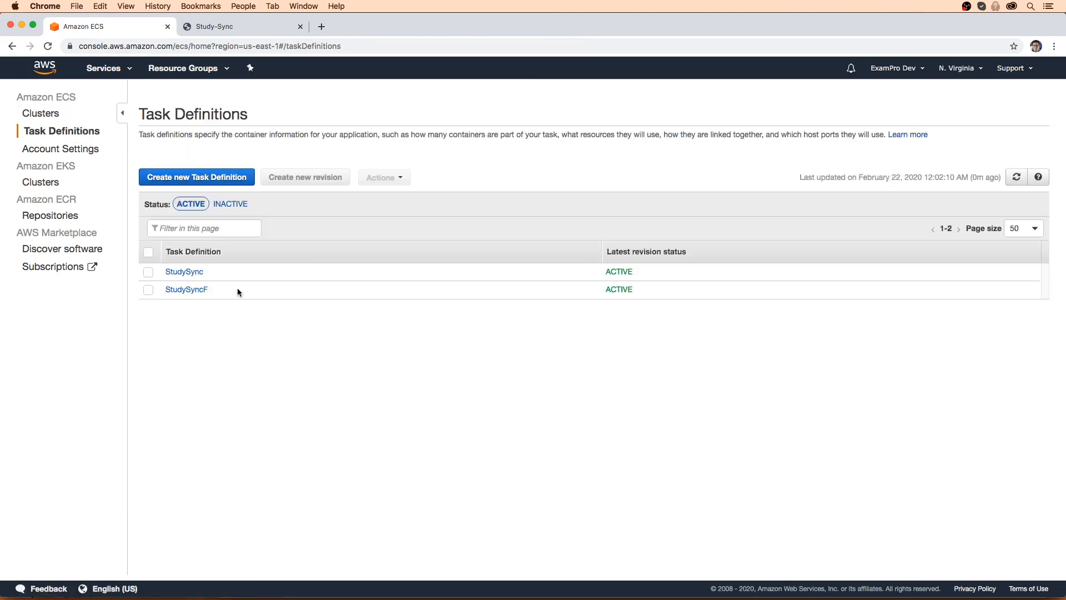
{"action": "left_click", "coordinate": [185, 289]}
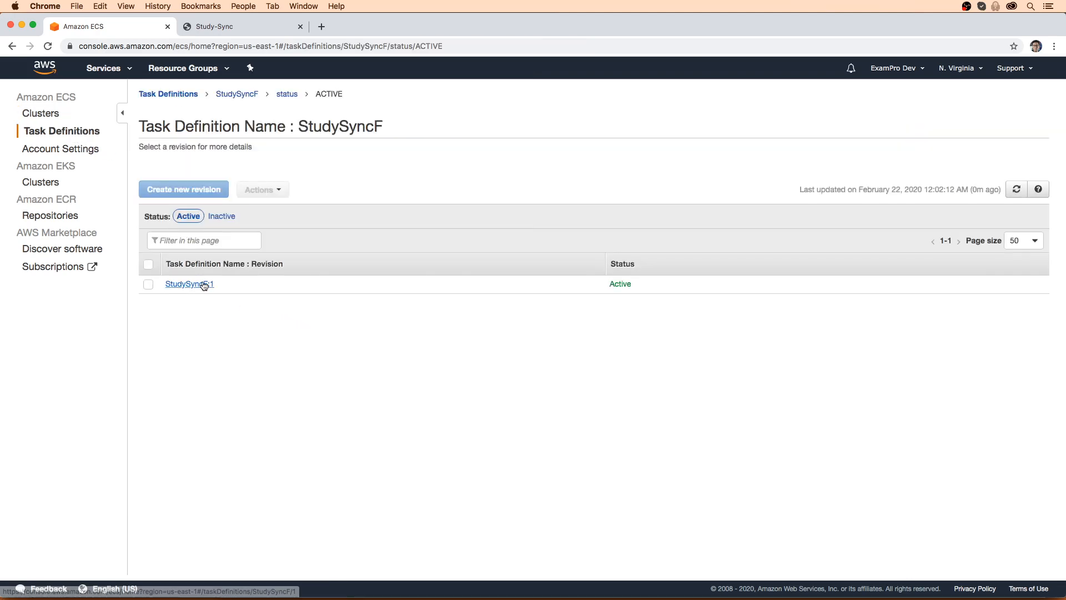
{"action": "left_click", "coordinate": [189, 284]}
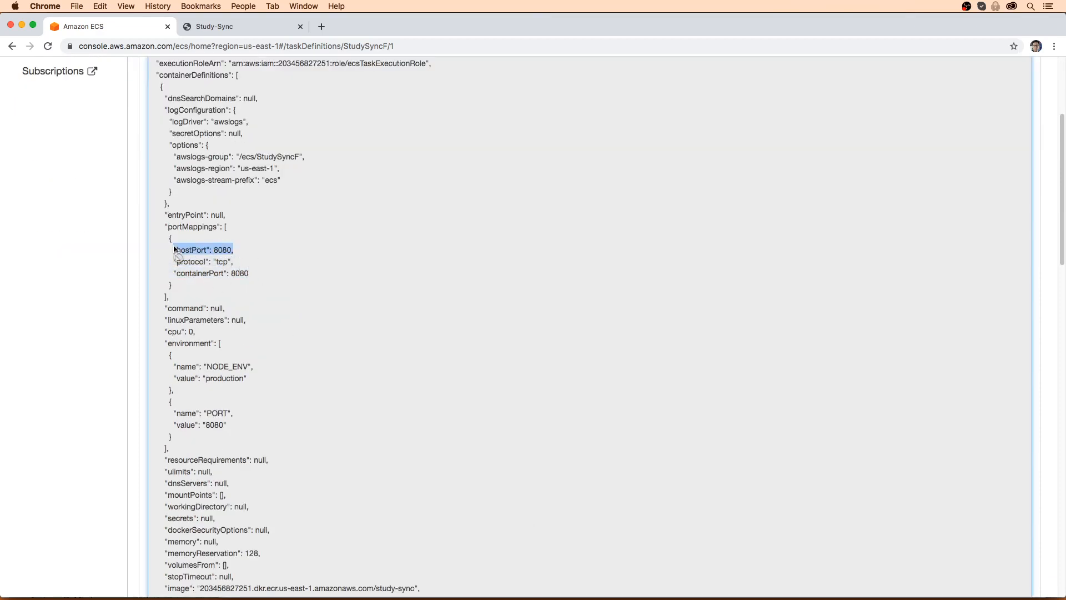
{"action": "scroll", "scroll_direction": "up", "scroll_amount": 3}
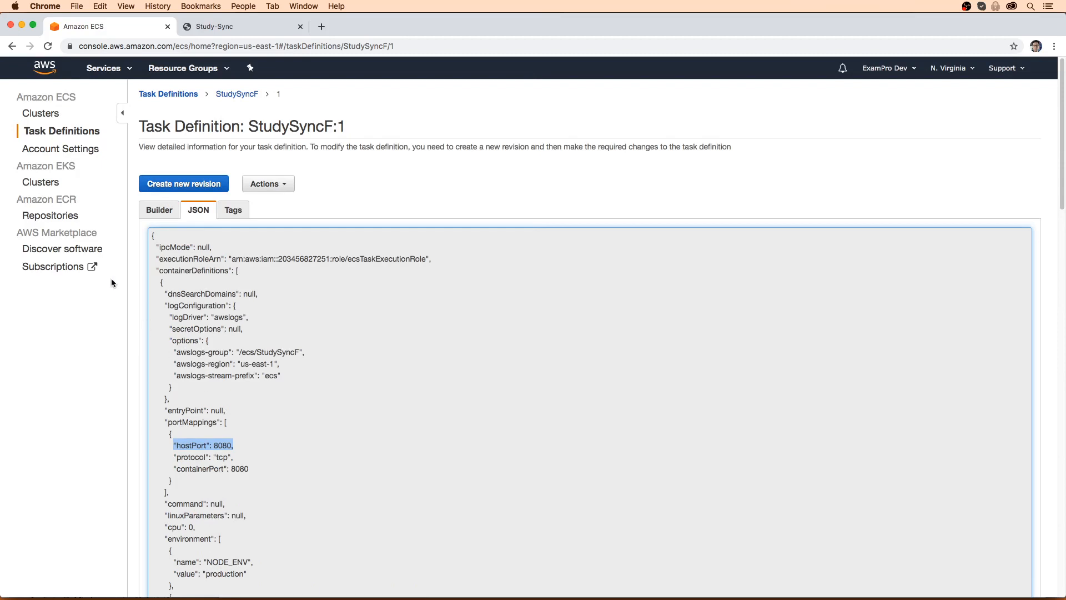
{"action": "left_click", "coordinate": [43, 112]}
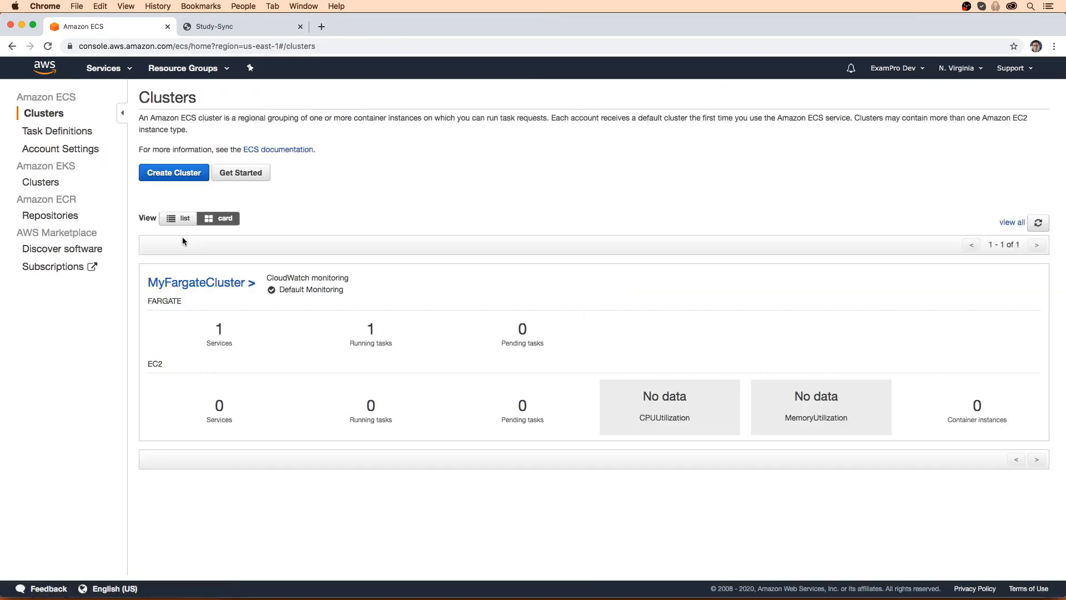
Select MyFargateService in MyFargateCluster for deletion and enter 'delete me' as confirmation
{"action": "left_click", "coordinate": [196, 282]}
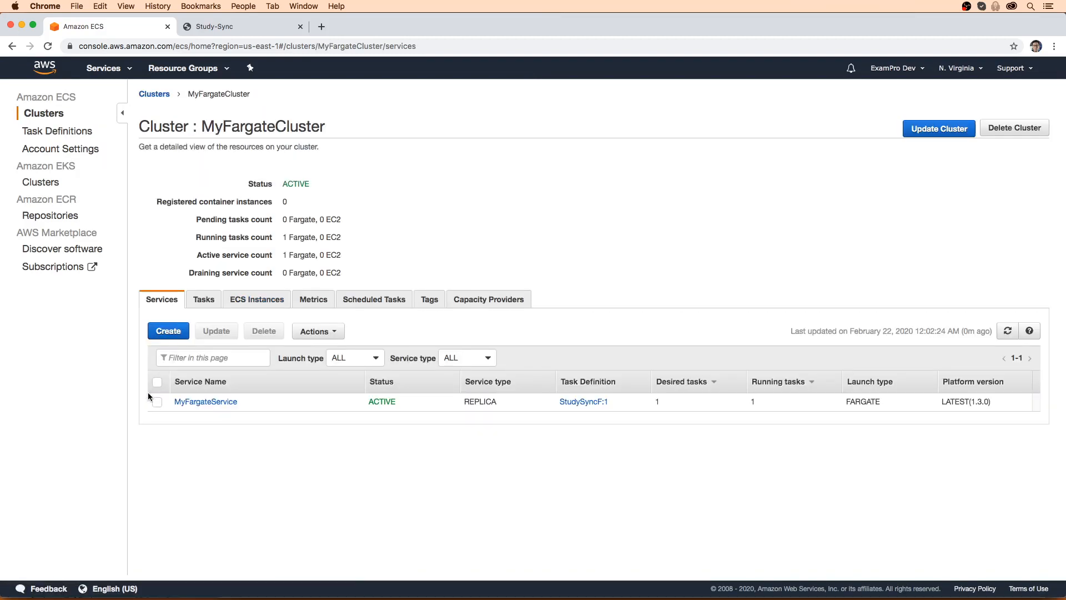
{"action": "left_click", "coordinate": [263, 331]}
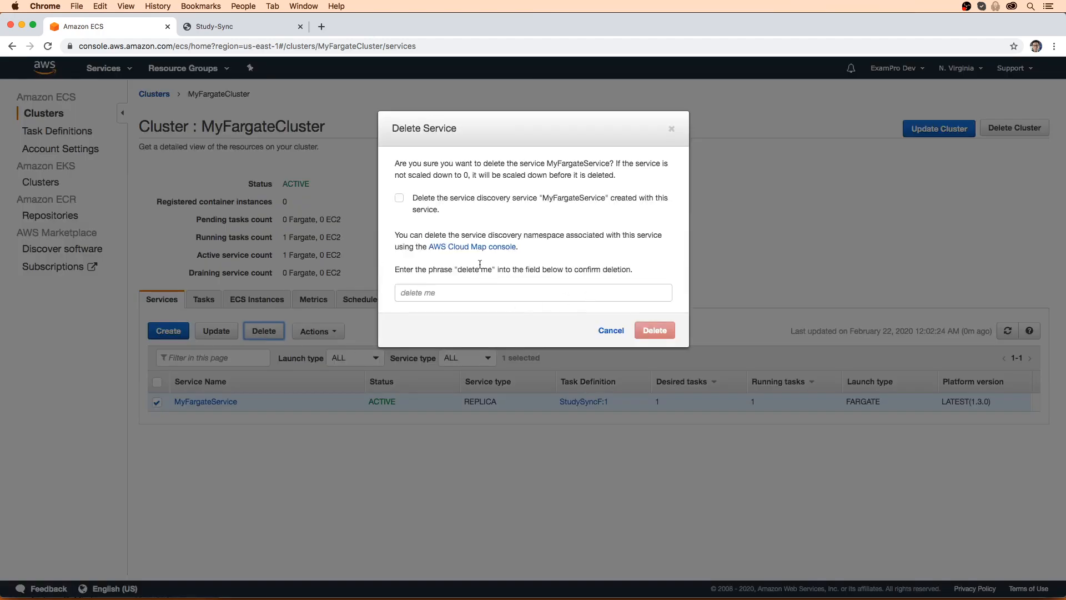
{"action": "type", "text": "delet"}
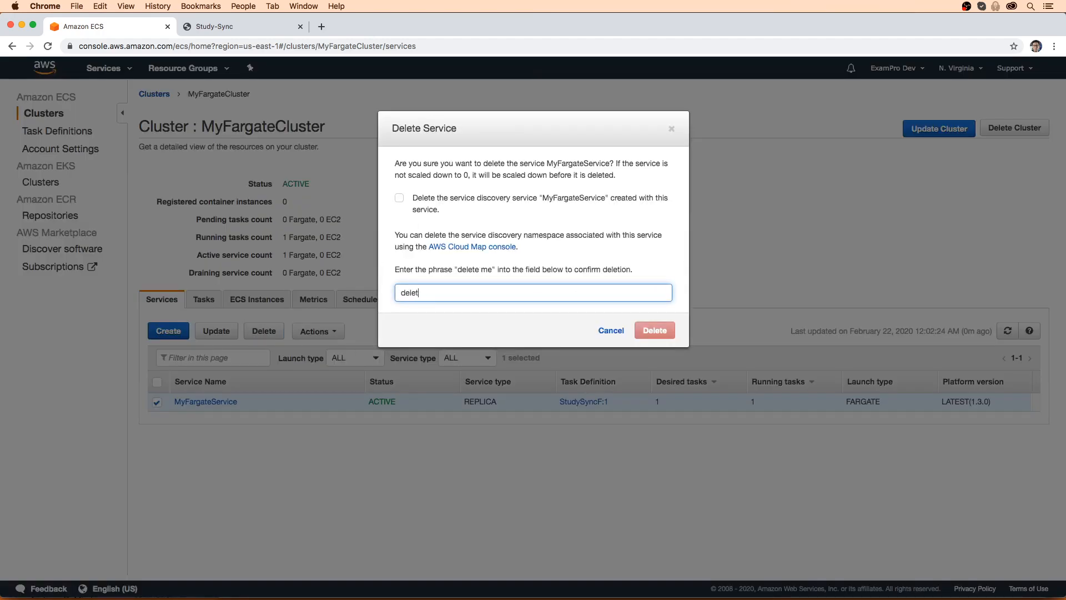
{"action": "type", "text": "e me"}
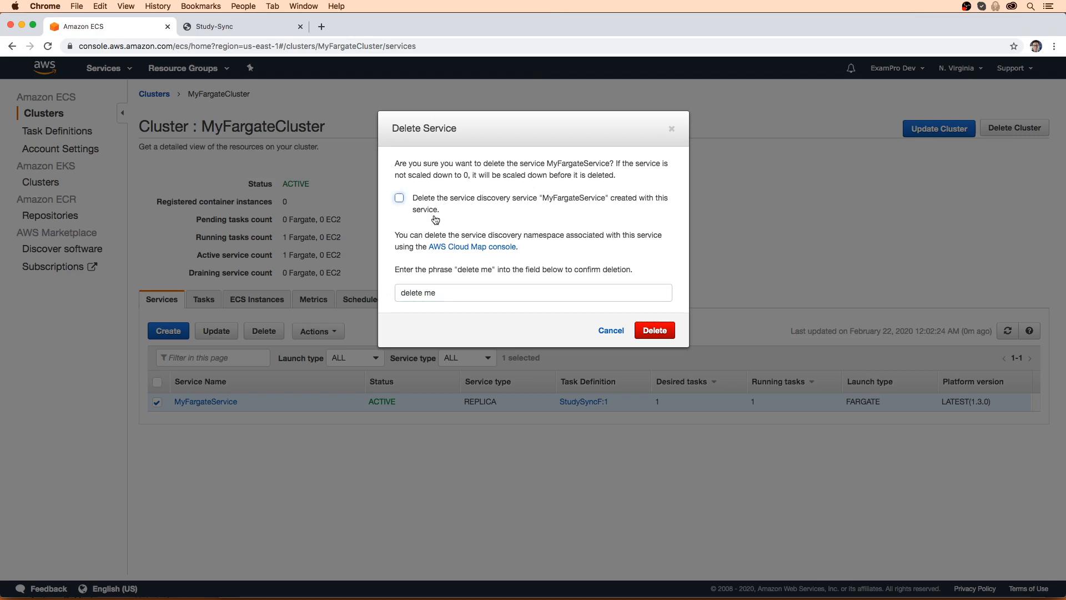
{"action": "mouse_move", "coordinate": [677, 336]}
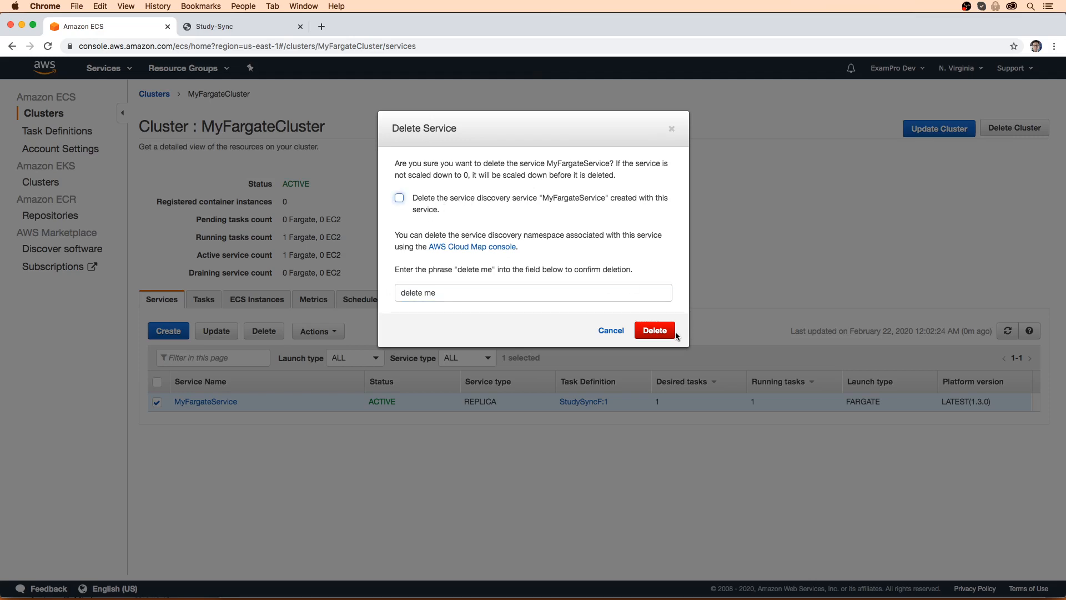
{"action": "mouse_move", "coordinate": [667, 338]}
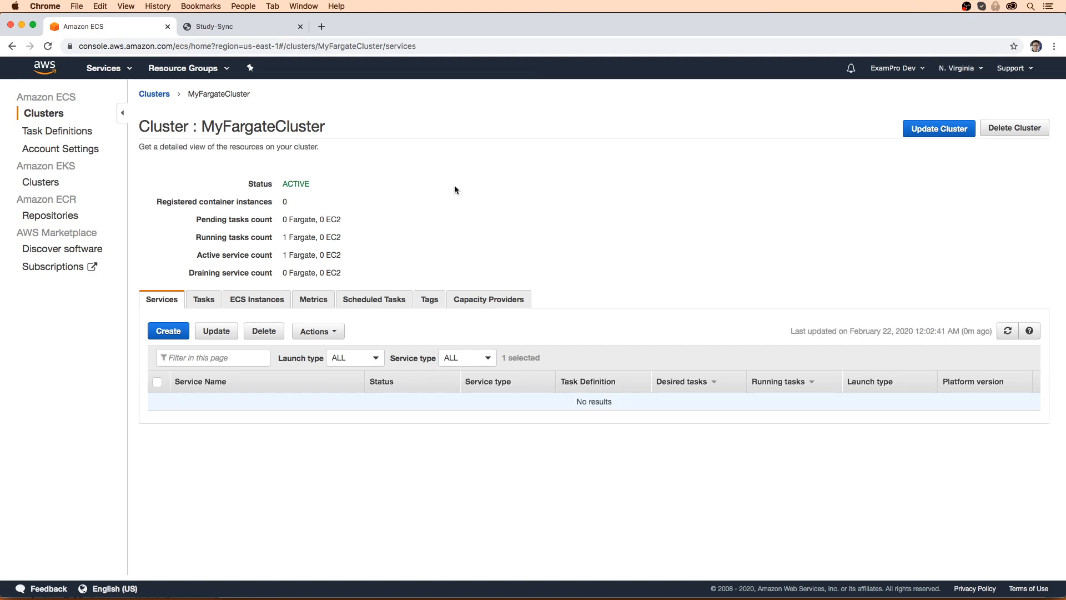
{"action": "mouse_move", "coordinate": [93, 125]}
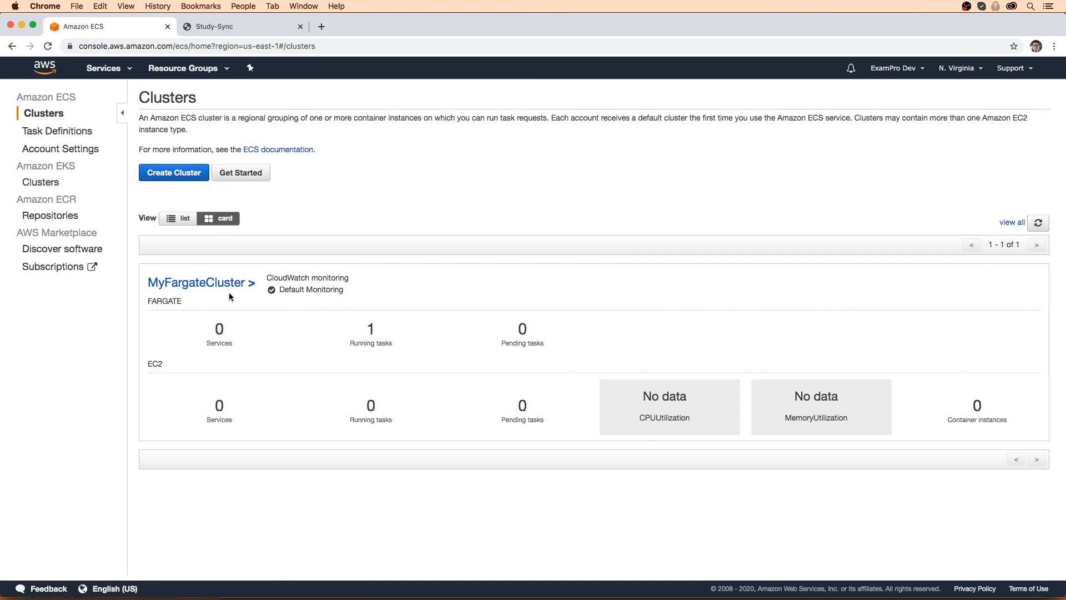
Start deleting MyFargateCluster from its details page, confirming with 'delete me'
{"action": "left_click", "coordinate": [196, 282]}
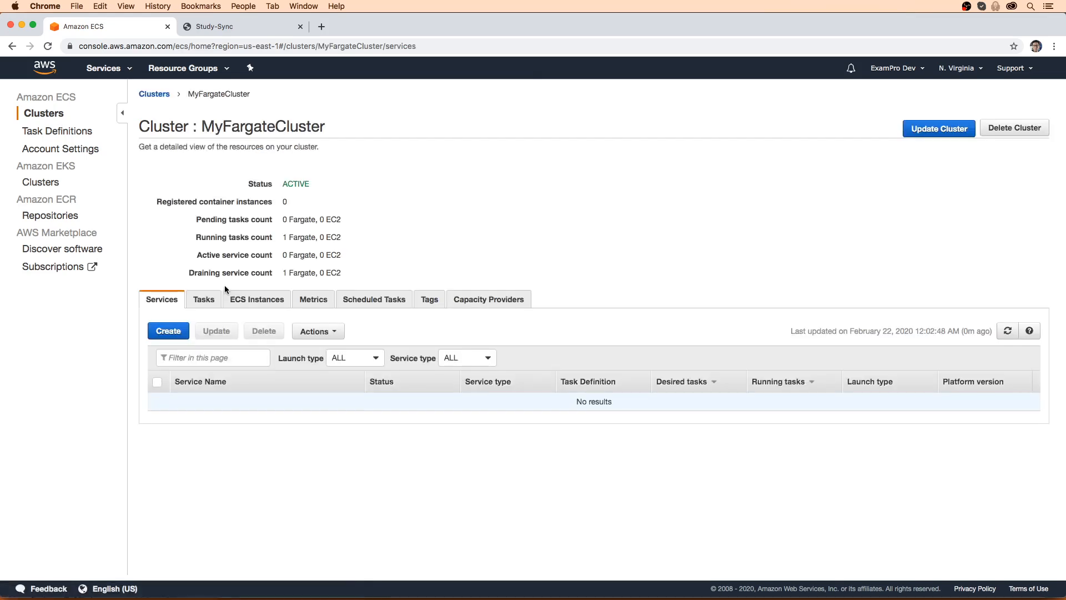
{"action": "mouse_move", "coordinate": [343, 352]}
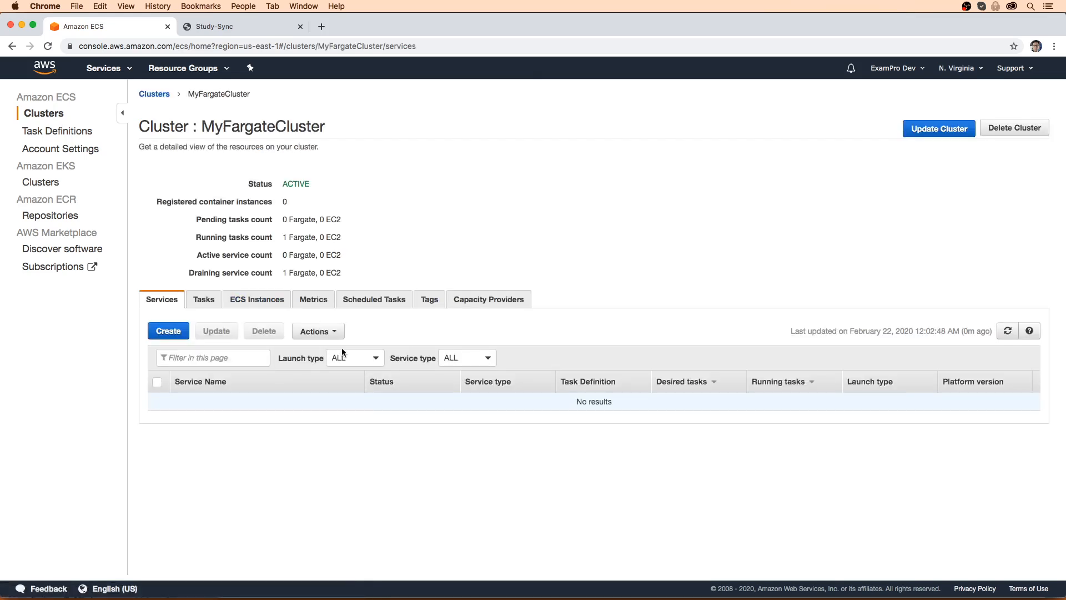
{"action": "left_click", "coordinate": [1013, 127]}
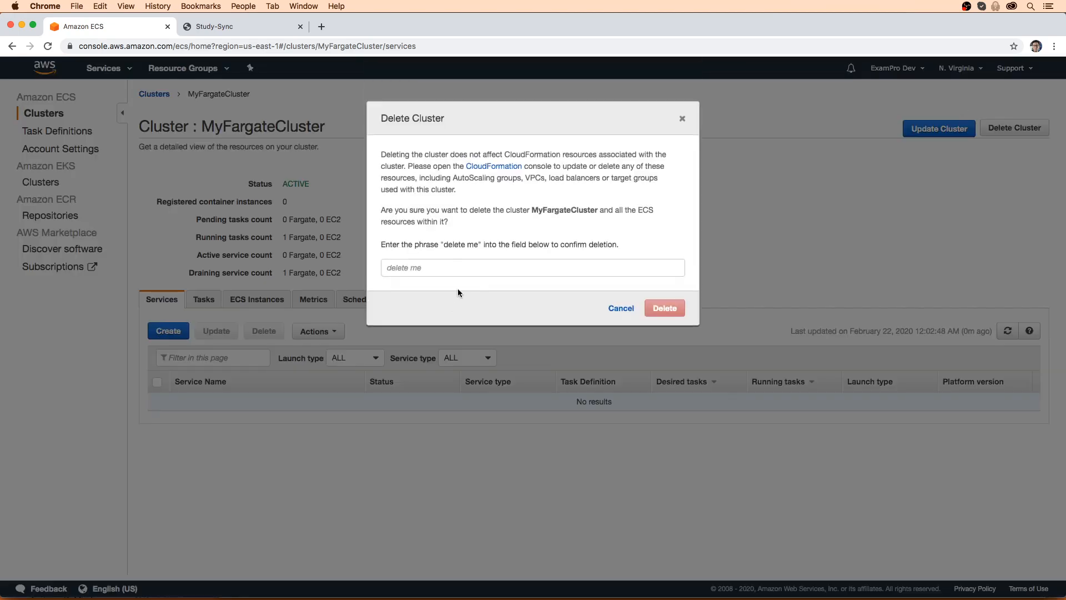
{"action": "mouse_move", "coordinate": [437, 263]}
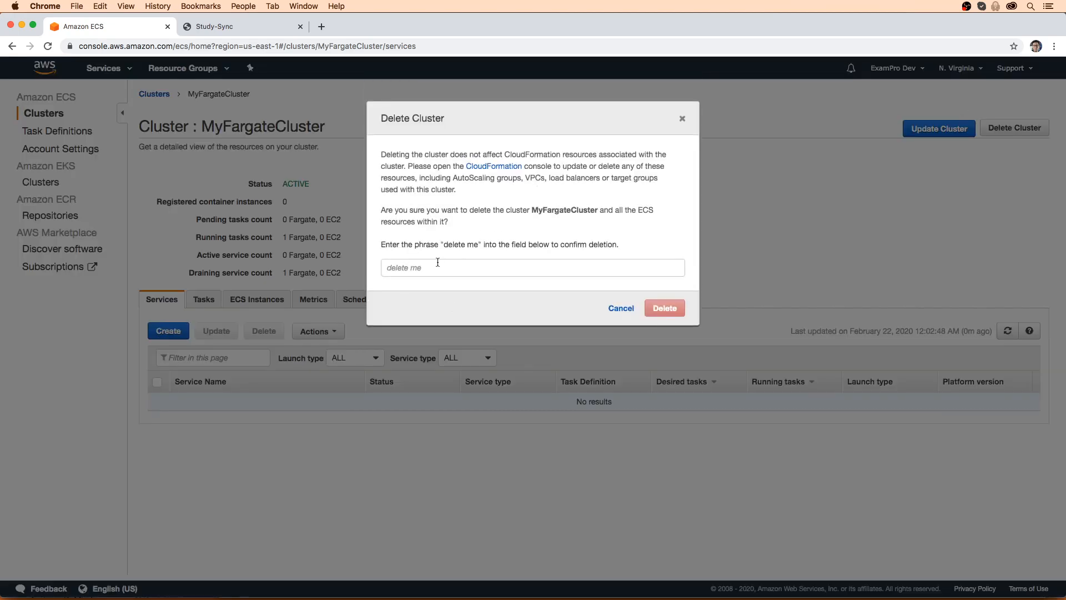
{"action": "type", "text": "delete me"}
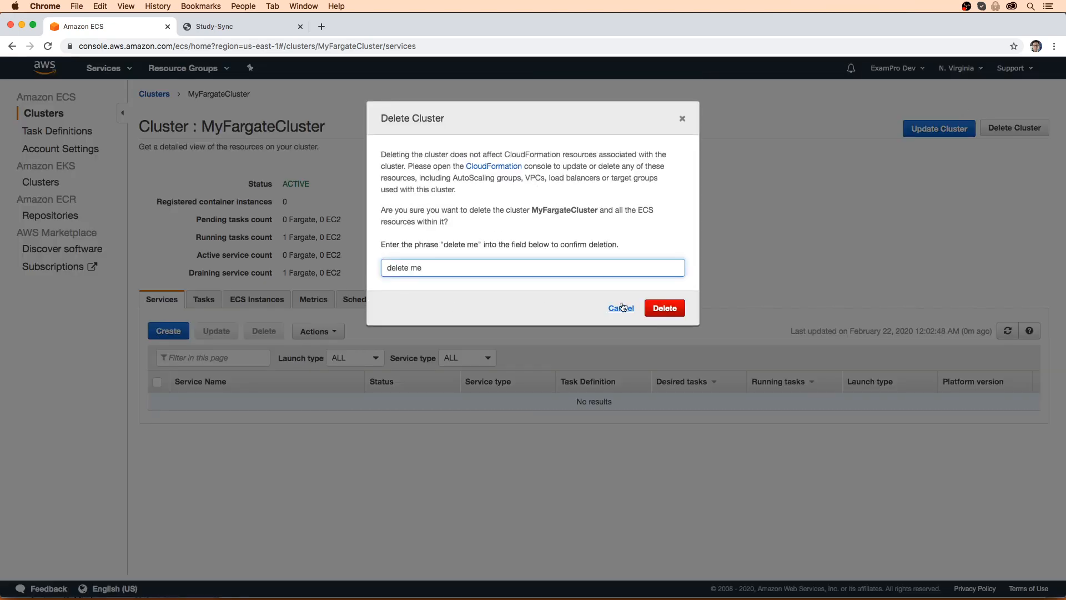
{"action": "left_click", "coordinate": [664, 307]}
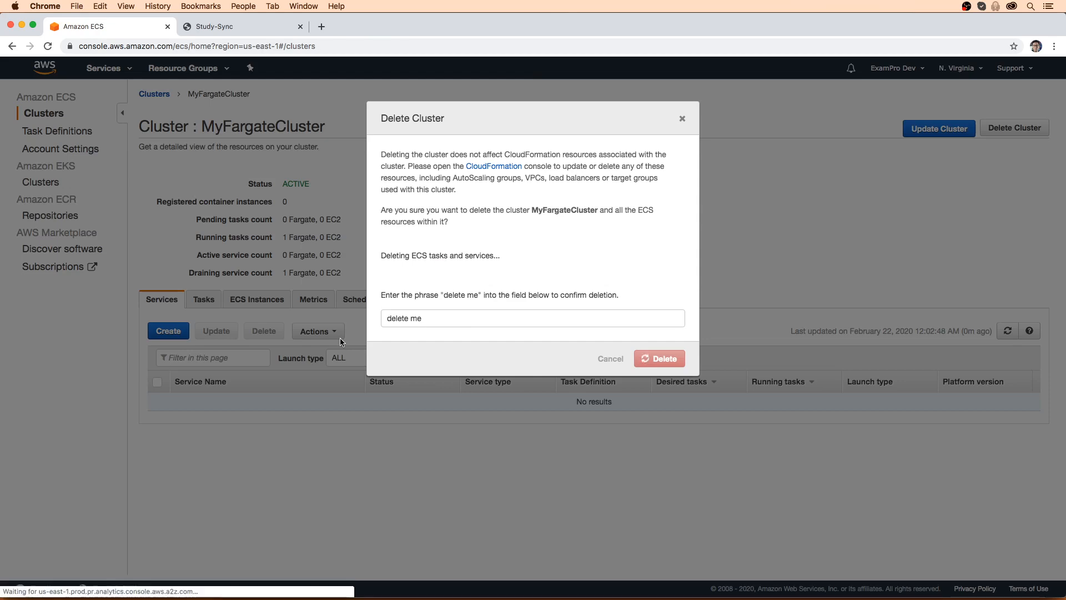
{"action": "left_click", "coordinate": [657, 358]}
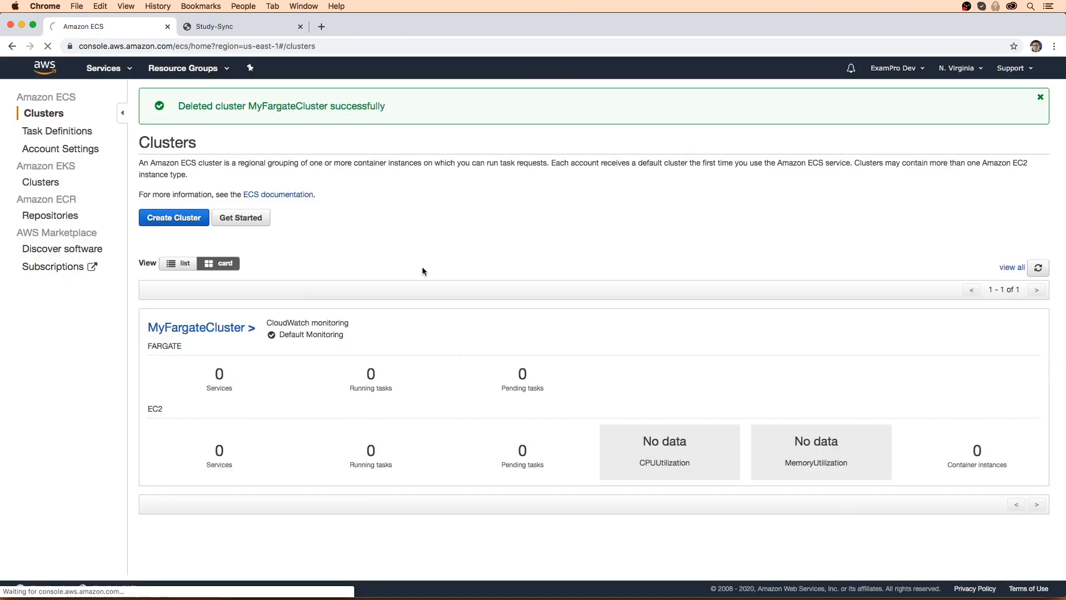
Refresh the clusters list and repeat the 'delete me' confirmation until no clusters are found
{"action": "left_click", "coordinate": [1040, 97]}
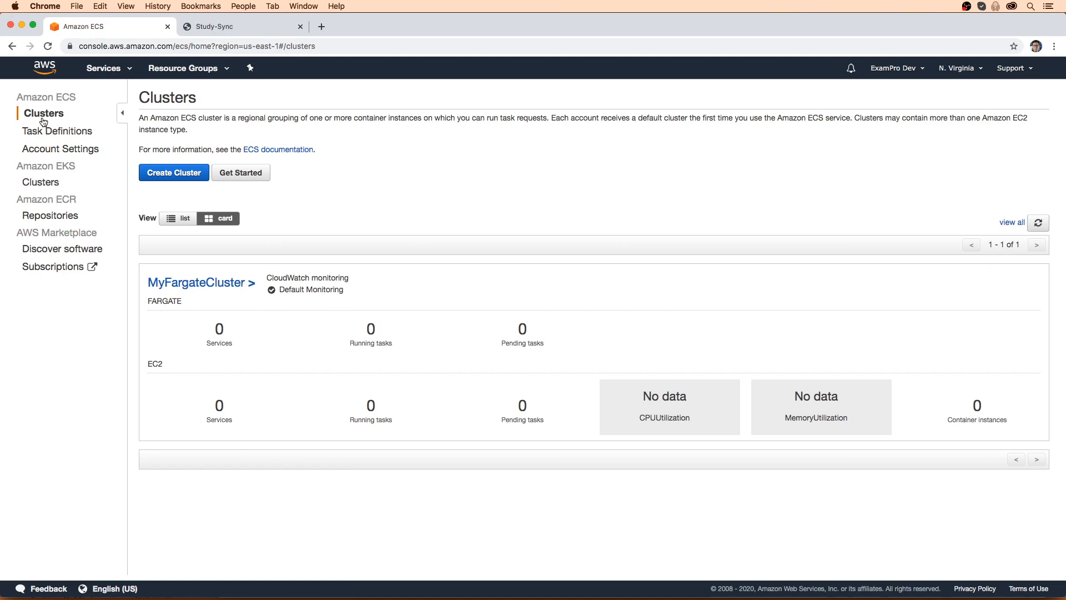
{"action": "mouse_move", "coordinate": [217, 298]}
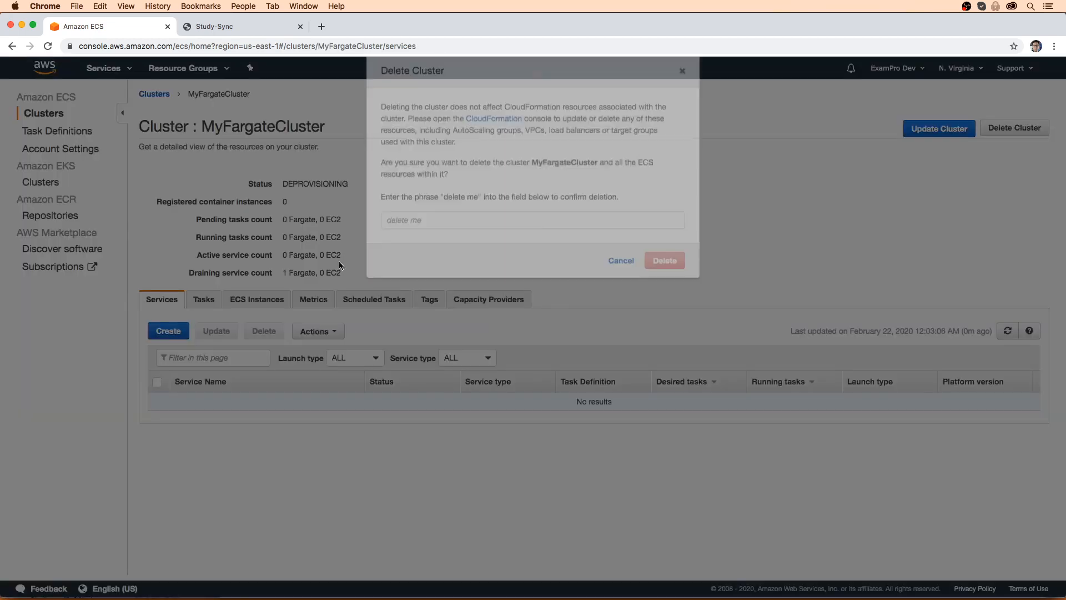
{"action": "type", "text": "delete me"}
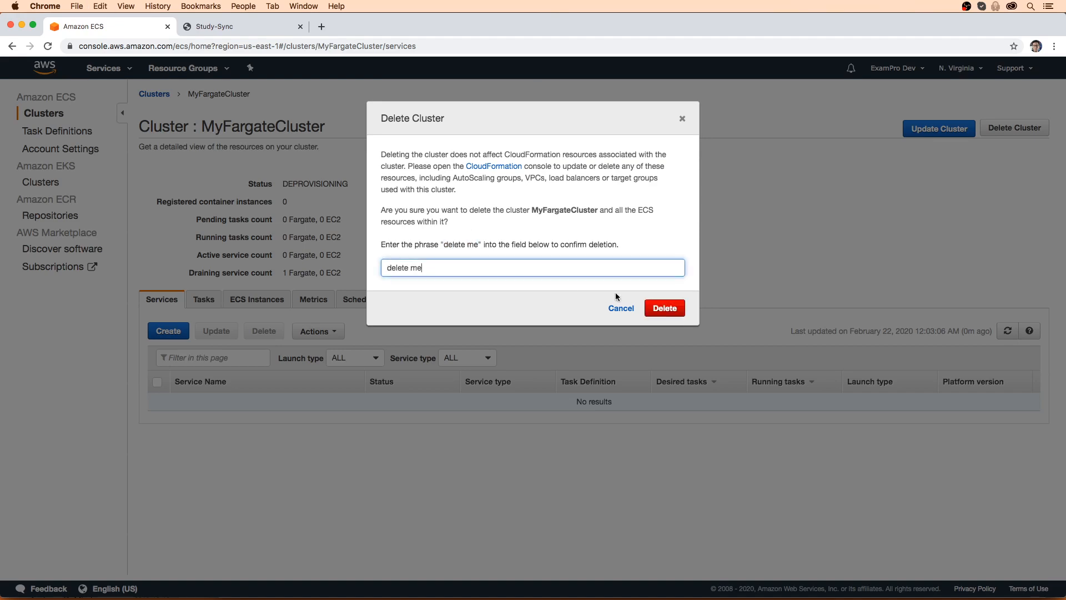
{"action": "left_click", "coordinate": [663, 307]}
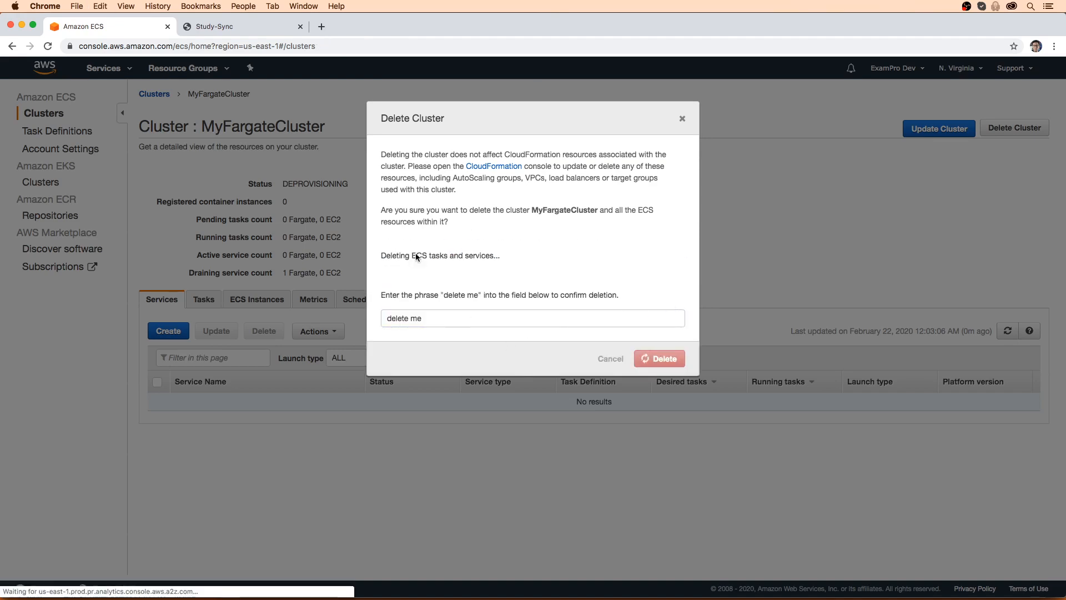
{"action": "left_click", "coordinate": [658, 358]}
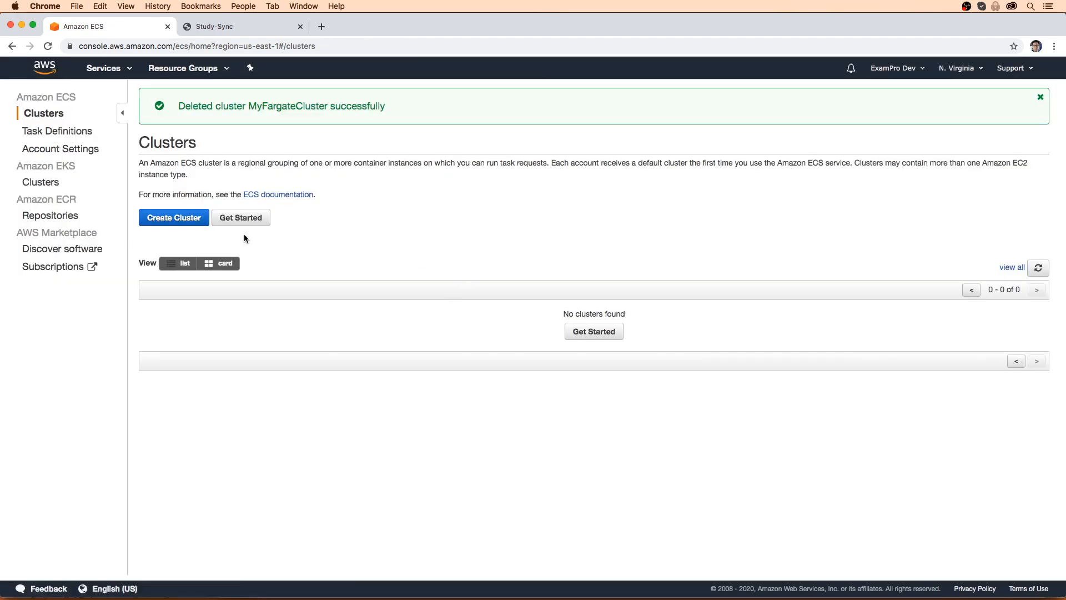
{"action": "mouse_move", "coordinate": [582, 288]}
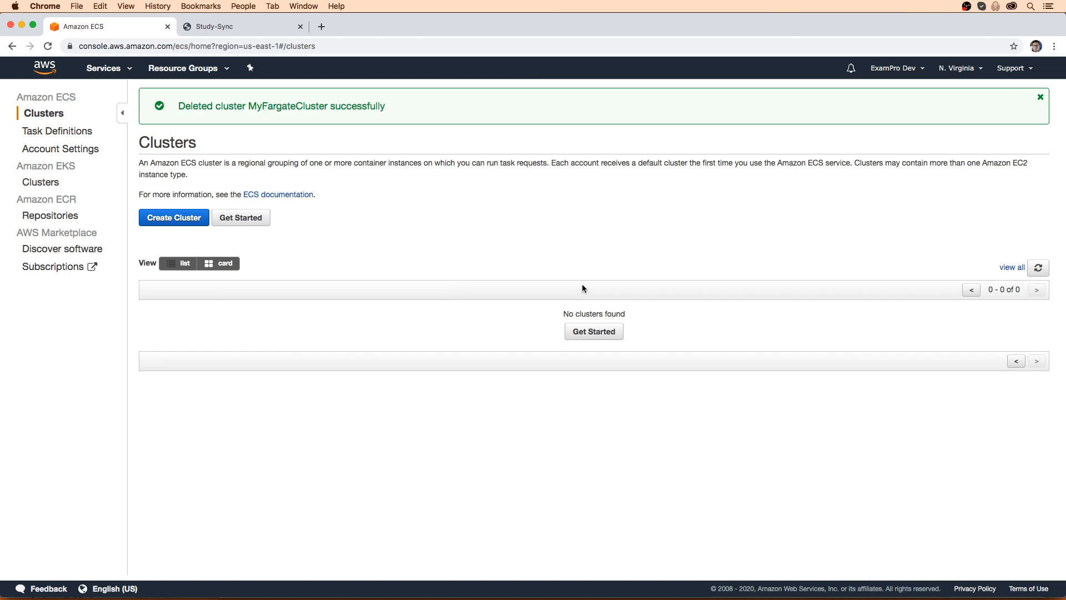